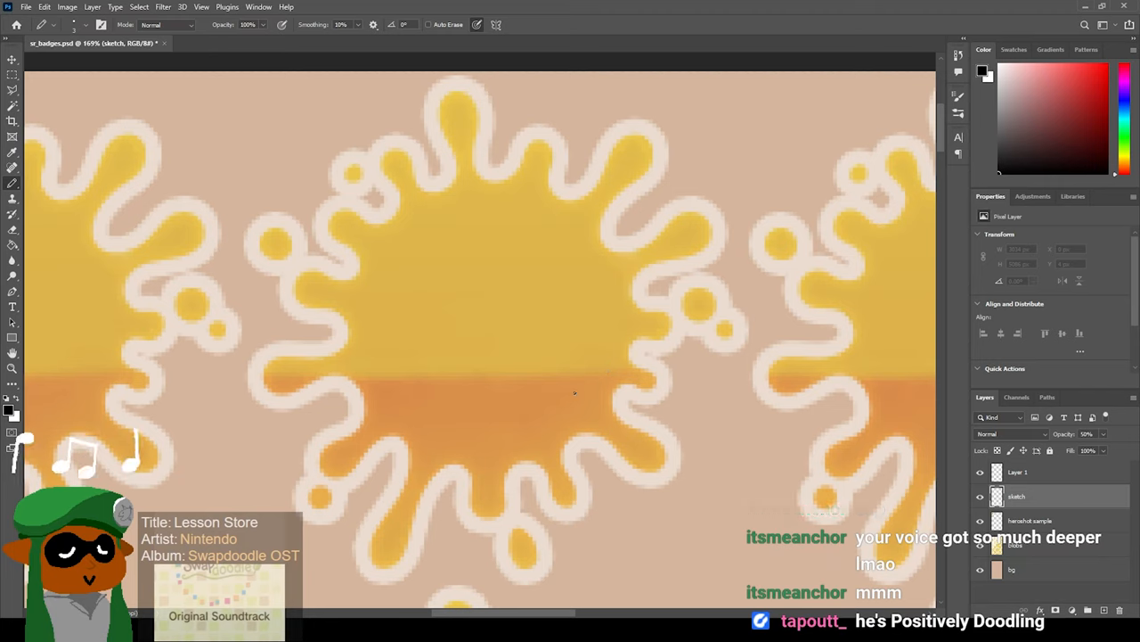
# Sketch the water gun's rounded body, nozzle and detail lines over the first badge.
pyautogui.moveTo(534, 408); pyautogui.dragTo(587, 394)
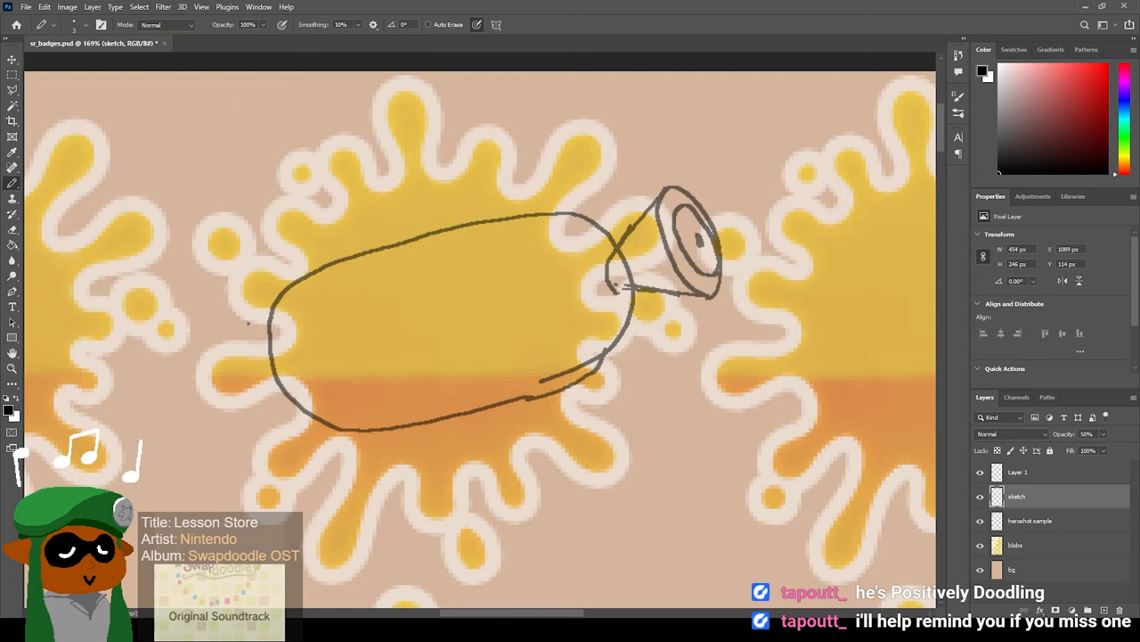
pyautogui.moveTo(258, 306); pyautogui.dragTo(339, 312)
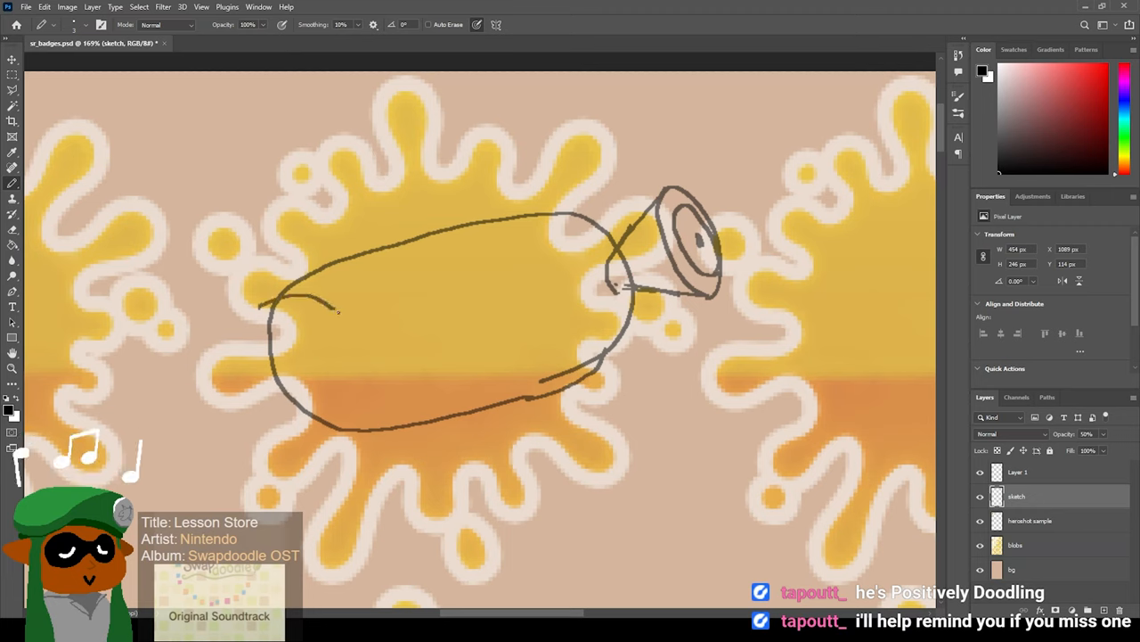
pyautogui.moveTo(335, 307); pyautogui.dragTo(507, 267)
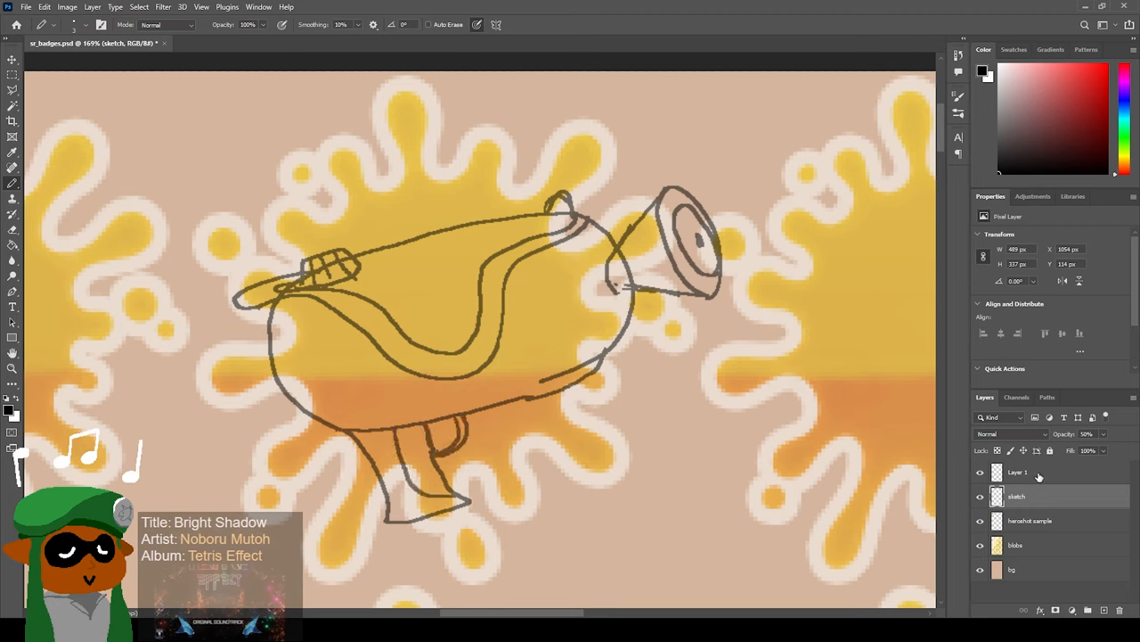
# Add Layer 1 above the sketch and ink the water gun's outline with a thick black brush.
pyautogui.click(1017, 471)
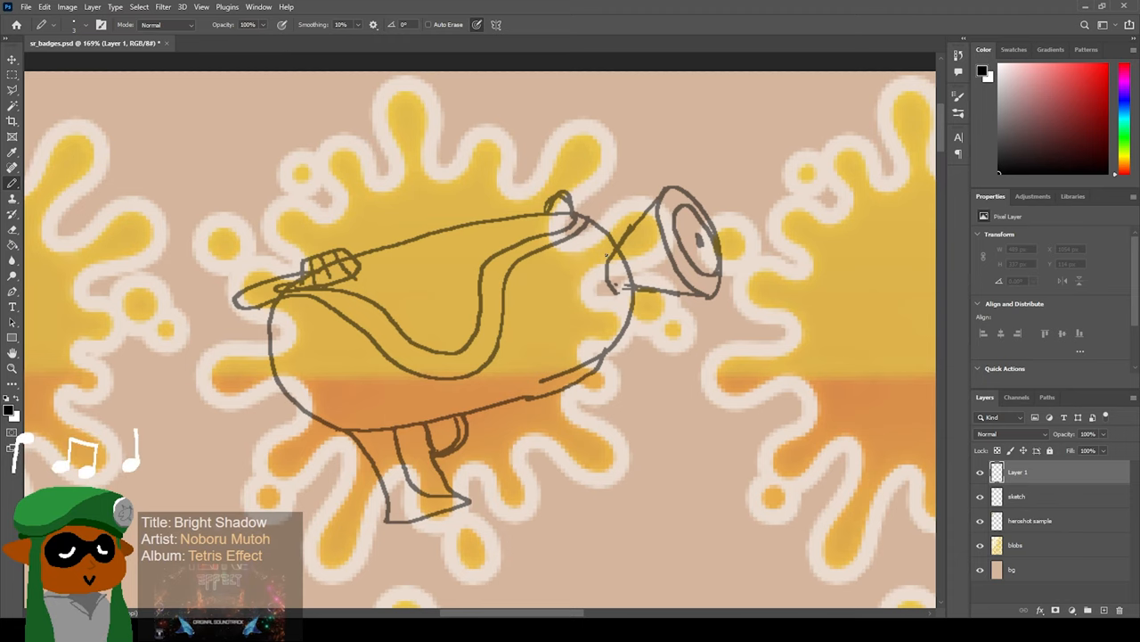
pyautogui.moveTo(623, 258); pyautogui.dragTo(610, 294)
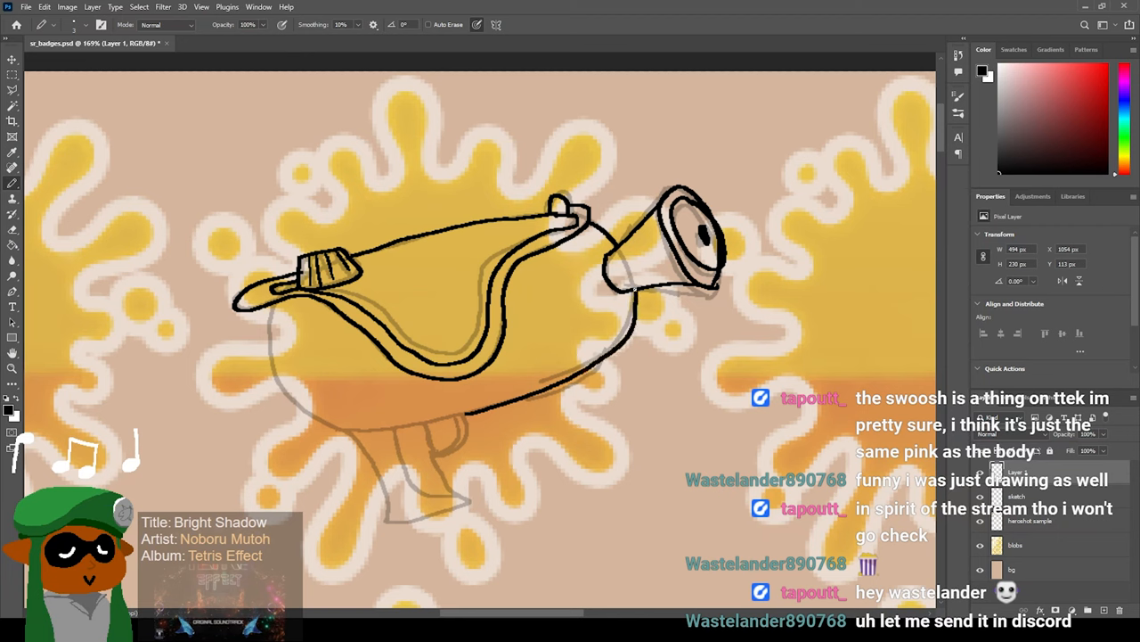
pyautogui.moveTo(277, 307); pyautogui.dragTo(378, 463)
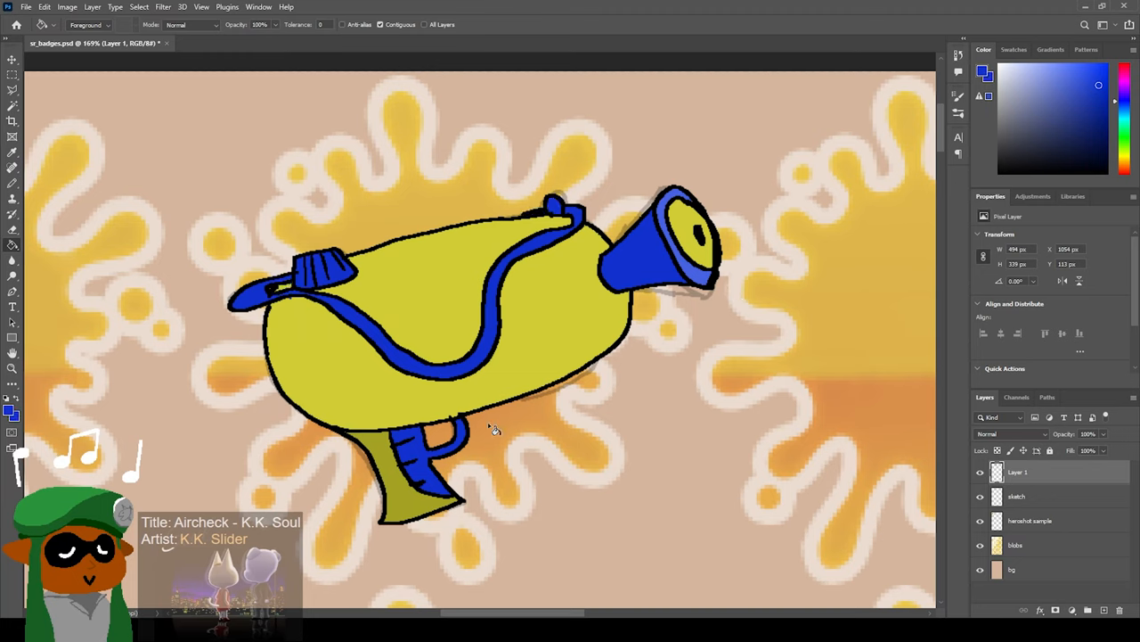
pyautogui.moveTo(983, 484)
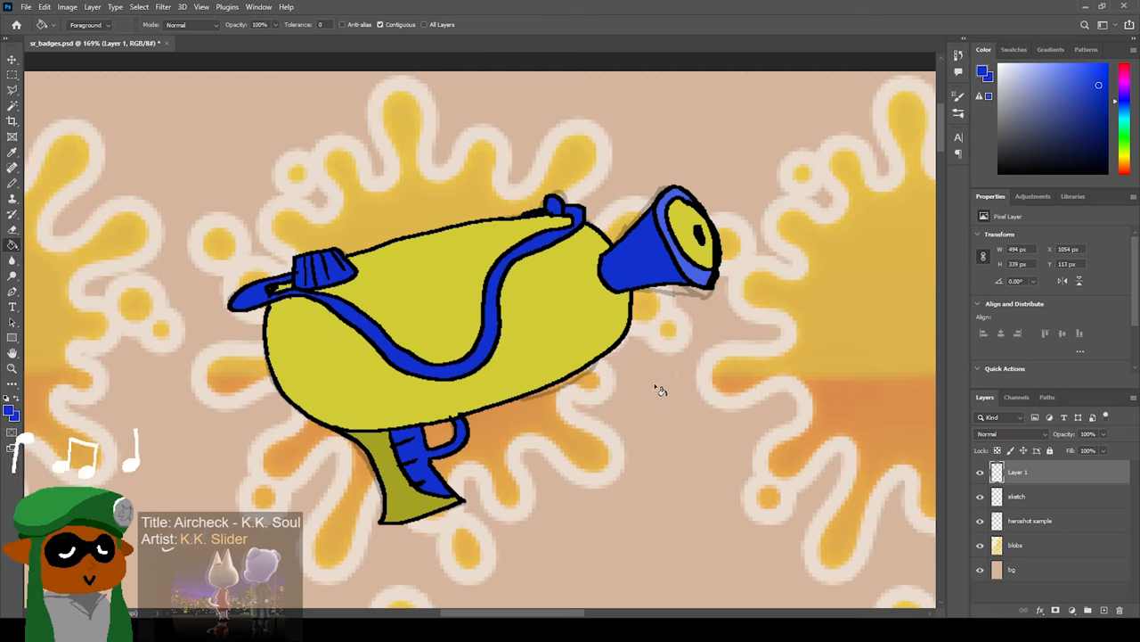
pyautogui.moveTo(649, 388)
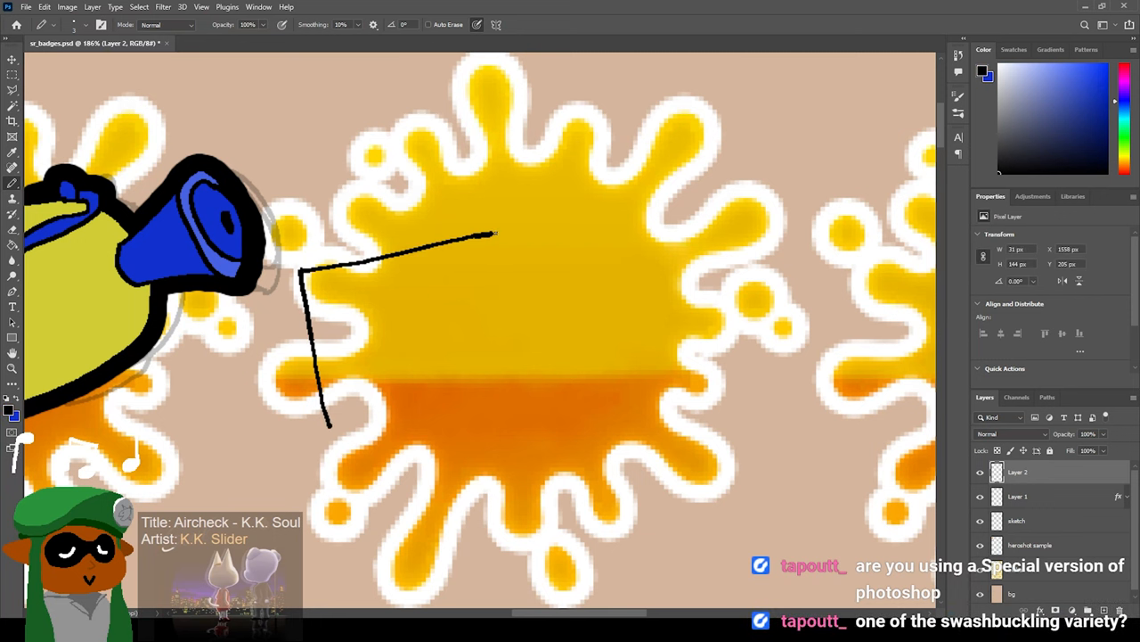
# Ink the blocky blaster's body and top edge in black on the second badge.
pyautogui.moveTo(495, 234); pyautogui.dragTo(605, 210)
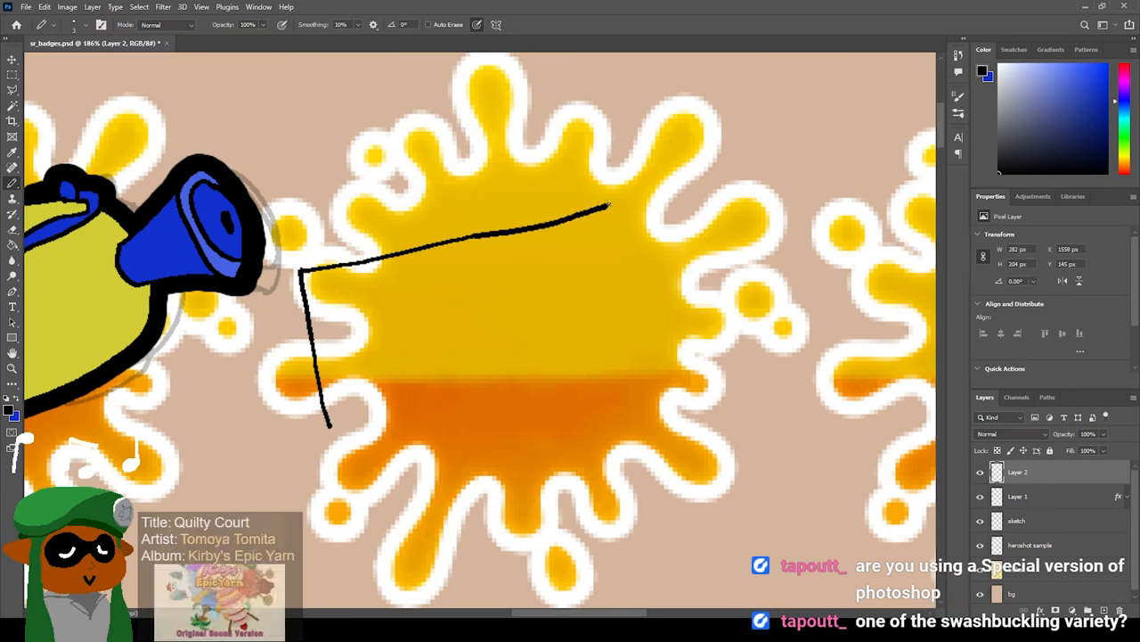
pyautogui.moveTo(606, 210); pyautogui.dragTo(659, 160)
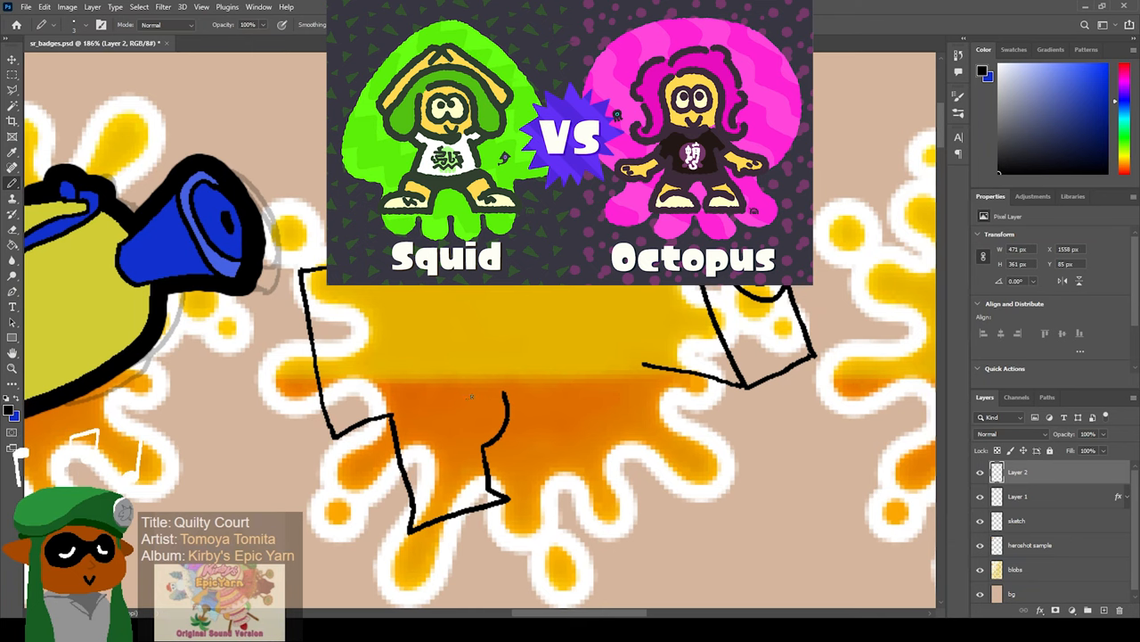
pyautogui.moveTo(467, 401); pyautogui.dragTo(552, 378)
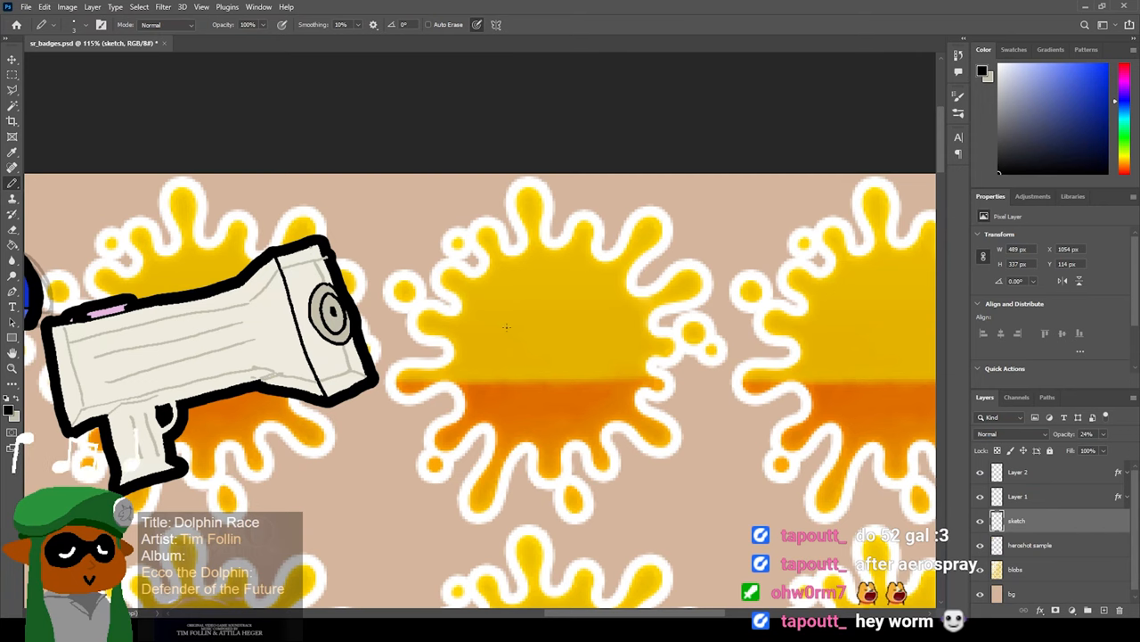
# Rough in the bowl-topped, long-barrelled gun over the third badge.
pyautogui.moveTo(477, 258); pyautogui.dragTo(561, 289)
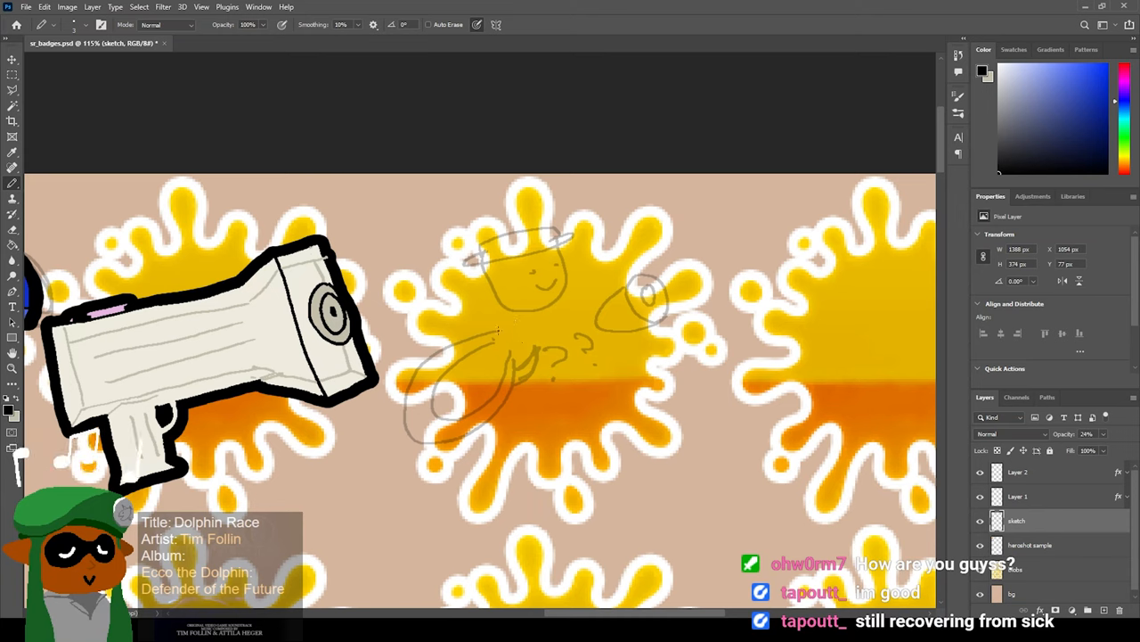
pyautogui.moveTo(499, 342); pyautogui.dragTo(584, 311)
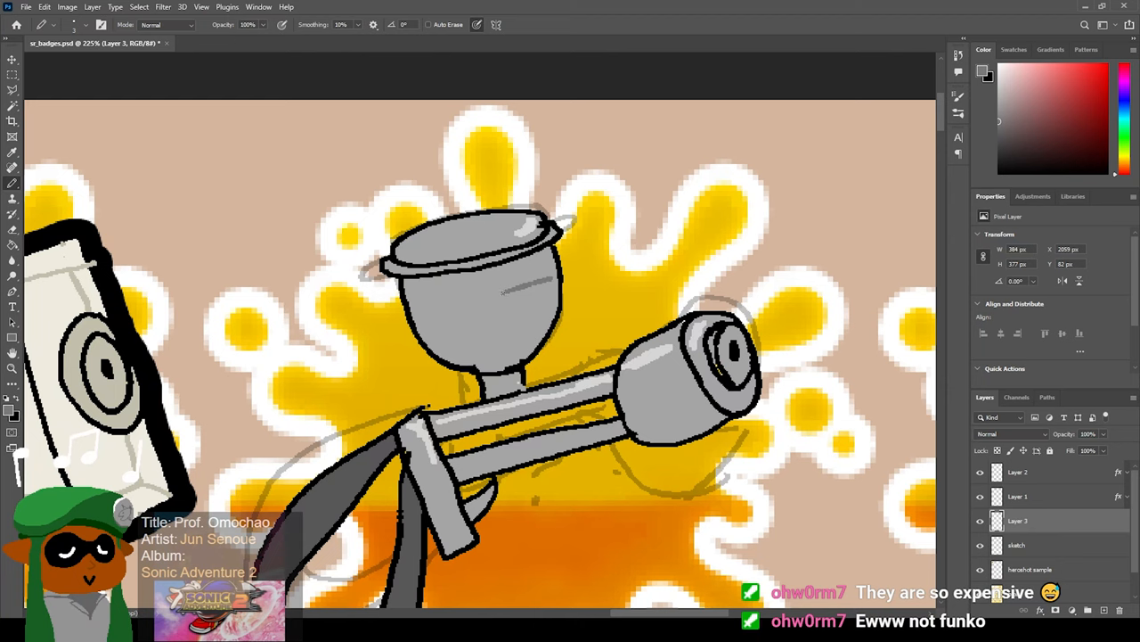
# Ink the third weapon in black, fill it grey and add lighter highlights.
pyautogui.moveTo(499, 294); pyautogui.dragTo(538, 276)
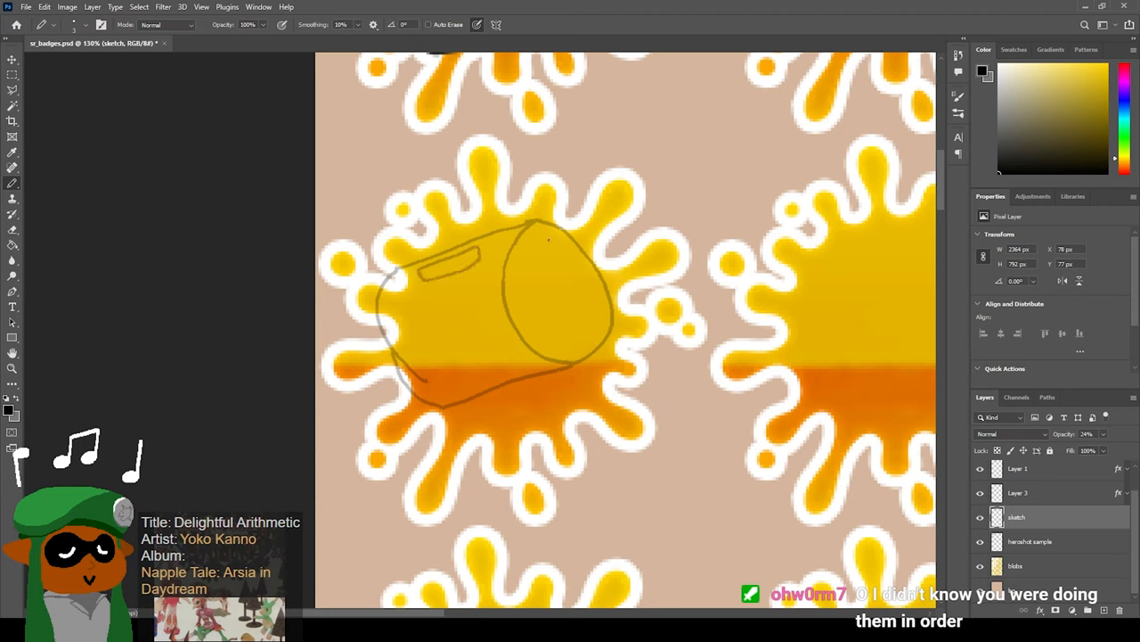
# Sketch the bucket-shaped weapon on the next badge.
pyautogui.moveTo(544, 236); pyautogui.dragTo(620, 271)
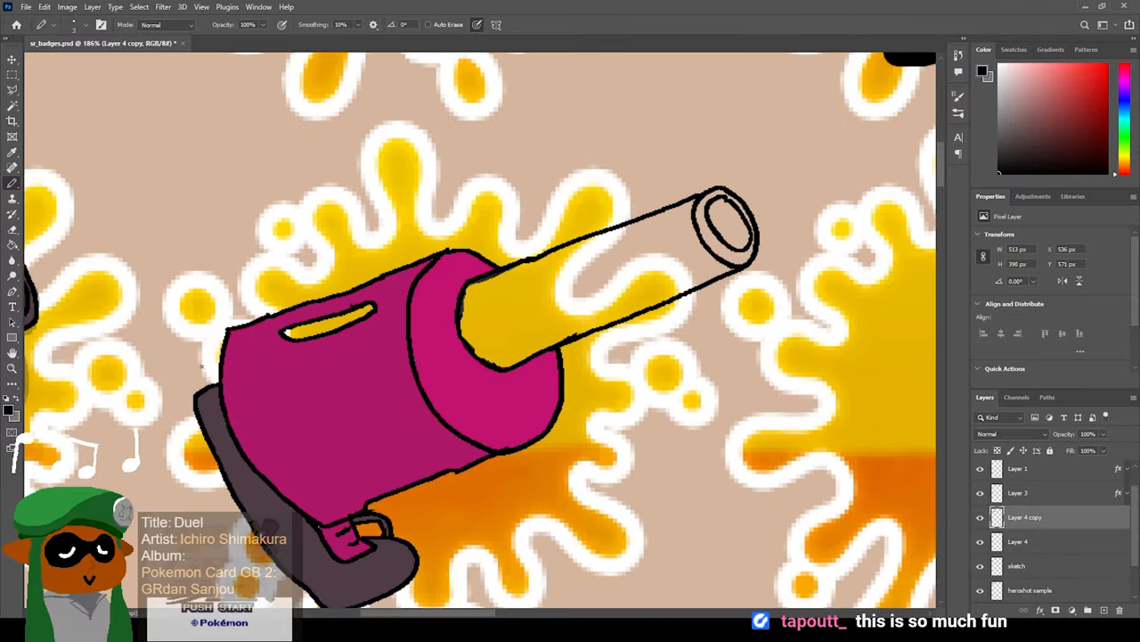
pyautogui.moveTo(207, 372)
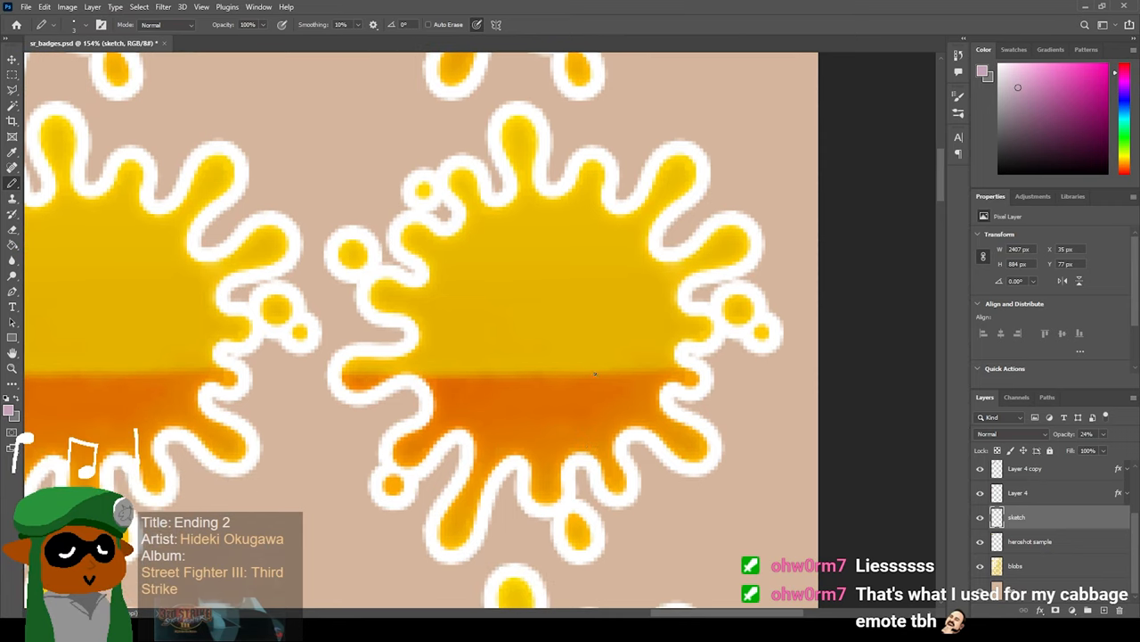
# Sketch the roller's long handle, barrel lines and cylindrical head on the yellow badge.
pyautogui.moveTo(517, 336); pyautogui.dragTo(467, 542)
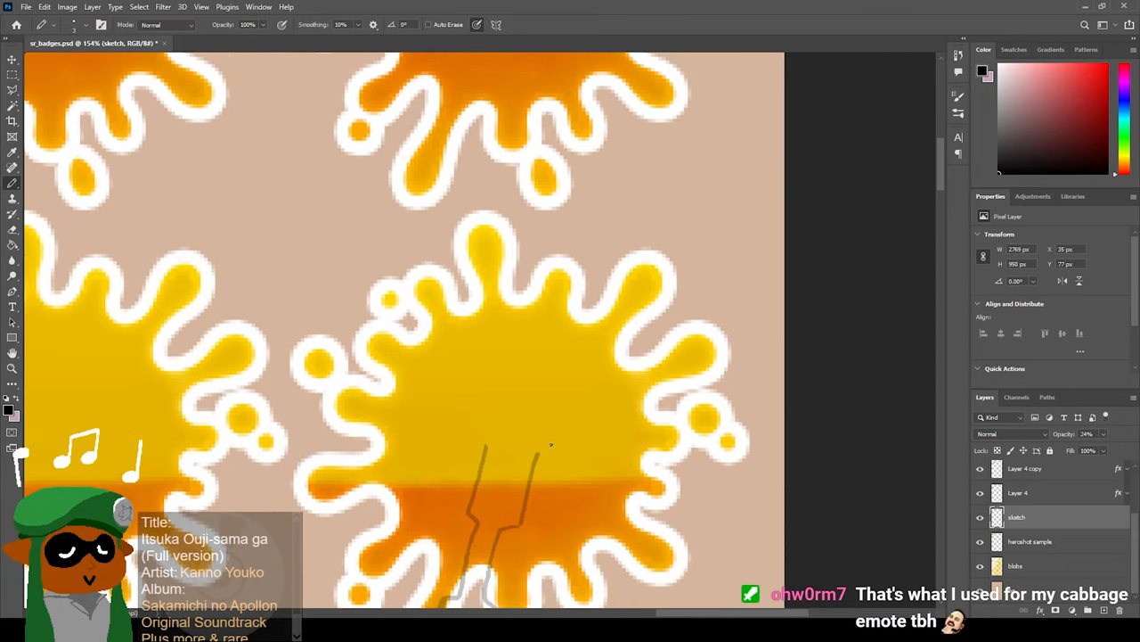
pyautogui.moveTo(520, 455); pyautogui.dragTo(553, 445)
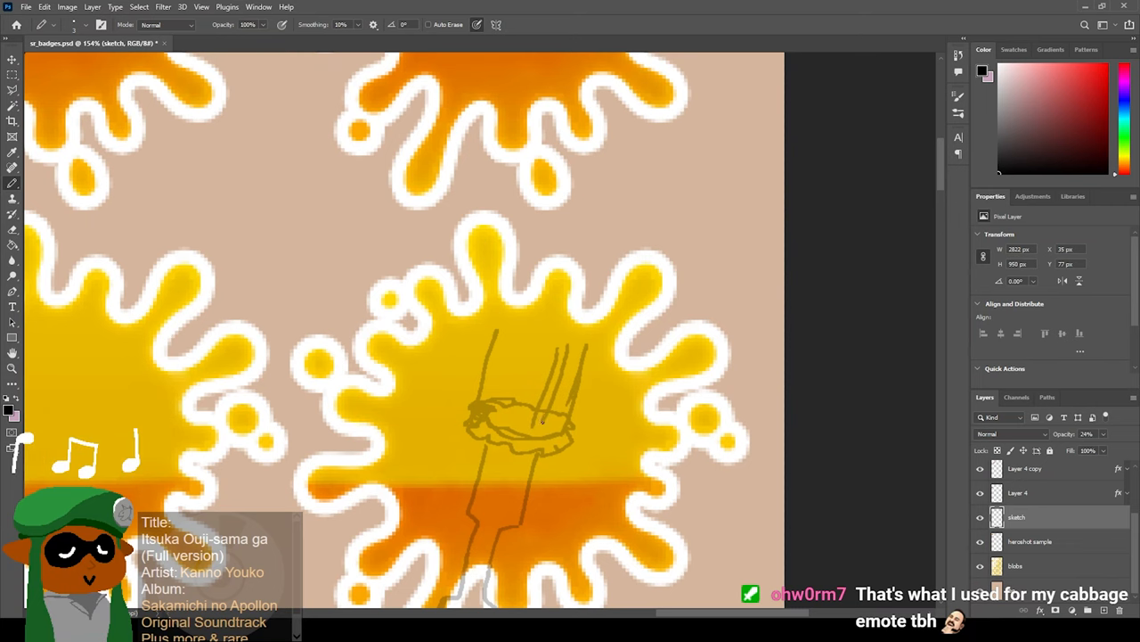
pyautogui.moveTo(499, 335); pyautogui.dragTo(553, 424)
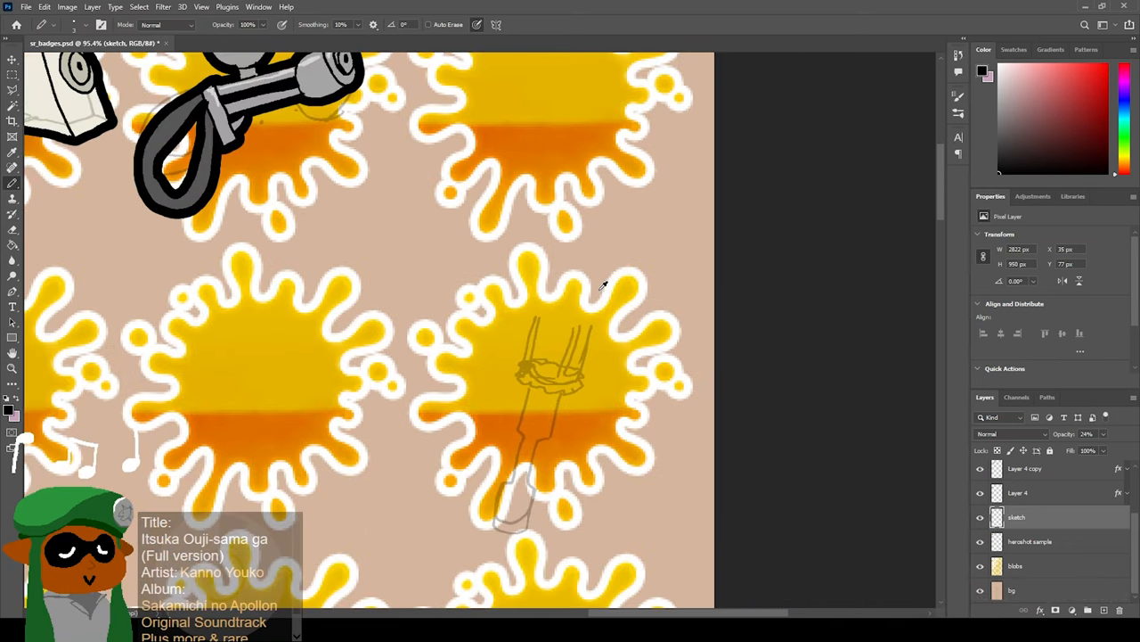
pyautogui.moveTo(543, 317)
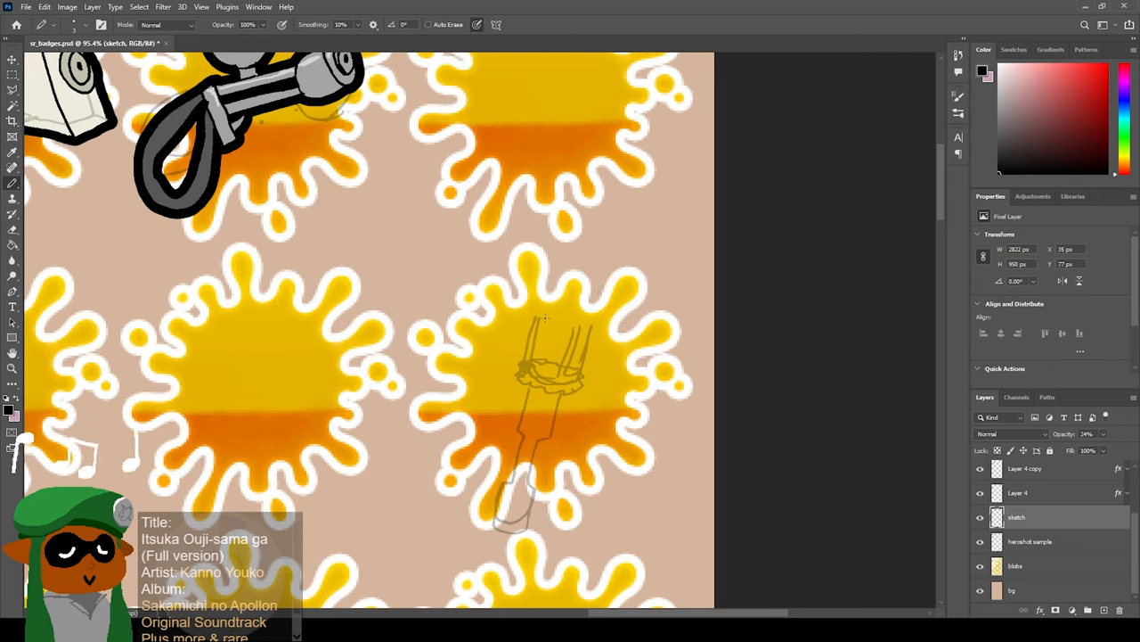
pyautogui.moveTo(431, 312); pyautogui.dragTo(680, 369)
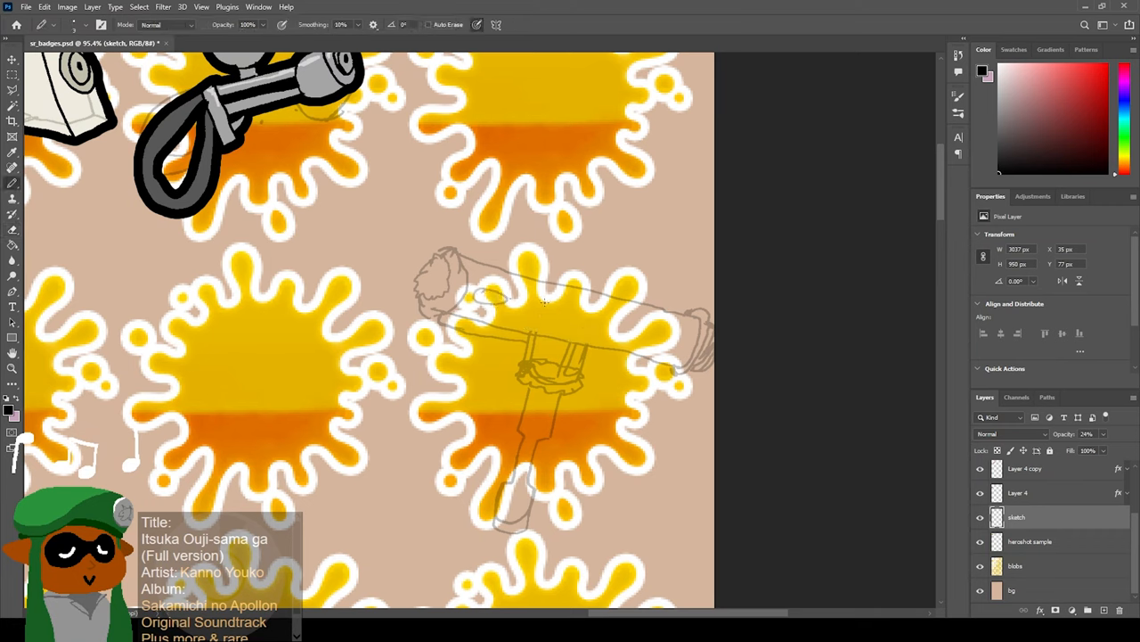
pyautogui.moveTo(508, 303)
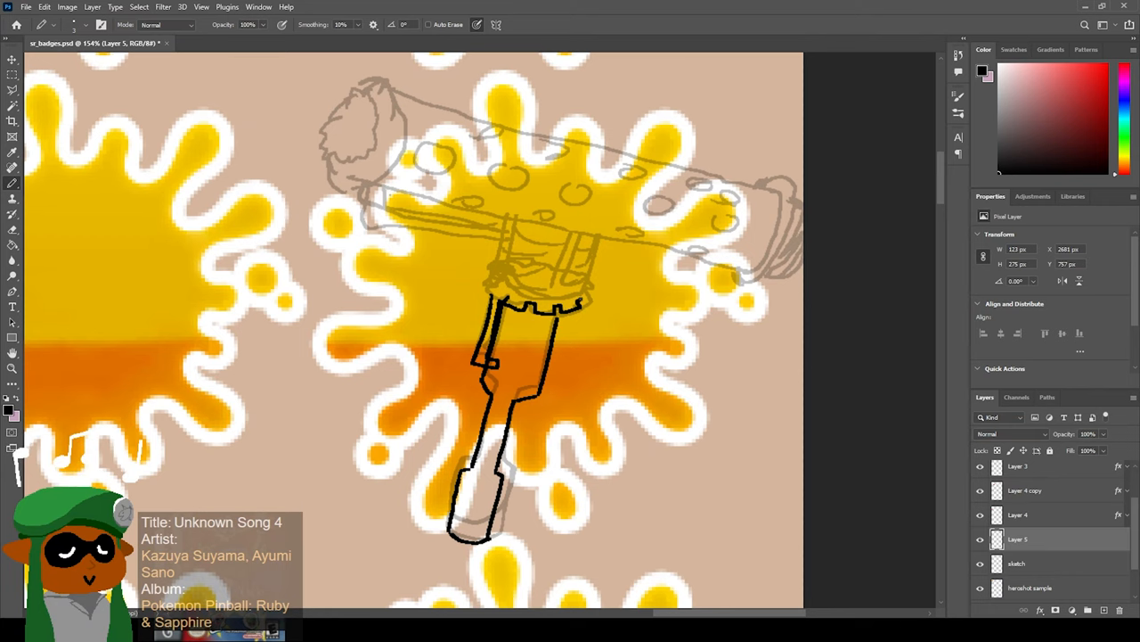
# Ink the roller's handle in black.
pyautogui.moveTo(579, 281); pyautogui.dragTo(592, 300)
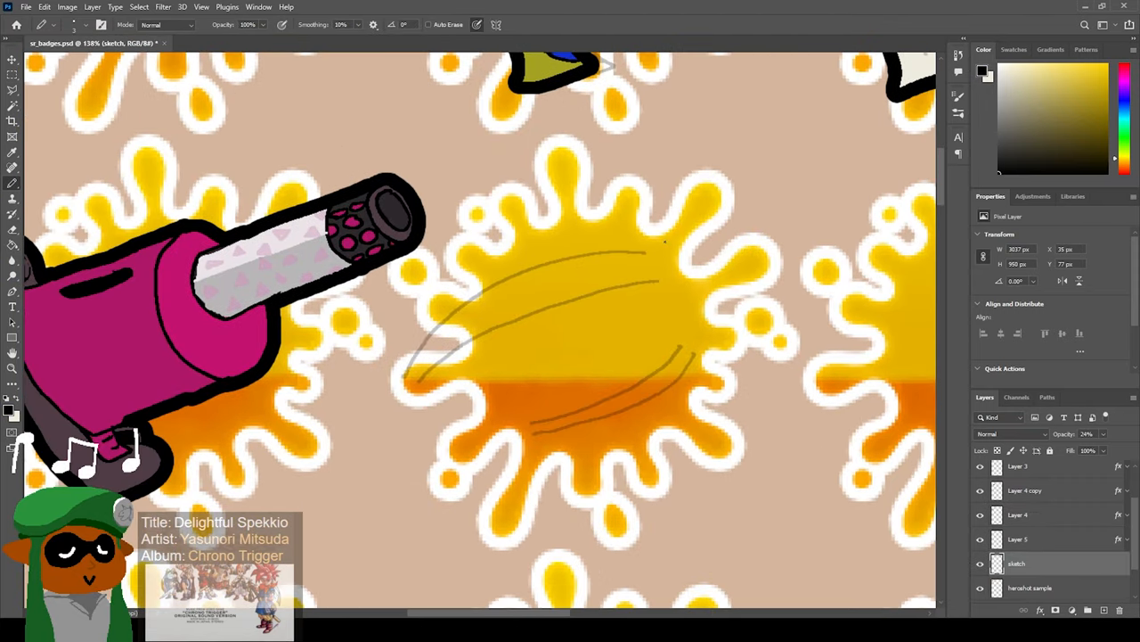
# Sketch the capsule weapon's curved body, grip and funnel nozzle.
pyautogui.moveTo(663, 240); pyautogui.dragTo(655, 276)
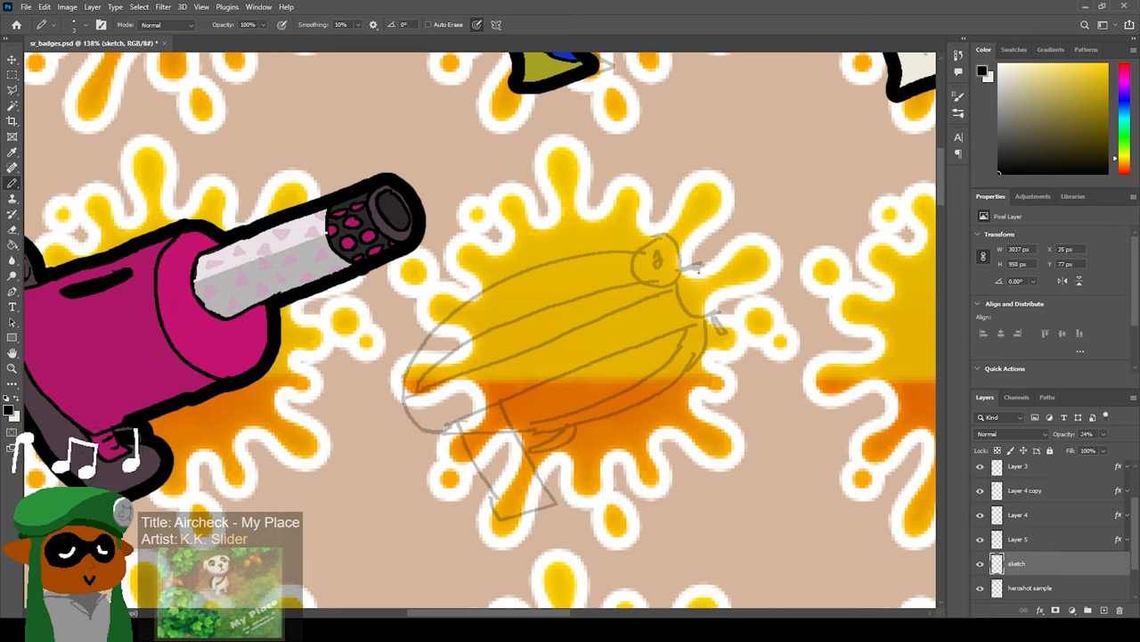
pyautogui.moveTo(699, 268); pyautogui.dragTo(722, 187)
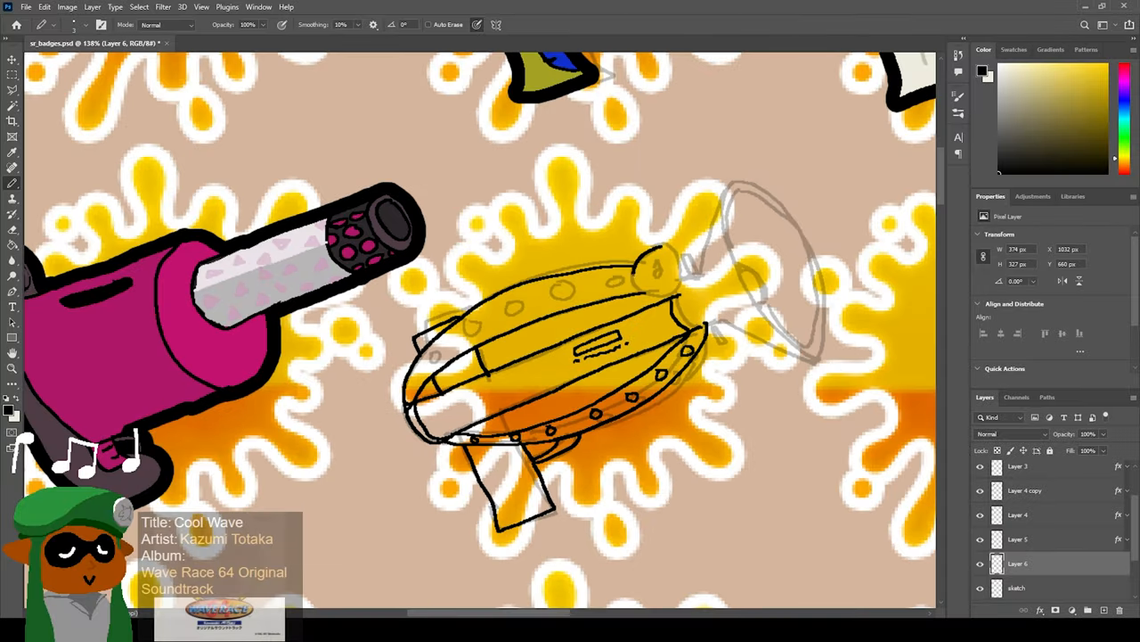
# Trace the capsule weapon's body outline in black on the ink layer.
pyautogui.moveTo(638, 289); pyautogui.dragTo(681, 303)
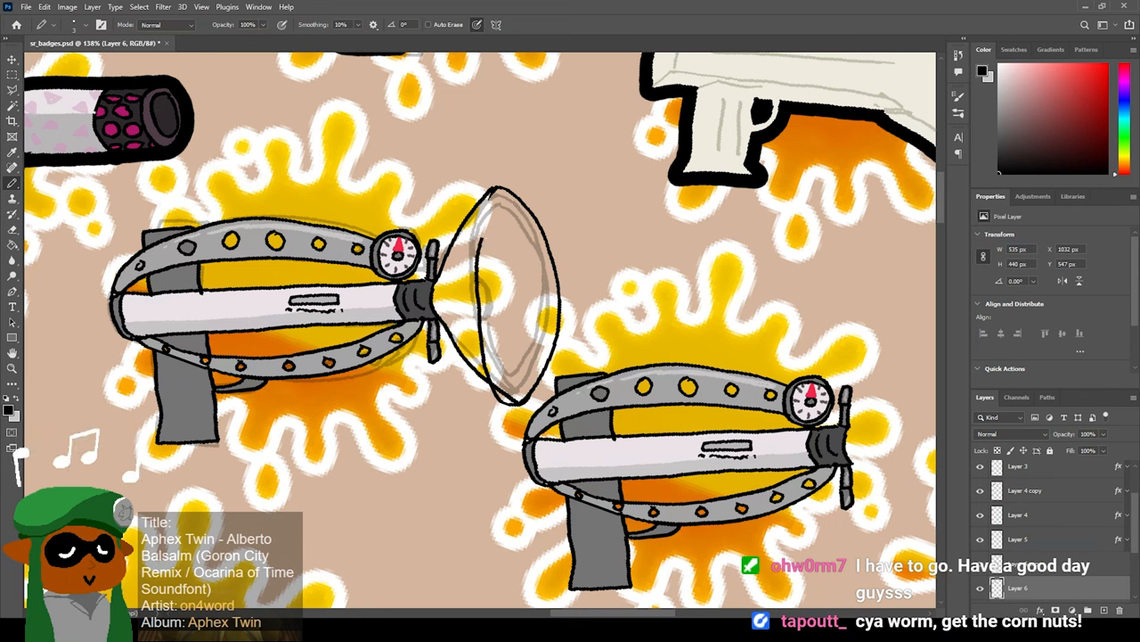
# Ink the capsule weapon's funnel nozzle in black and shade its inside dark grey.
pyautogui.moveTo(485, 240); pyautogui.dragTo(507, 410)
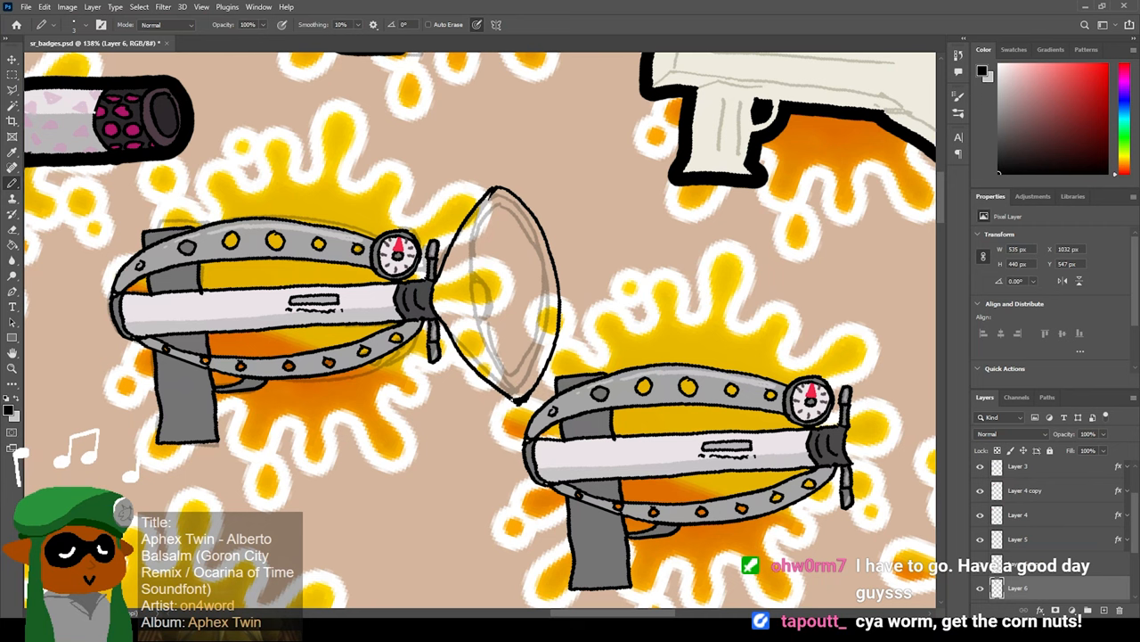
pyautogui.moveTo(477, 267); pyautogui.dragTo(502, 406)
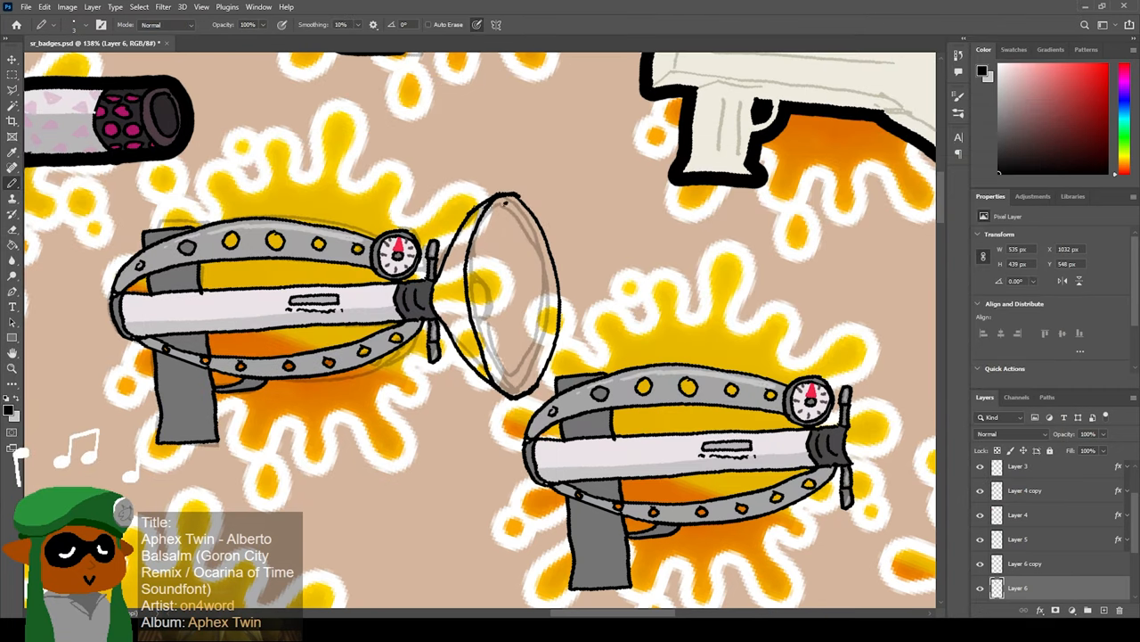
pyautogui.moveTo(490, 211); pyautogui.dragTo(481, 317)
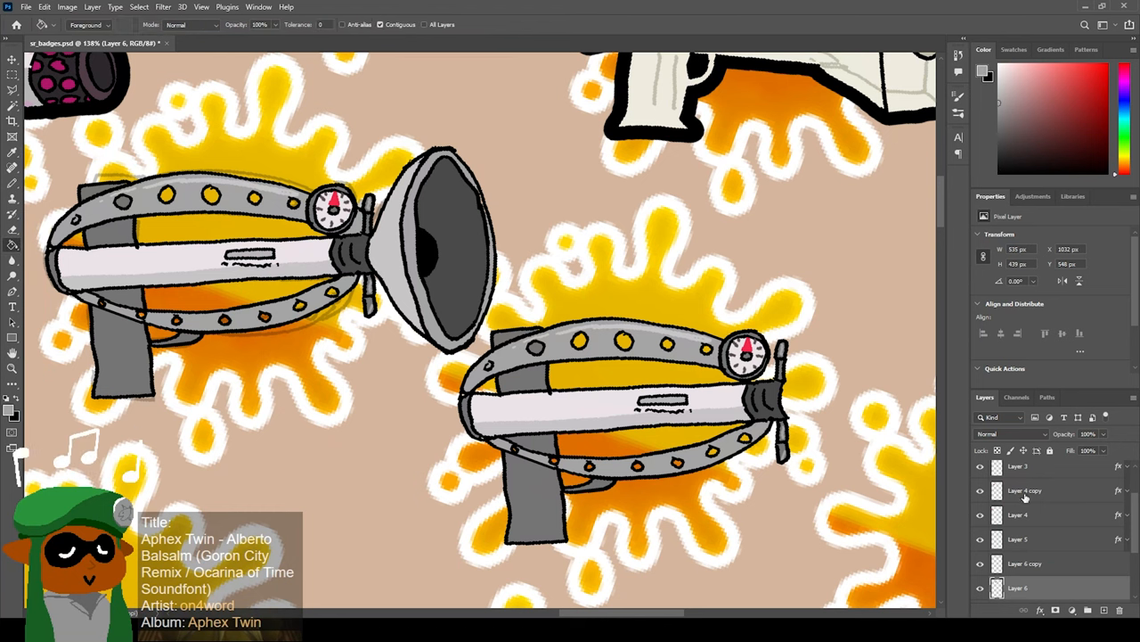
# Fill the remaining outlined part of the funnel-nozzle weapon with flat color.
pyautogui.click(1024, 564)
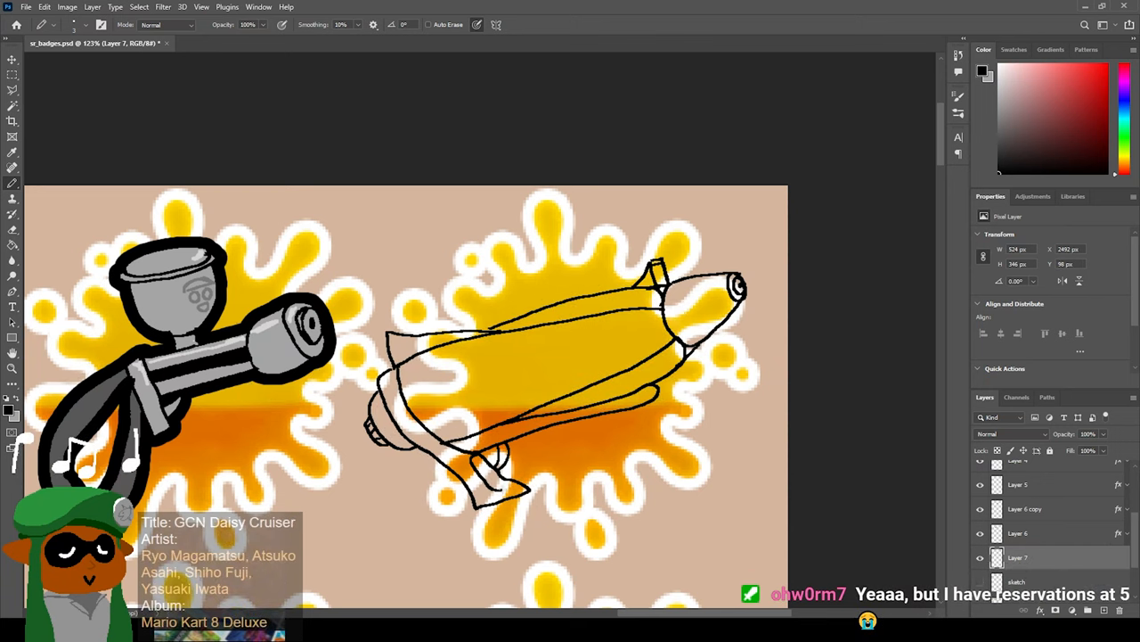
pyautogui.moveTo(827, 266)
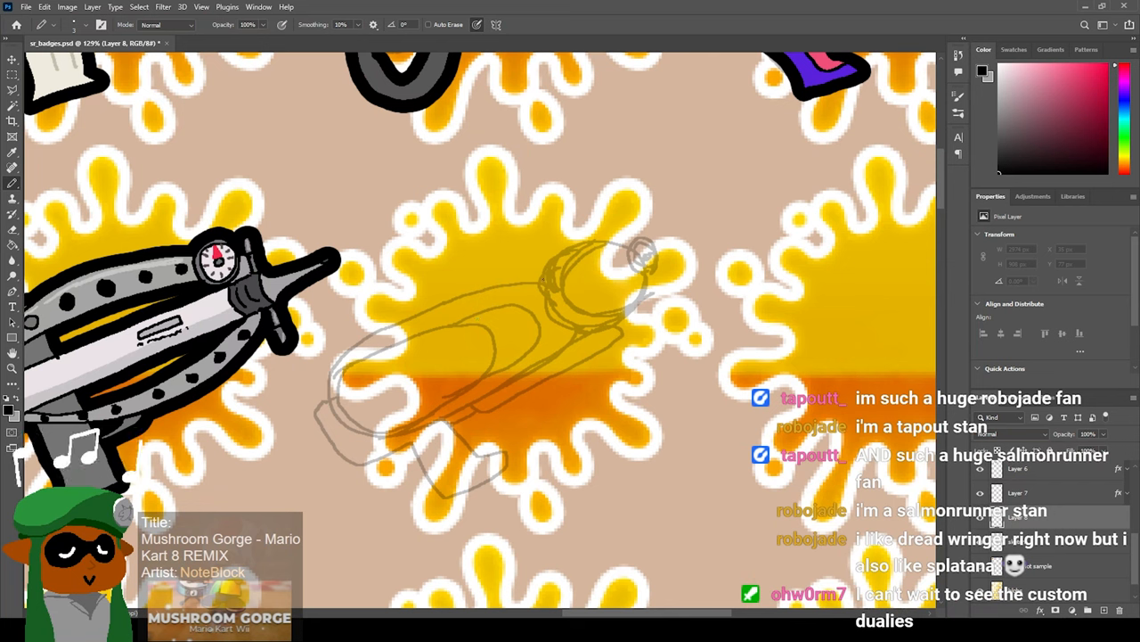
# Sketch the rough grey body line of the next elongated weapon on the yellow badge.
pyautogui.moveTo(481, 285); pyautogui.dragTo(543, 277)
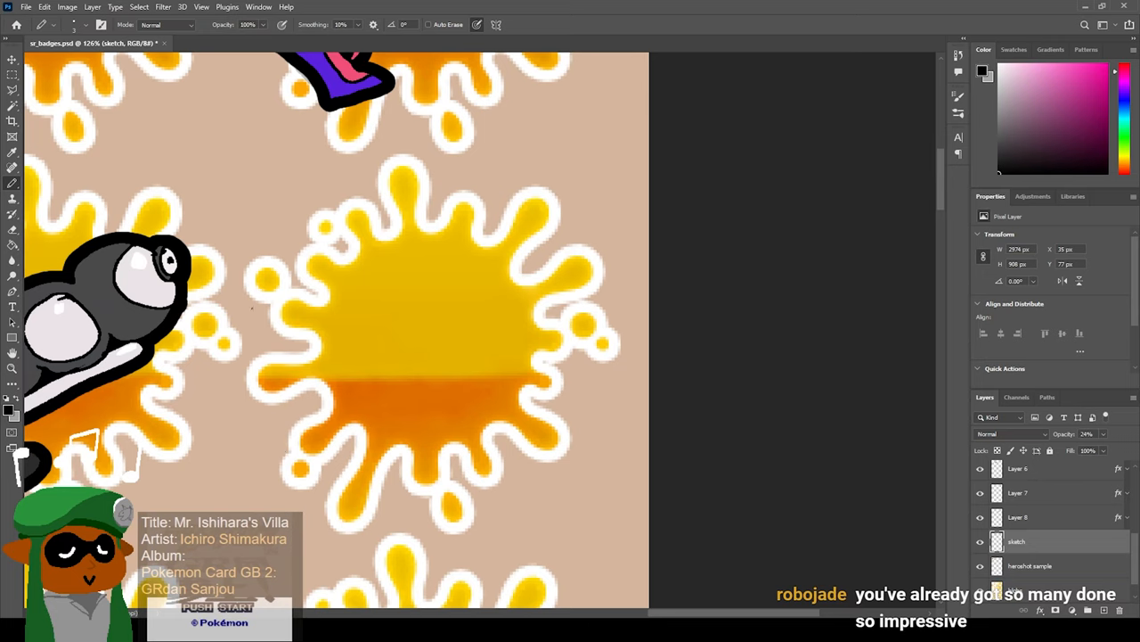
pyautogui.moveTo(216, 346)
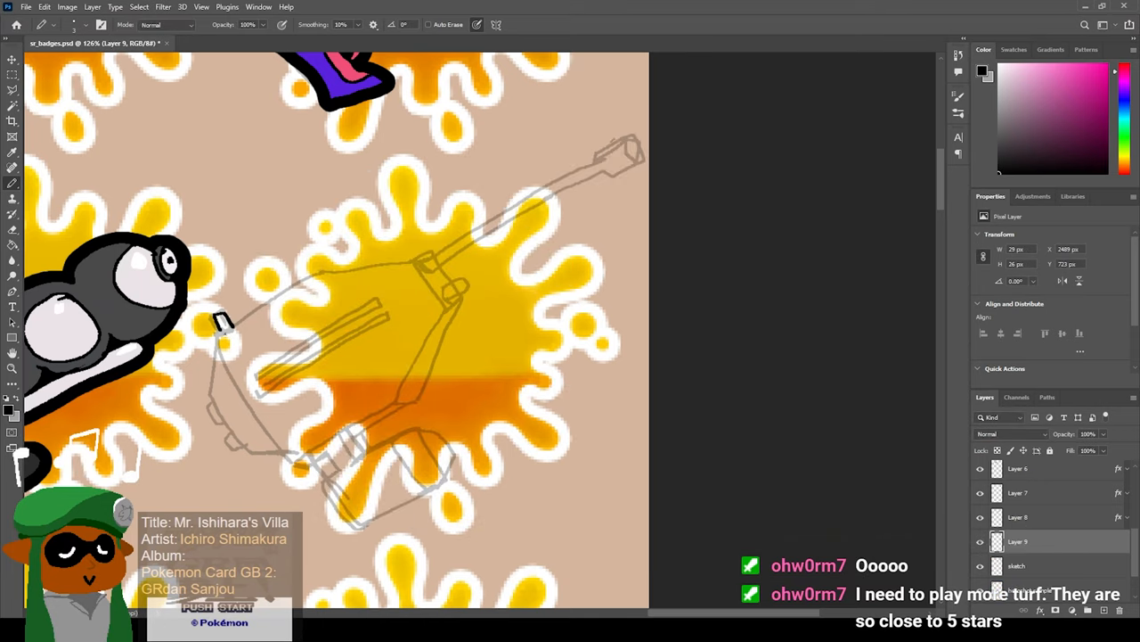
# Draw the long barrel of the teal weapon across its badge.
pyautogui.moveTo(223, 329); pyautogui.dragTo(335, 267)
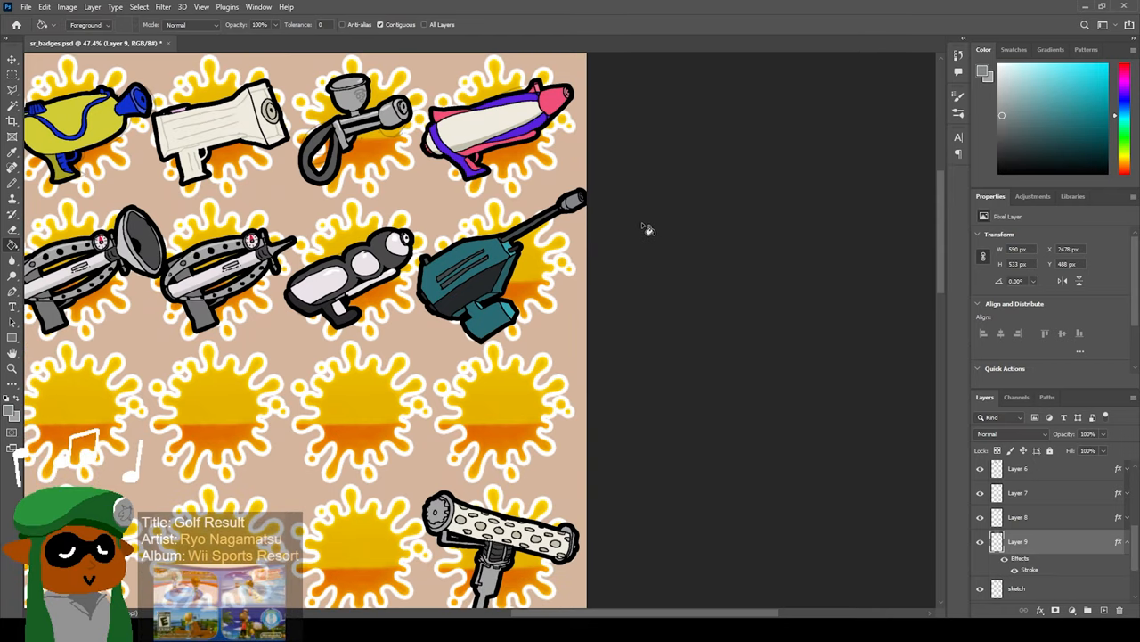
pyautogui.moveTo(491, 347)
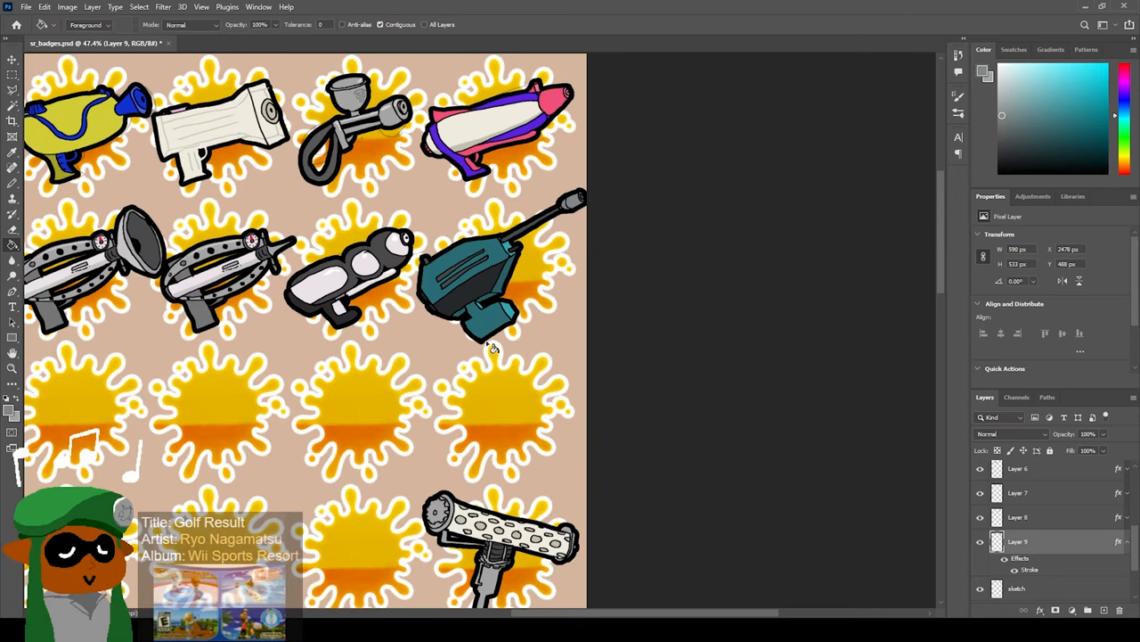
# Scroll the badge sheet to bring an empty splat badge into close view.
pyautogui.scroll(-3)
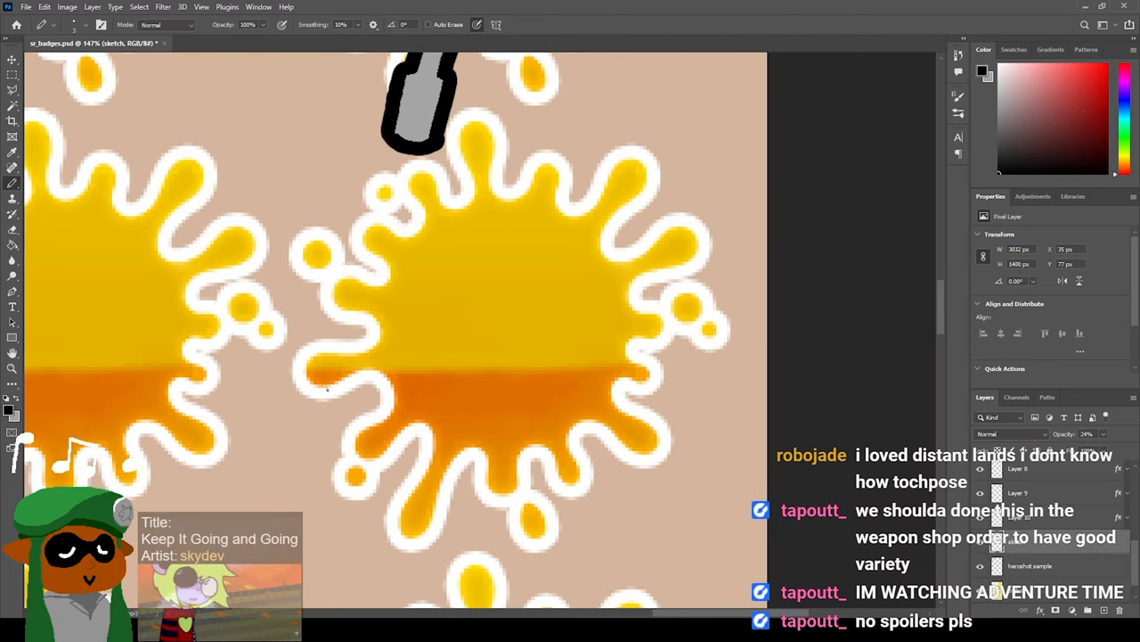
# Sketch the new weapon's long diagonal body with parallel lines across the badge.
pyautogui.moveTo(328, 390); pyautogui.dragTo(609, 192)
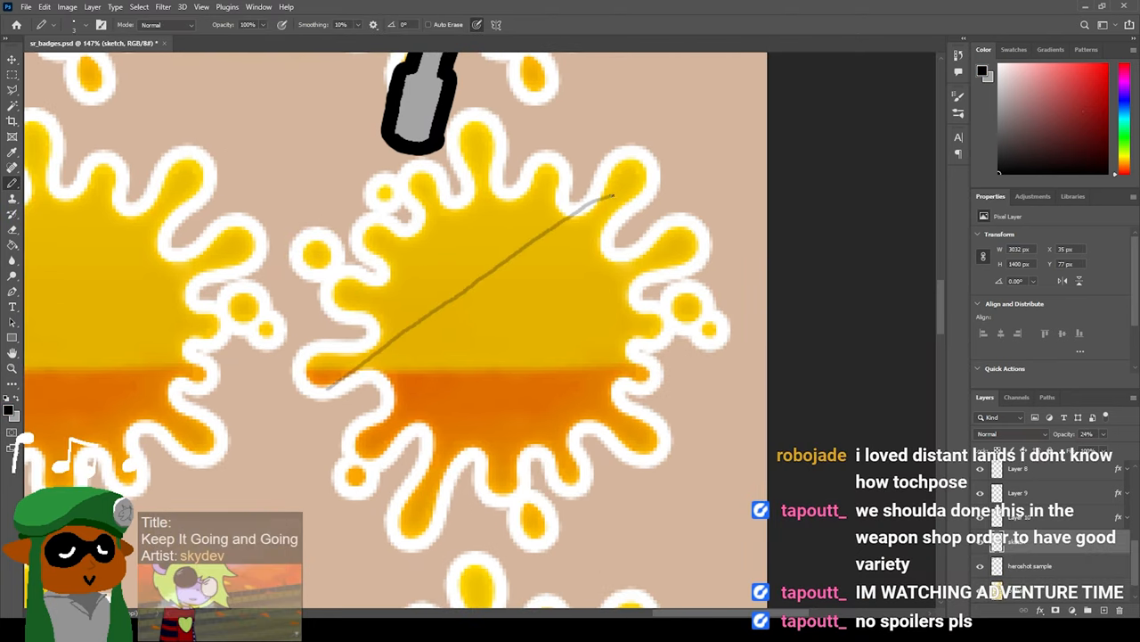
pyautogui.moveTo(615, 194); pyautogui.dragTo(650, 249)
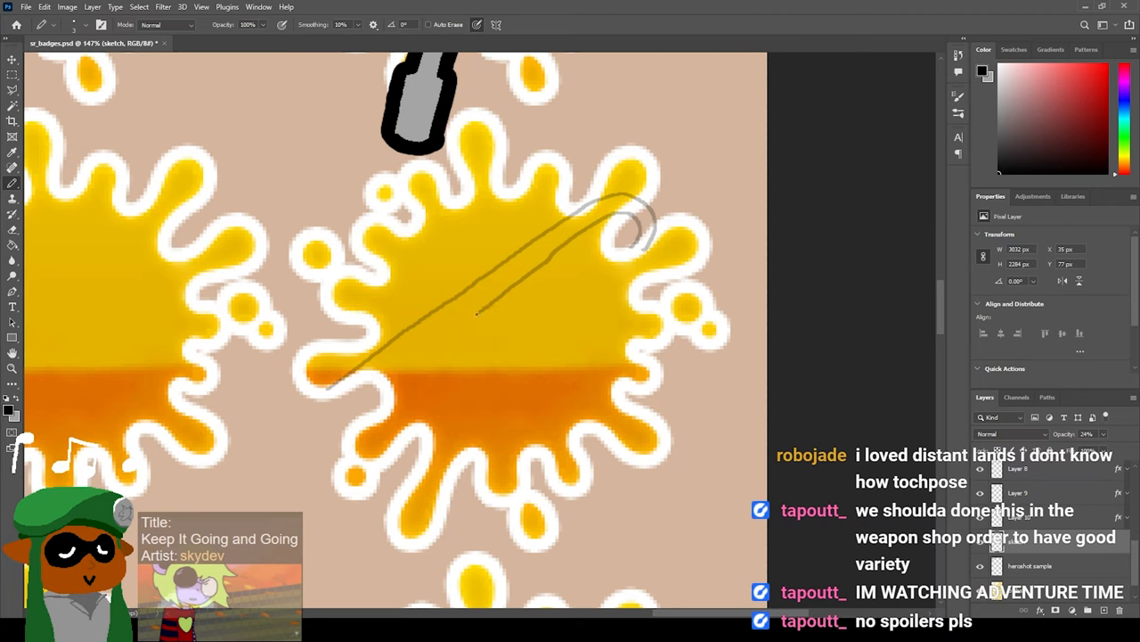
pyautogui.moveTo(490, 321); pyautogui.dragTo(325, 419)
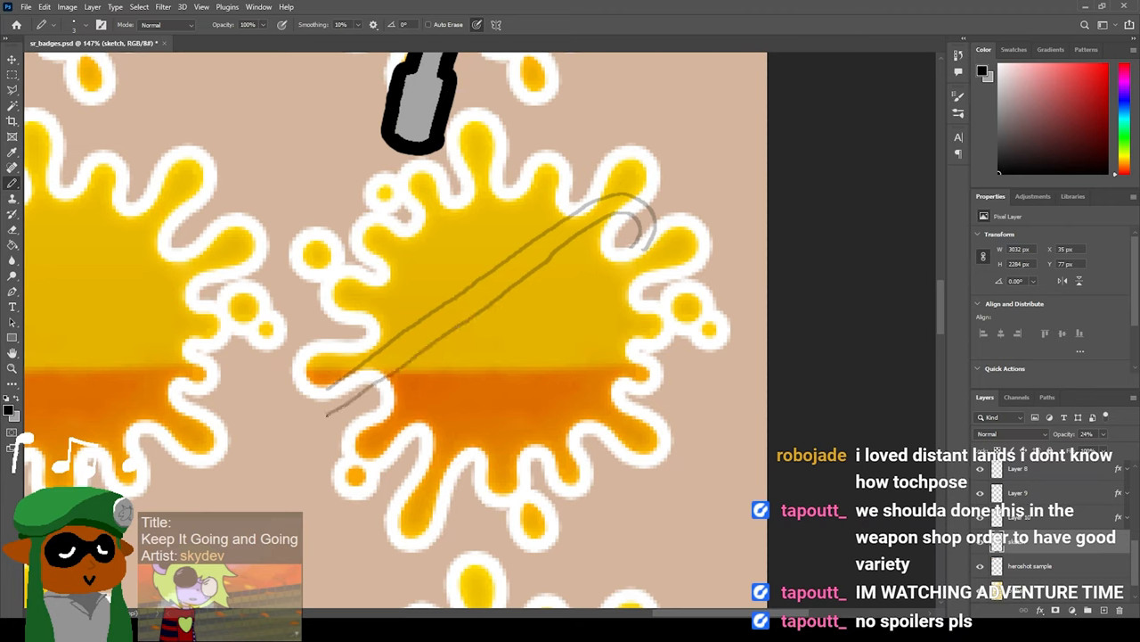
pyautogui.moveTo(321, 383); pyautogui.dragTo(286, 419)
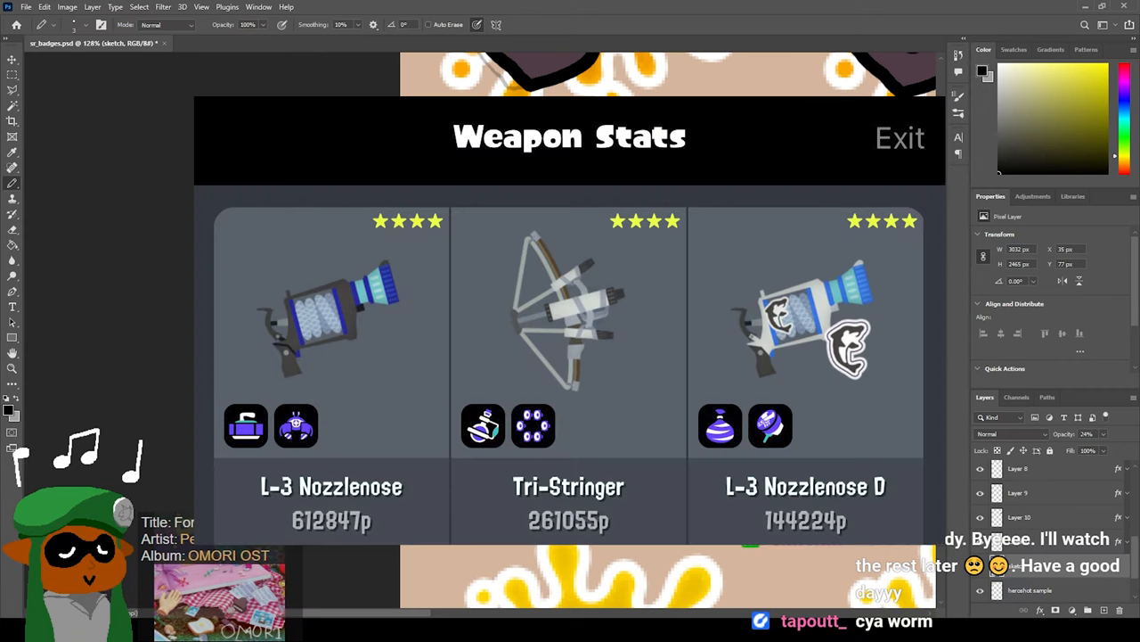
# Dismiss the reference and sketch the Nozzlenose's curved tip and round nozzle opening.
pyautogui.click(898, 137)
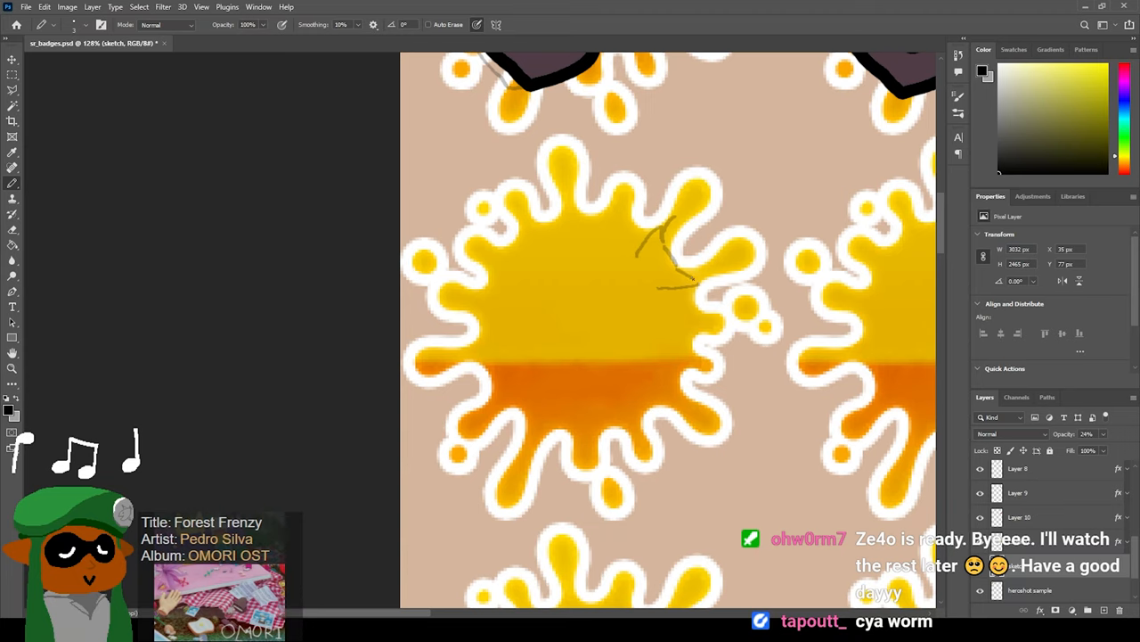
pyautogui.moveTo(663, 214); pyautogui.dragTo(703, 285)
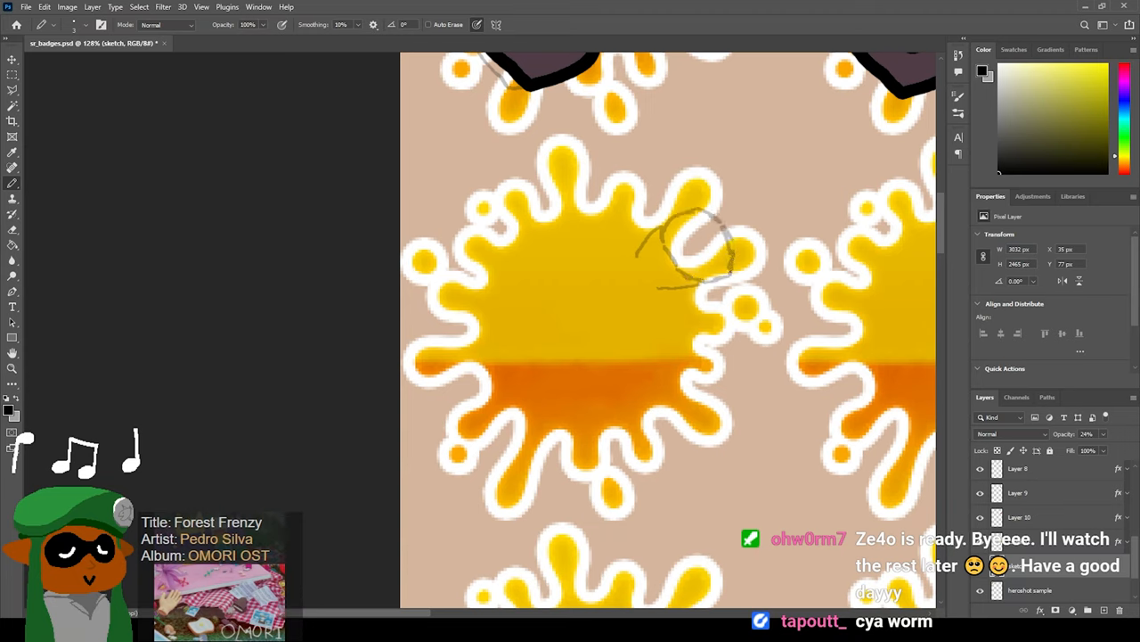
pyautogui.moveTo(650, 240); pyautogui.dragTo(713, 276)
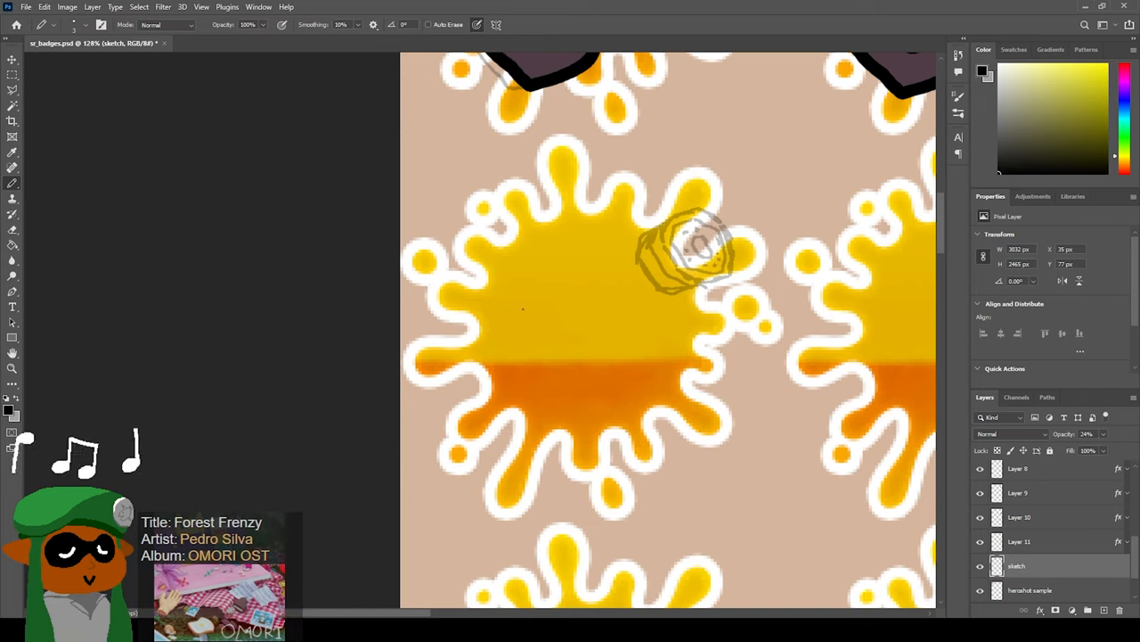
# Sketch the nozzle rings and the coiled, curved body beneath them.
pyautogui.moveTo(526, 307); pyautogui.dragTo(579, 365)
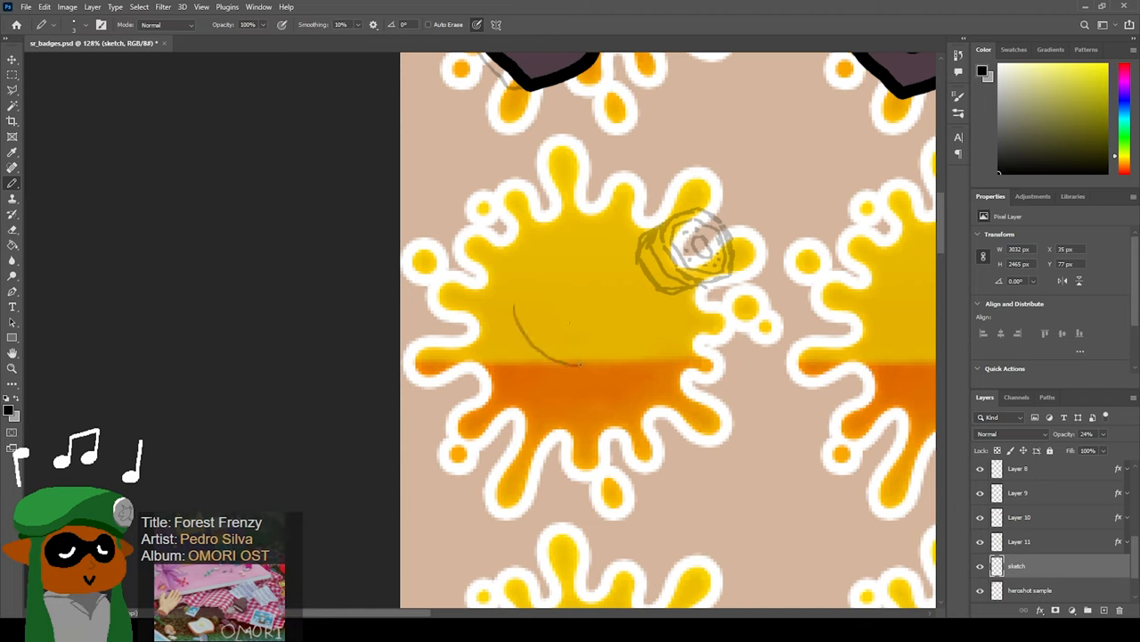
pyautogui.moveTo(535, 294); pyautogui.dragTo(633, 348)
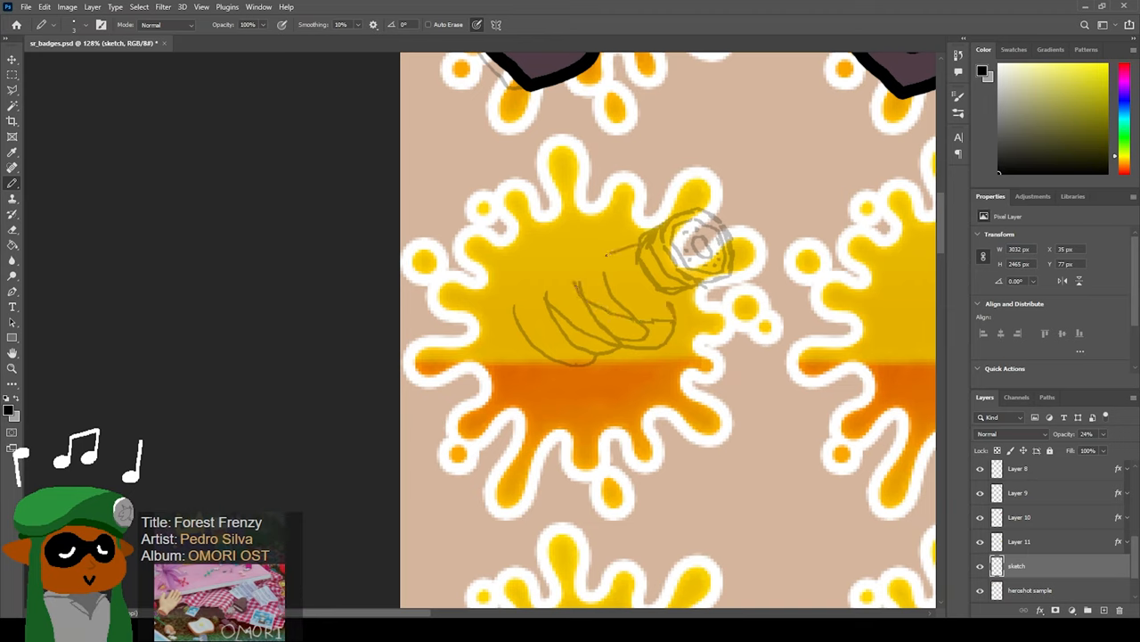
pyautogui.moveTo(514, 310); pyautogui.dragTo(609, 257)
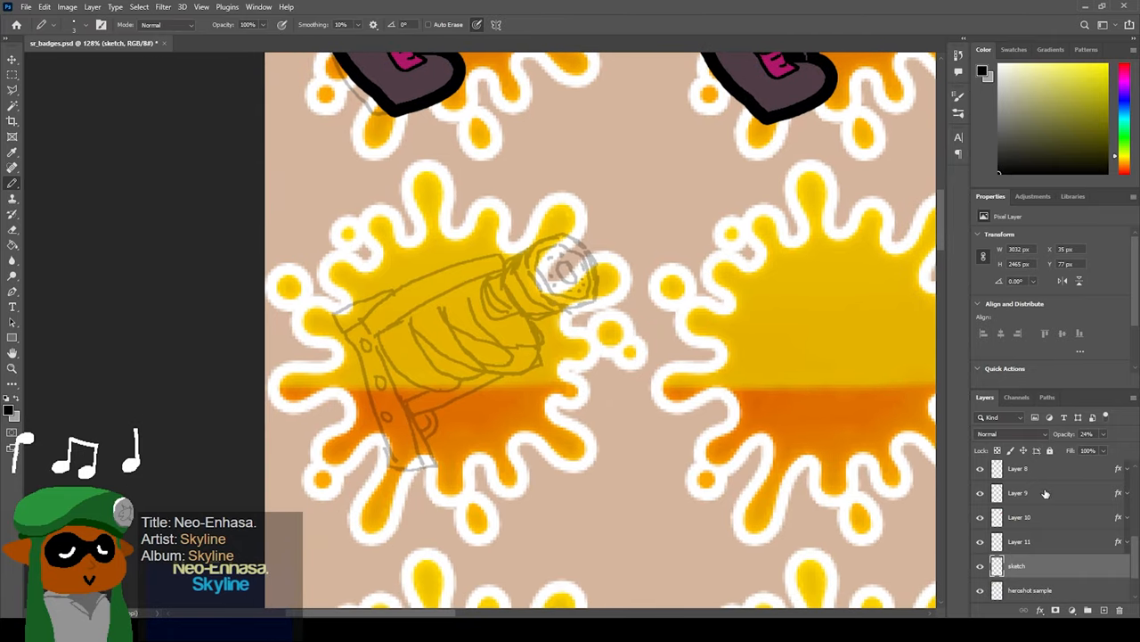
pyautogui.moveTo(531, 270); pyautogui.dragTo(588, 307)
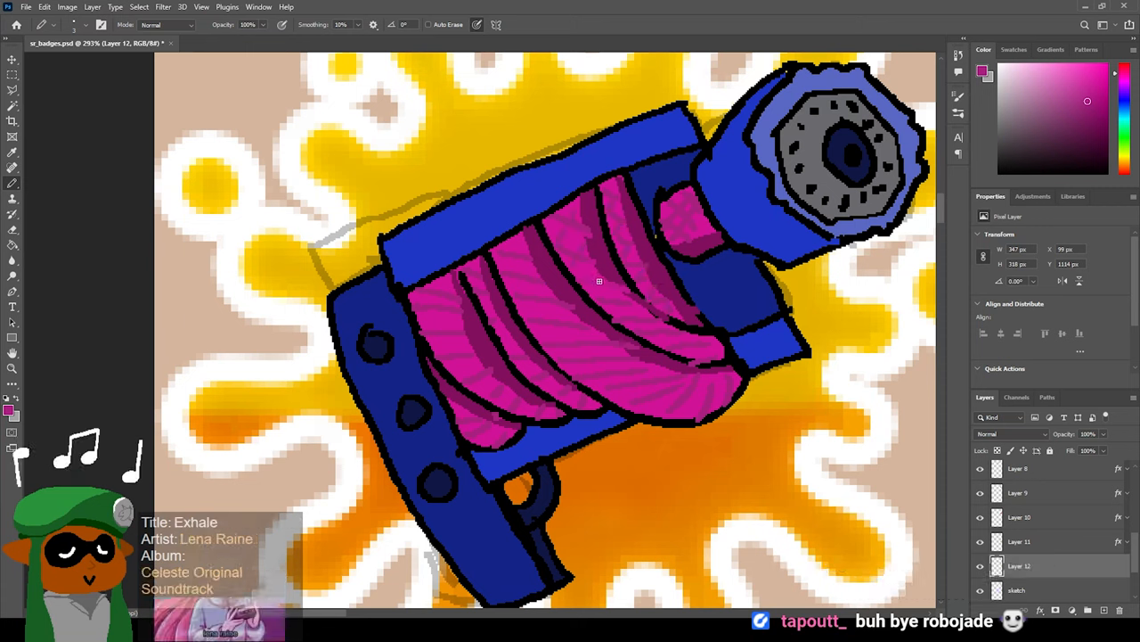
# Drag the duplicated Nozzlenose's nozzle piece away from its body.
pyautogui.moveTo(598, 281); pyautogui.dragTo(520, 403)
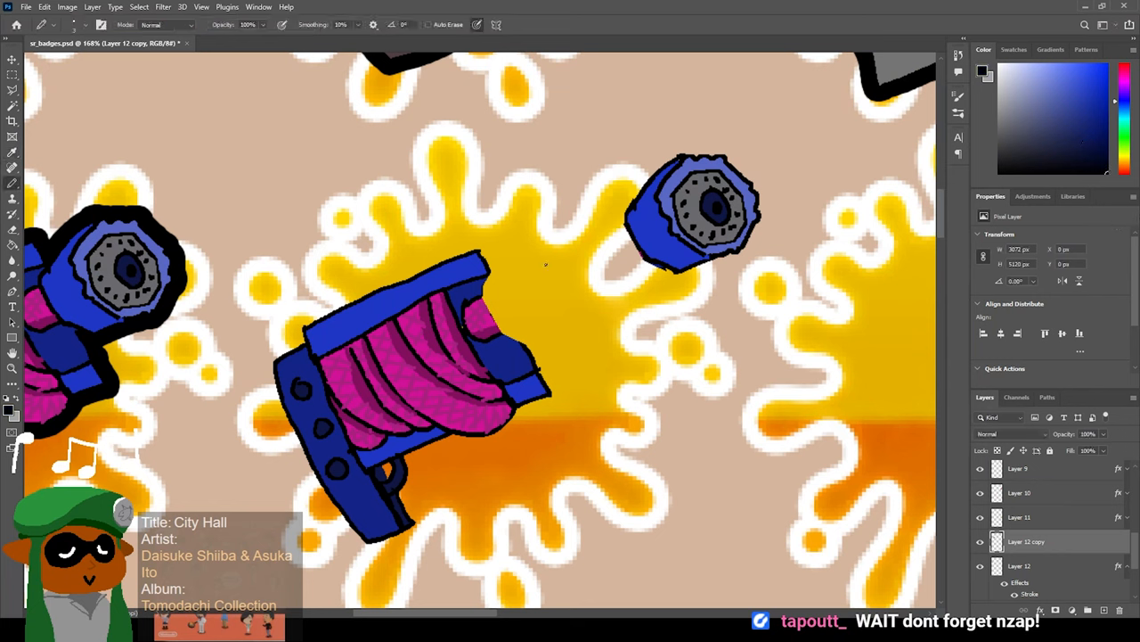
pyautogui.moveTo(563, 257)
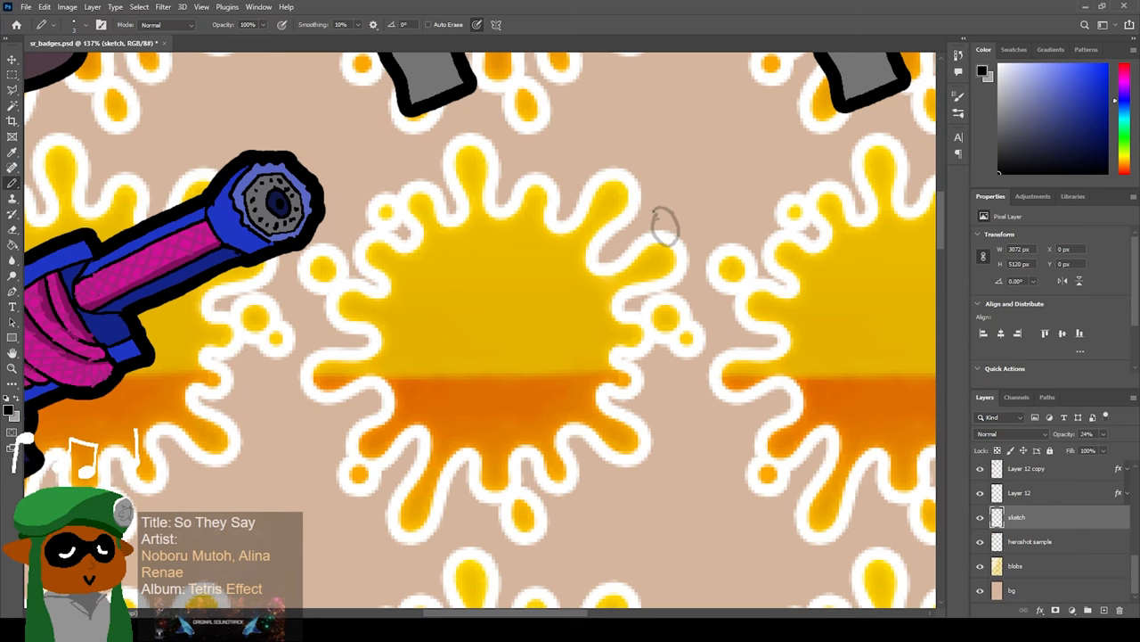
pyautogui.moveTo(645, 205)
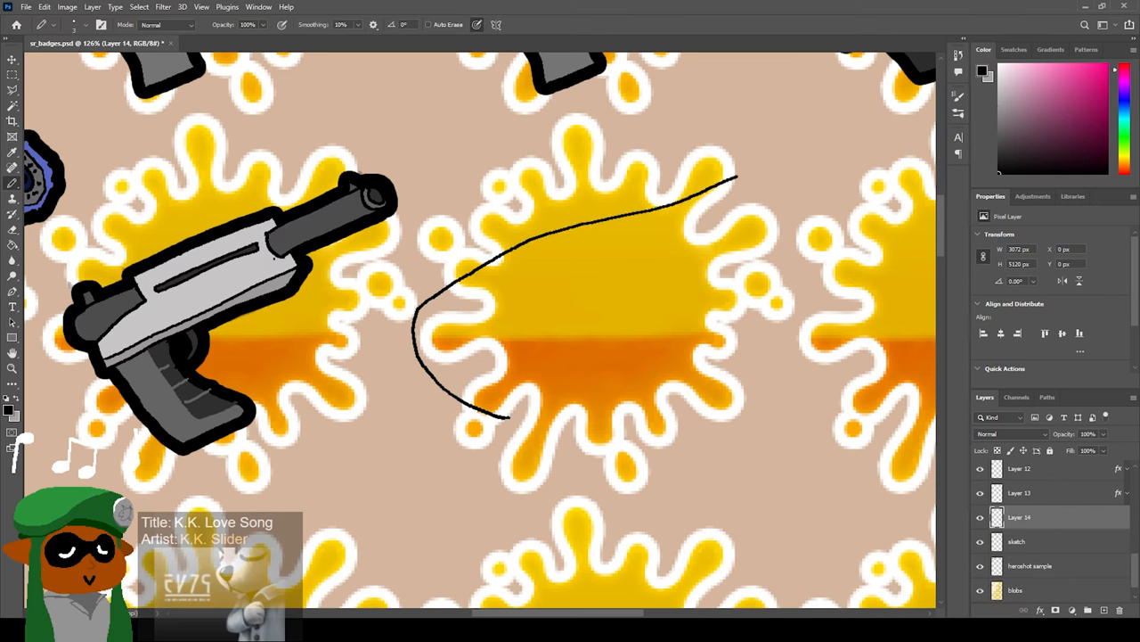
# Outline the round-bodied weapon's curved oval body in black.
pyautogui.moveTo(499, 418); pyautogui.dragTo(781, 164)
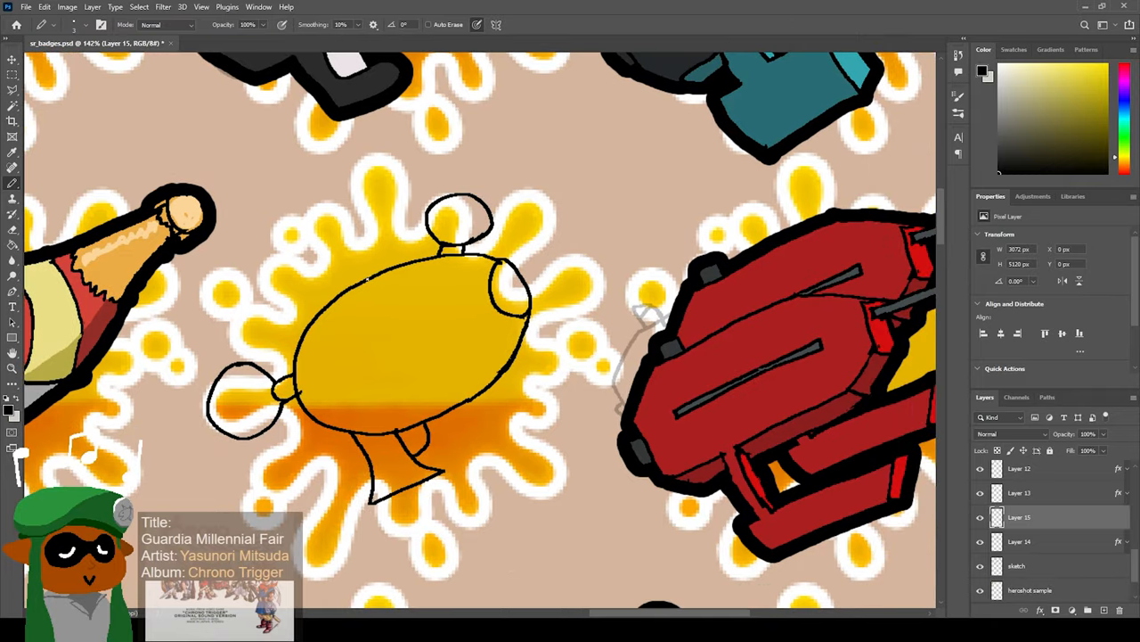
# Pan the canvas to bring the next empty splat badge into view.
pyautogui.moveTo(365, 276); pyautogui.dragTo(454, 401)
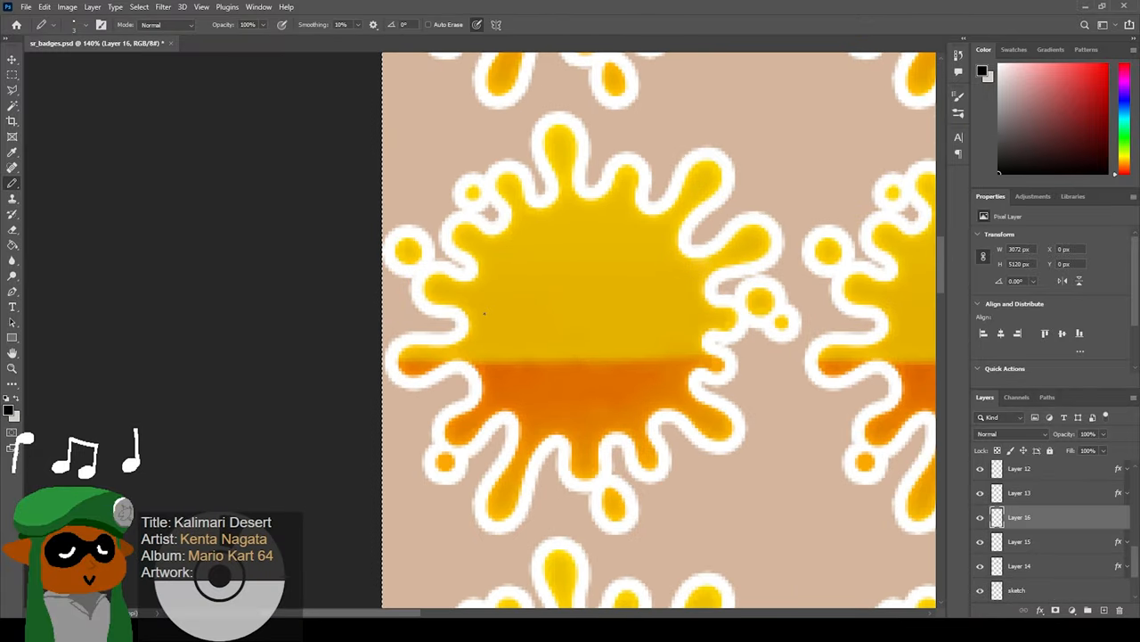
# Outline the cannon's rear cylinder, large barrel and the inner rings of its opening.
pyautogui.moveTo(419, 259); pyautogui.dragTo(485, 312)
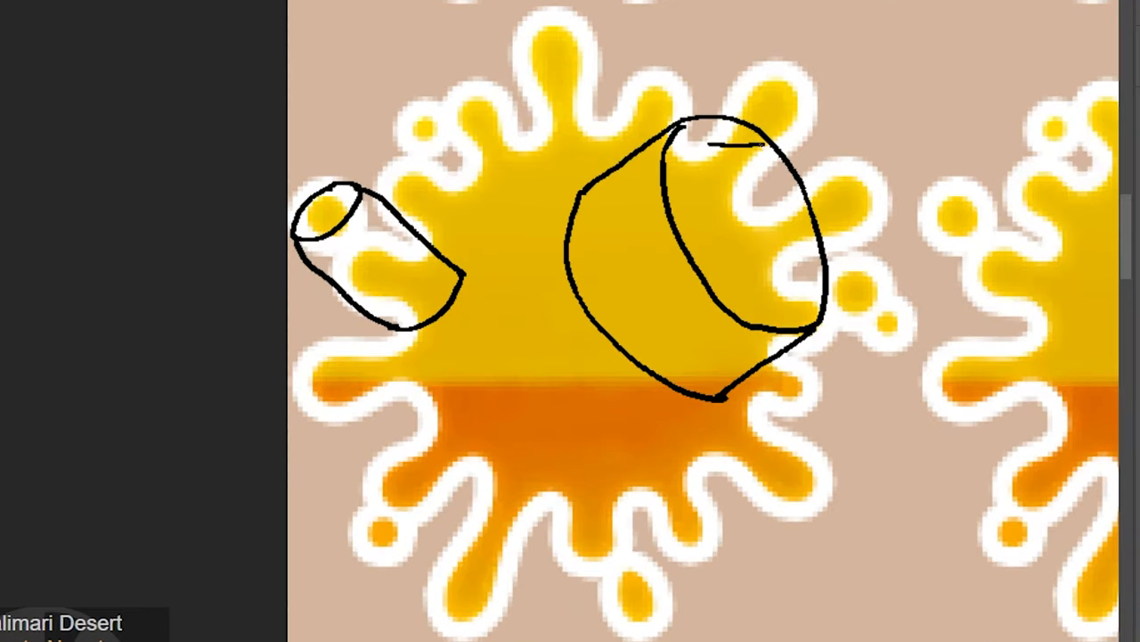
pyautogui.moveTo(716, 143); pyautogui.dragTo(748, 218)
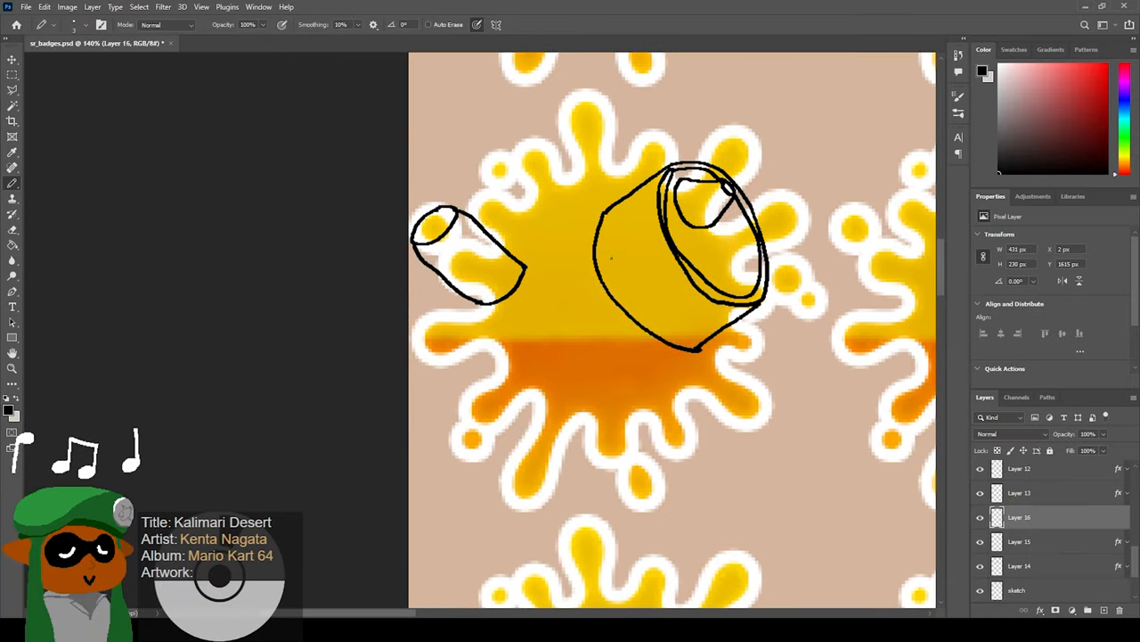
pyautogui.moveTo(499, 281); pyautogui.dragTo(606, 222)
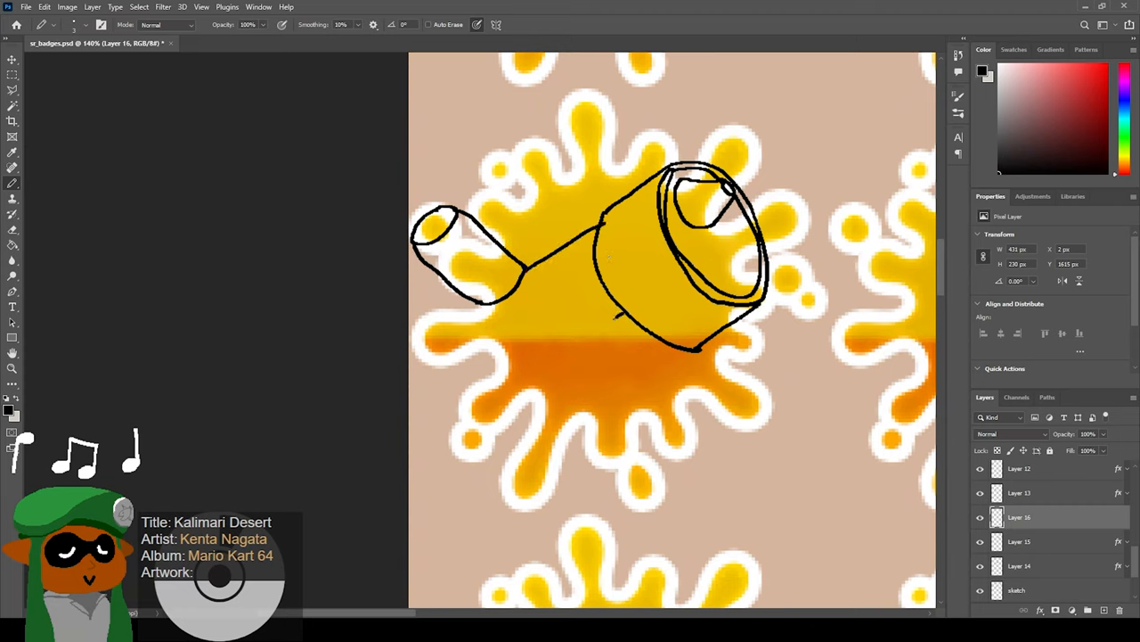
# Connect the cylinder to the barrel, draw the grip, ink the cannon and rough in the grey weapon on the next badge.
pyautogui.moveTo(549, 356); pyautogui.dragTo(624, 312)
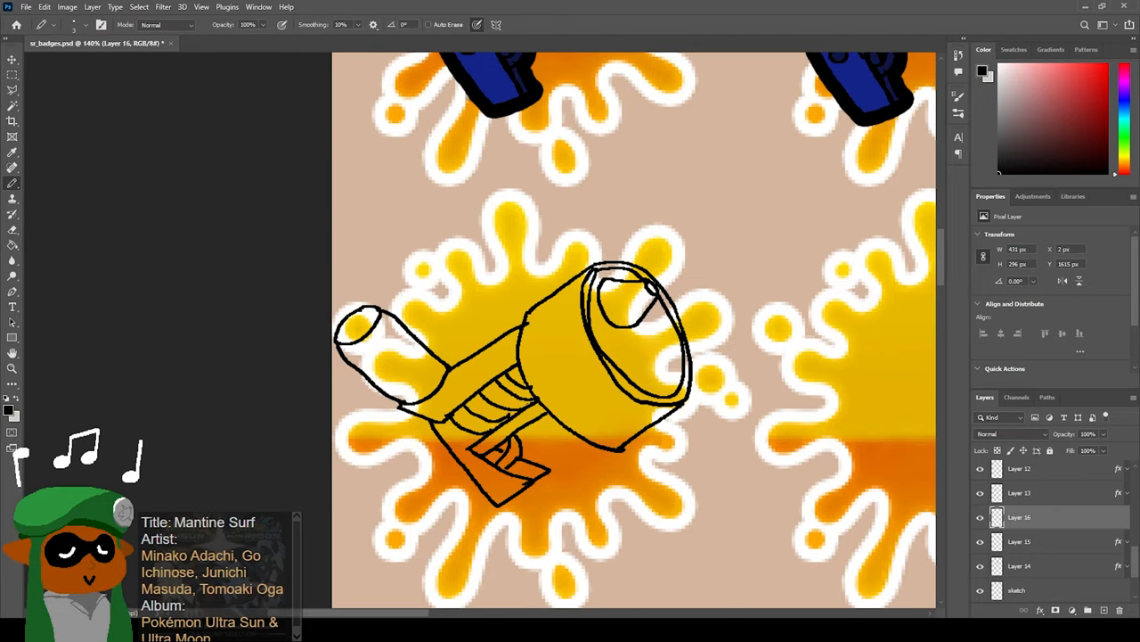
pyautogui.moveTo(410, 412); pyautogui.dragTo(401, 520)
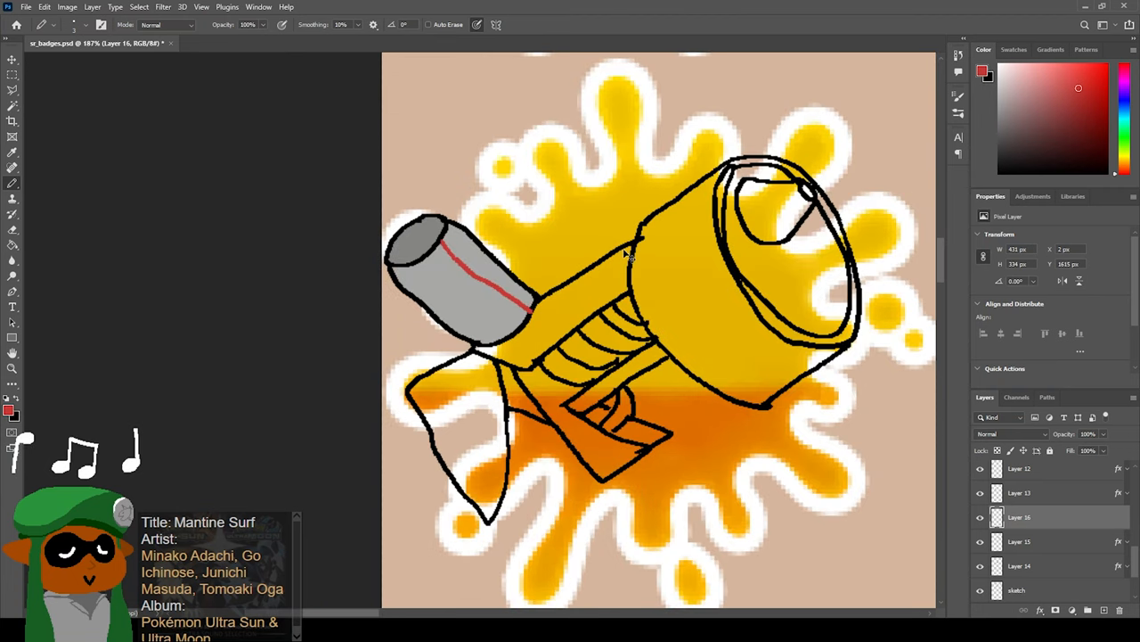
pyautogui.moveTo(445, 246); pyautogui.dragTo(531, 307)
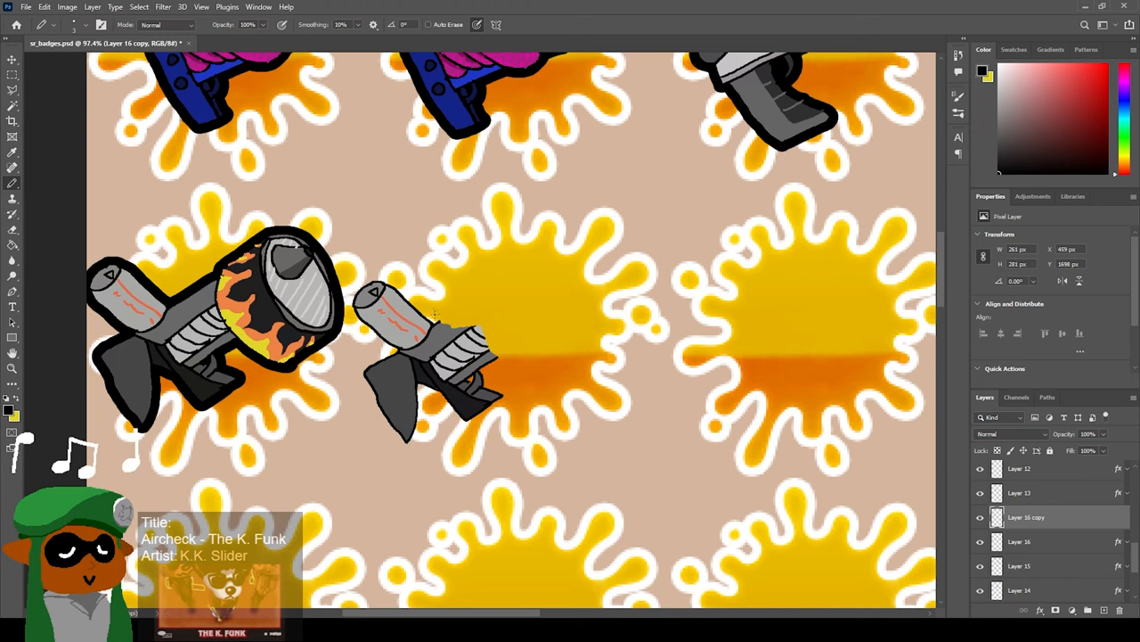
pyautogui.moveTo(437, 317); pyautogui.dragTo(659, 288)
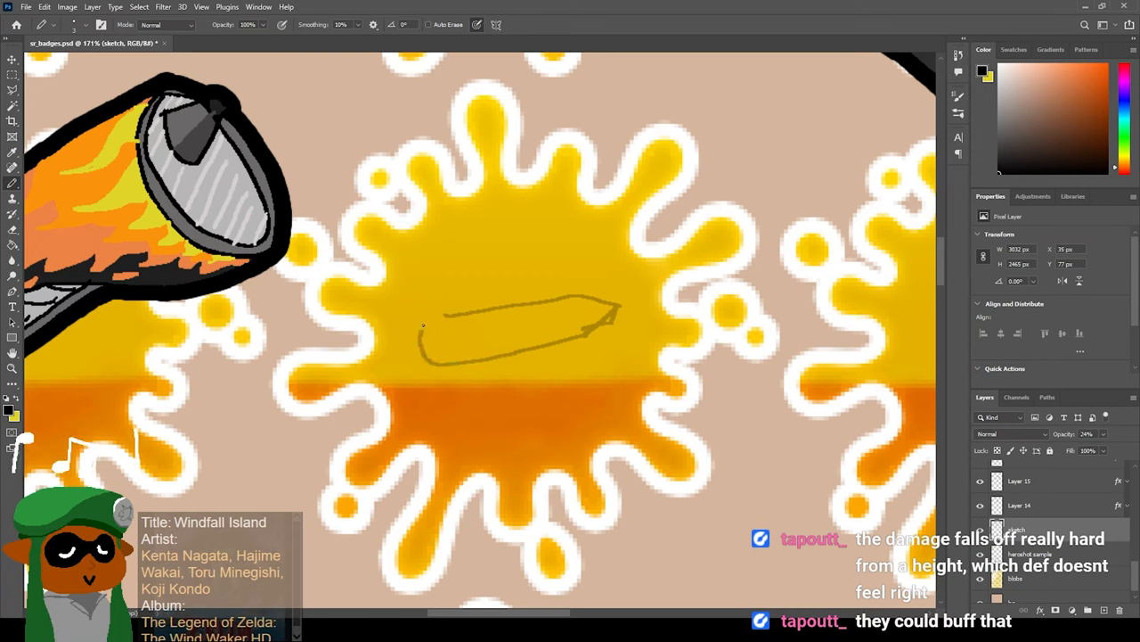
# Sketch the multi-barrelled weapon on the empty badge with its bundle of barrels and front details.
pyautogui.moveTo(424, 325); pyautogui.dragTo(437, 317)
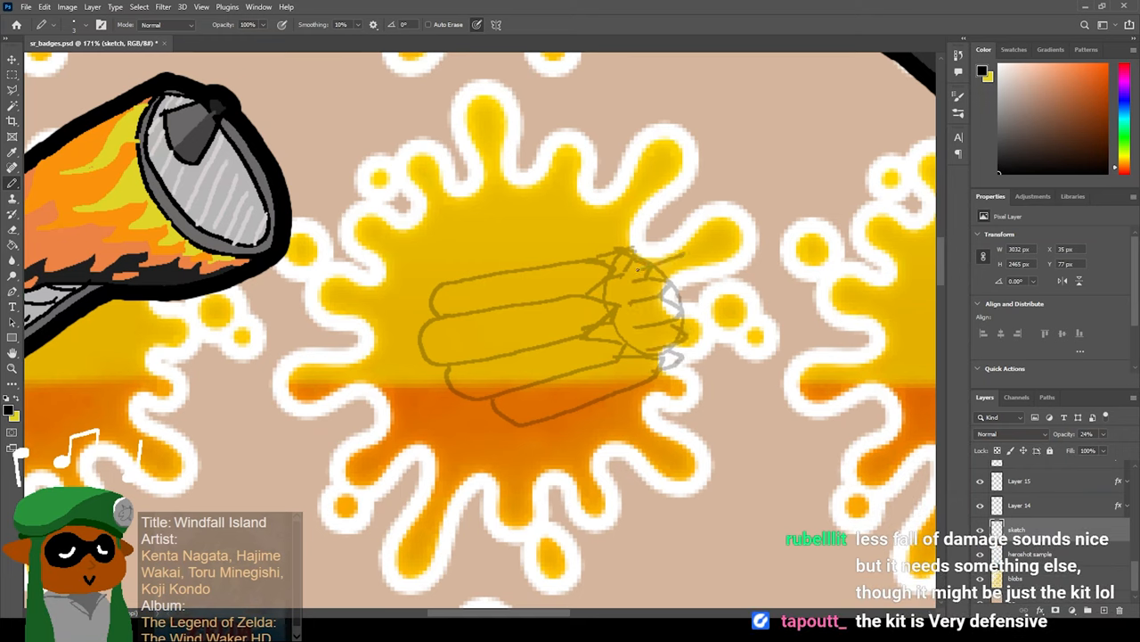
pyautogui.moveTo(638, 267); pyautogui.dragTo(659, 375)
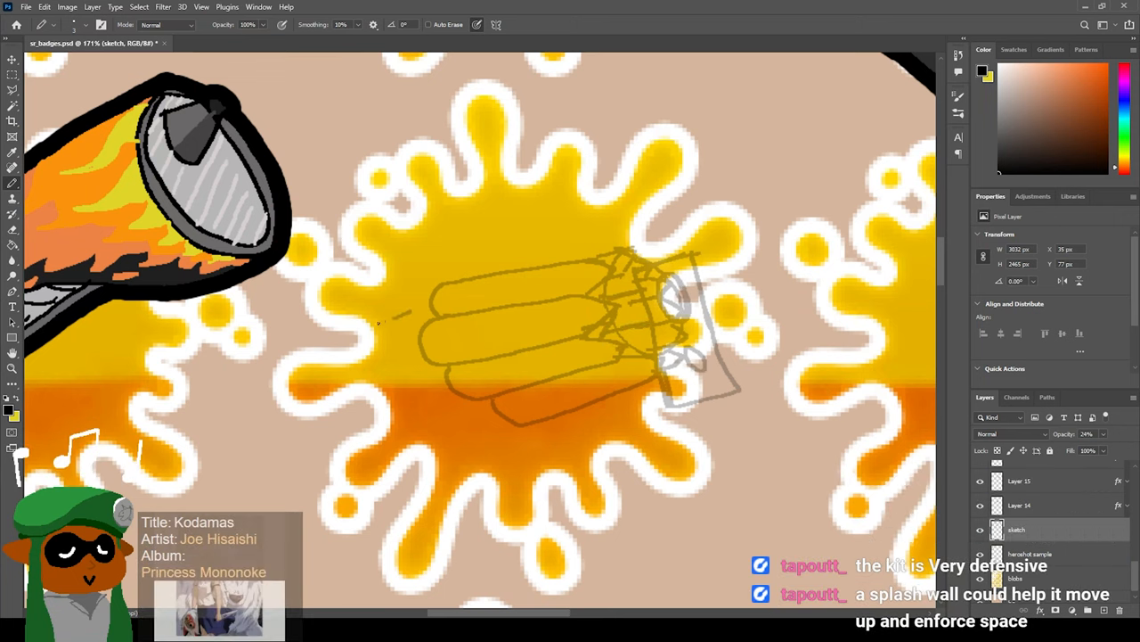
pyautogui.moveTo(392, 320); pyautogui.dragTo(395, 467)
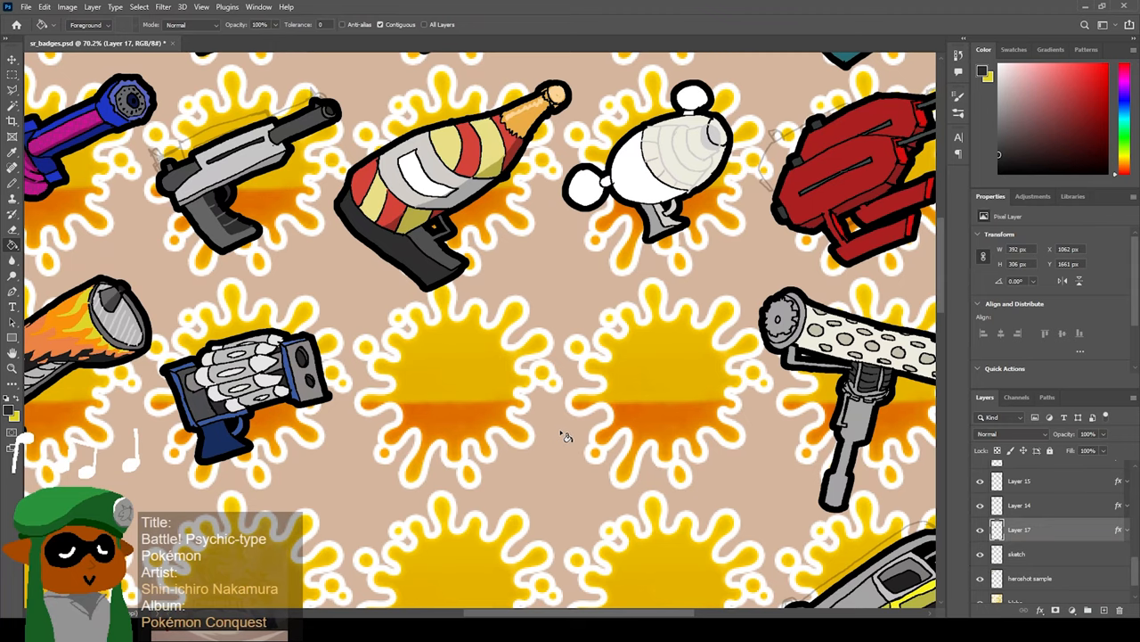
# Paint the orange weapon body, crosshatch its stock and extend the barrel to the yellow muzzle.
pyautogui.press('ctrl+-')
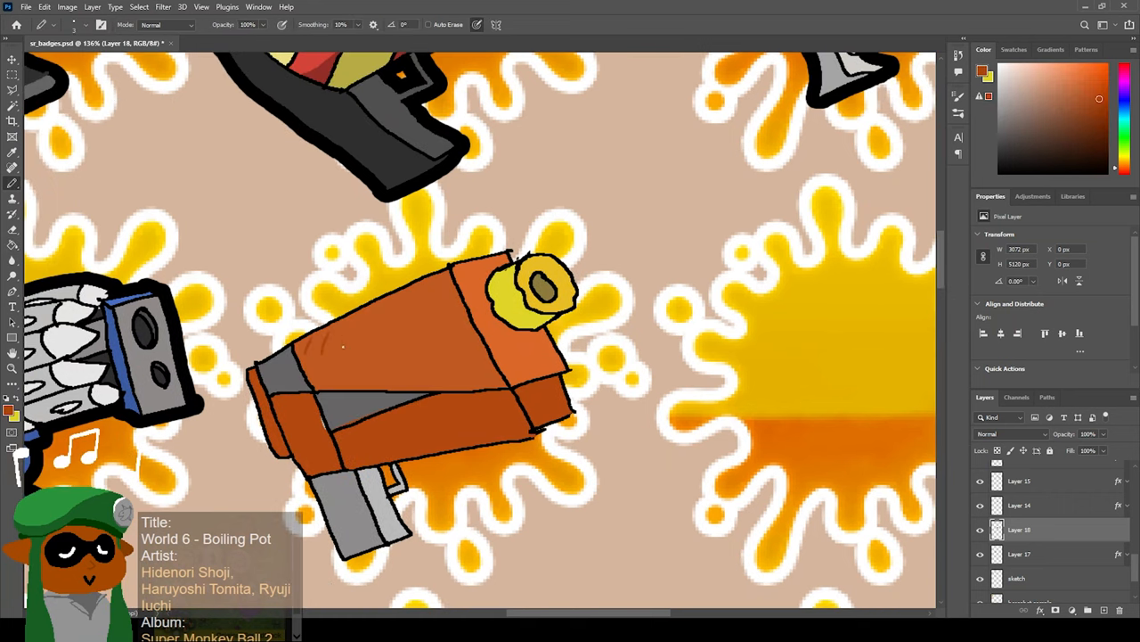
pyautogui.moveTo(357, 348); pyautogui.dragTo(437, 285)
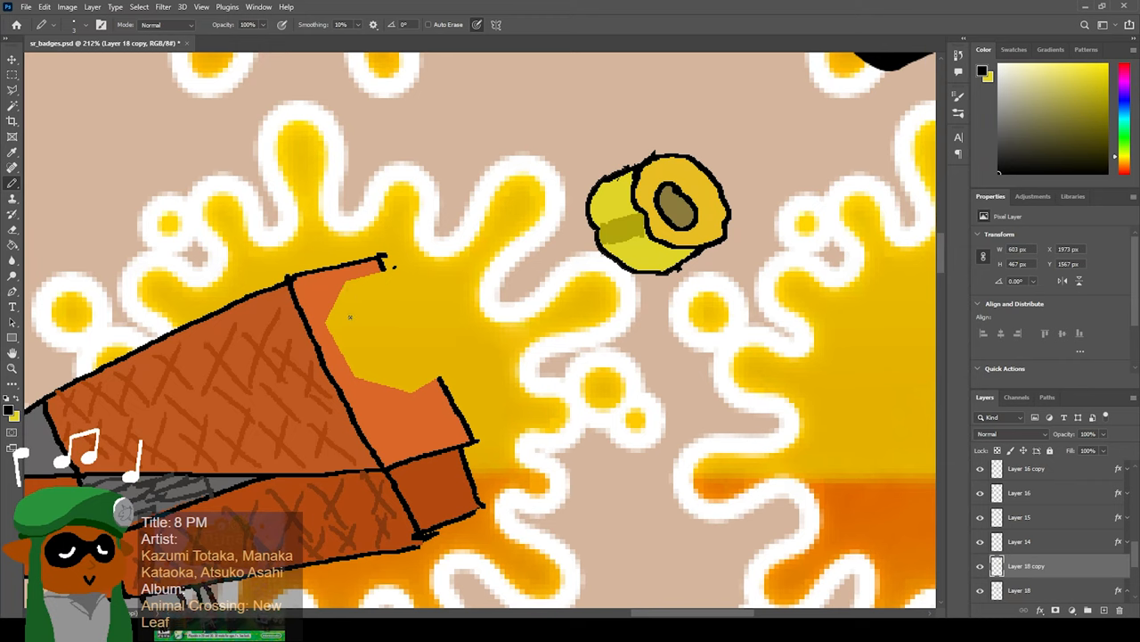
pyautogui.moveTo(349, 317); pyautogui.dragTo(370, 360)
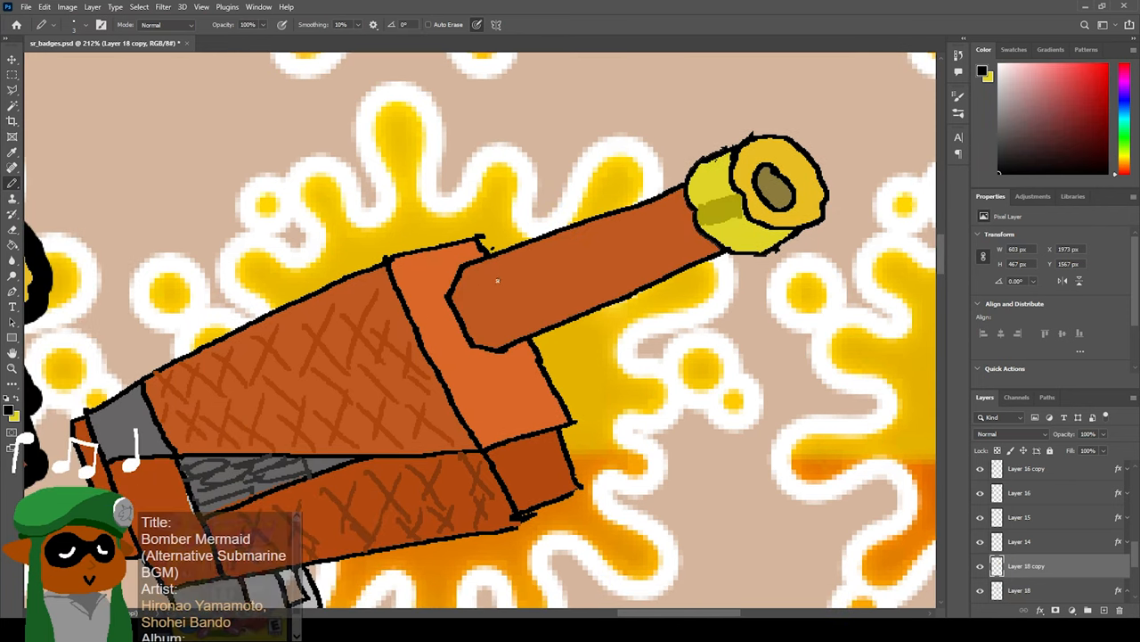
pyautogui.moveTo(490, 267); pyautogui.dragTo(490, 324)
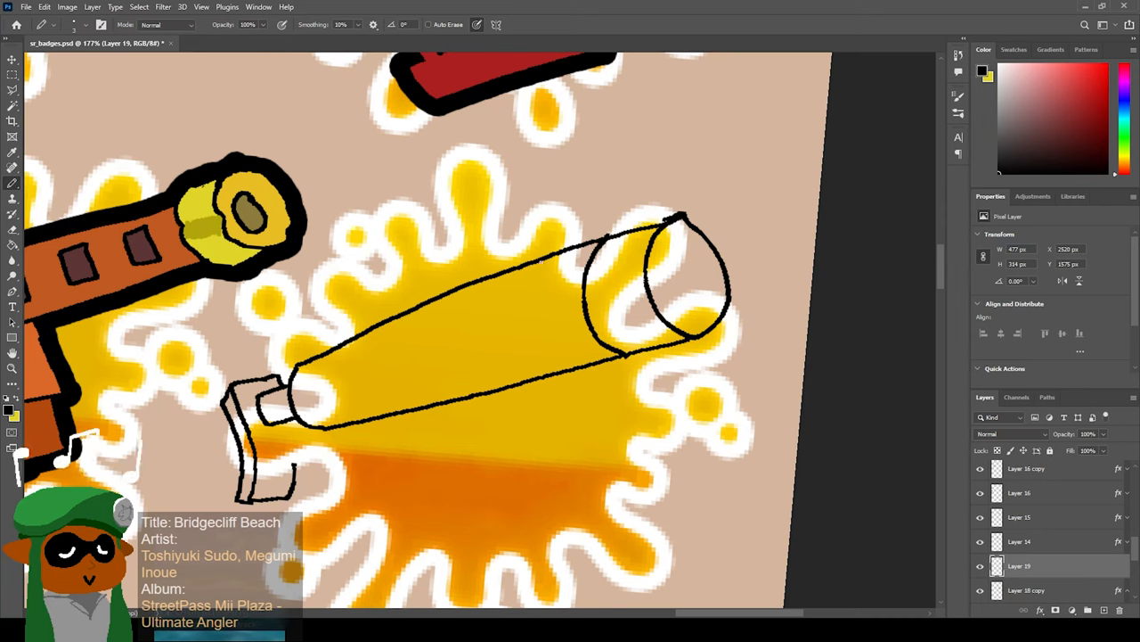
# Outline the flared telescope-shaped barrel with its body and grip on the next badge.
pyautogui.moveTo(414, 294); pyautogui.dragTo(538, 249)
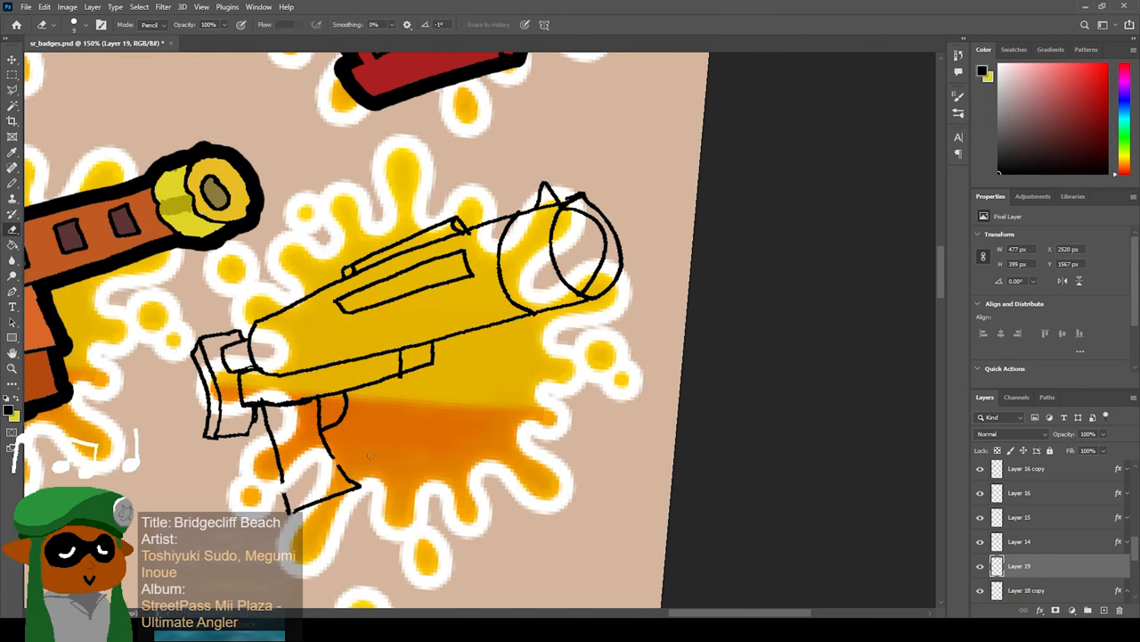
pyautogui.moveTo(335, 436); pyautogui.dragTo(285, 508)
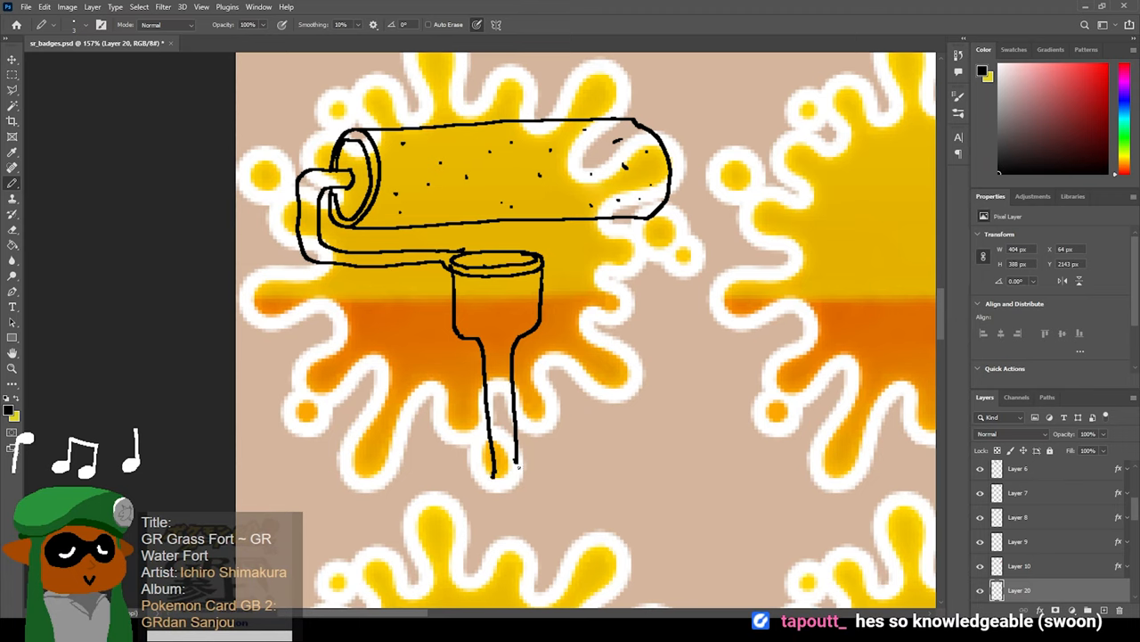
# Ink the paint roller with its dotted cover and colour its yellow frame and blue handle.
pyautogui.moveTo(520, 454); pyautogui.dragTo(521, 481)
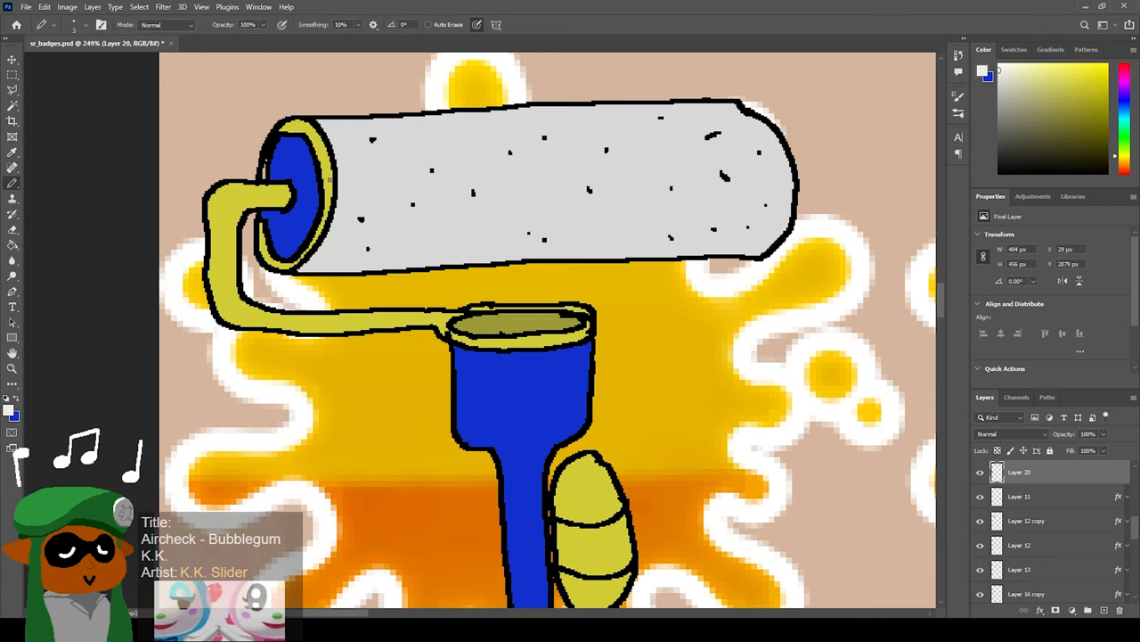
pyautogui.moveTo(330, 183); pyautogui.dragTo(434, 184)
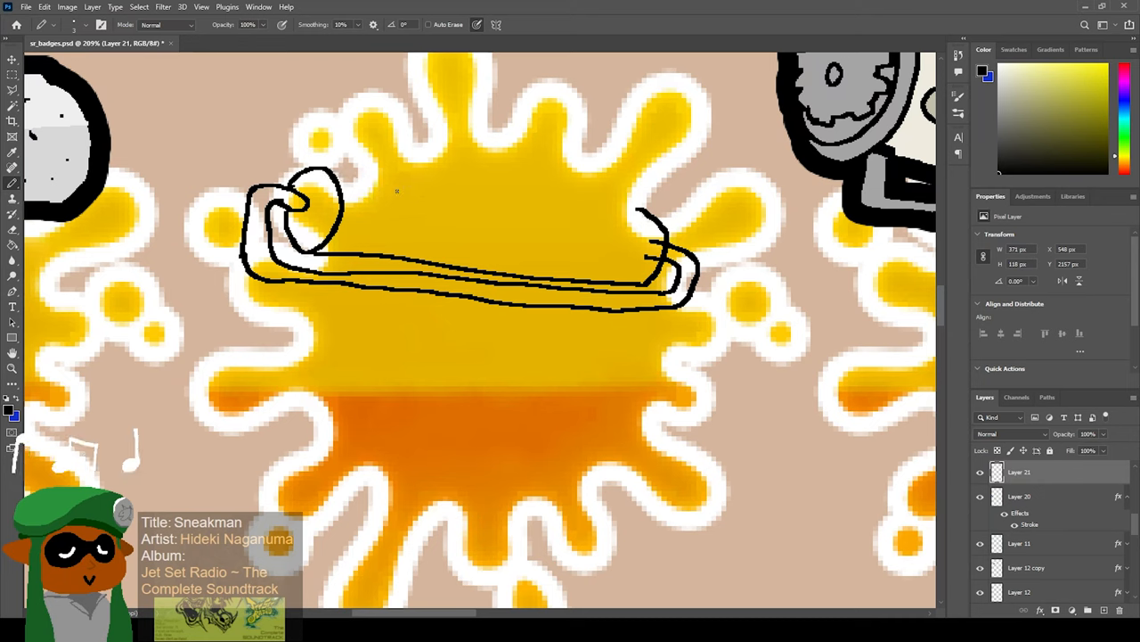
# Sketch the long narrow roller head, clean up its outline and draw its thin handle.
pyautogui.moveTo(330, 171); pyautogui.dragTo(525, 192)
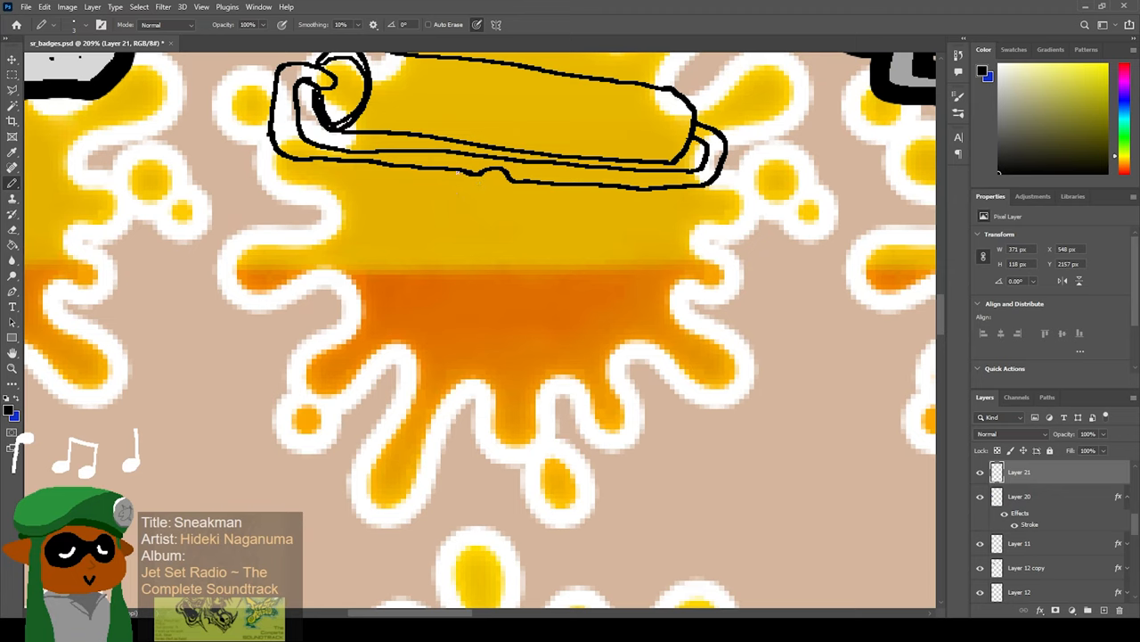
pyautogui.moveTo(459, 175); pyautogui.dragTo(431, 306)
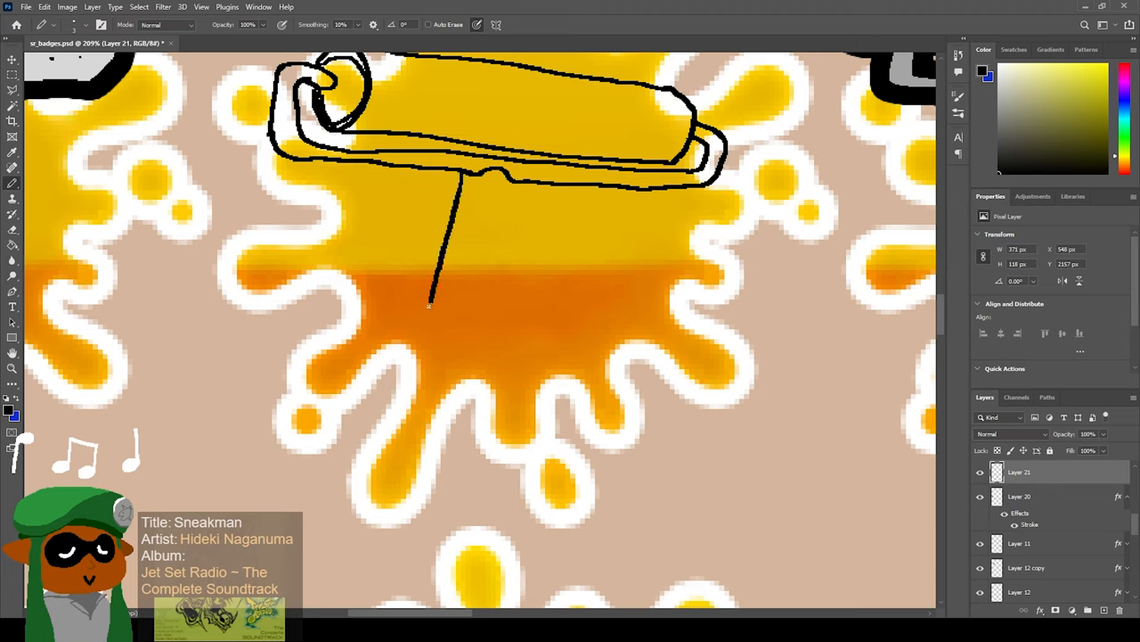
pyautogui.moveTo(460, 182); pyautogui.dragTo(431, 353)
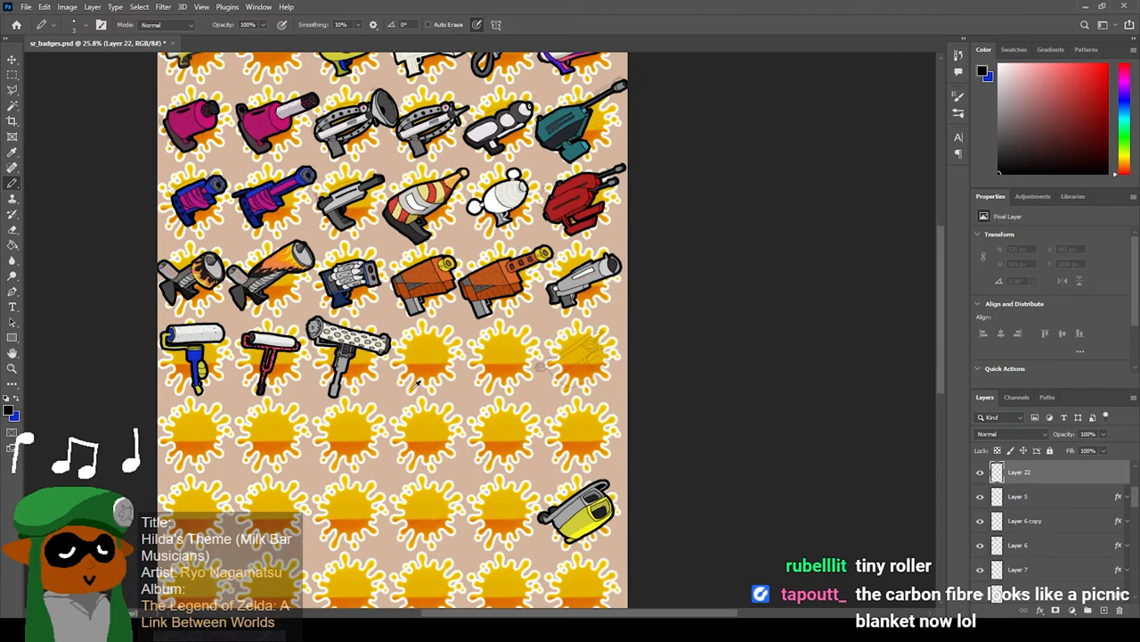
pyautogui.moveTo(424, 385)
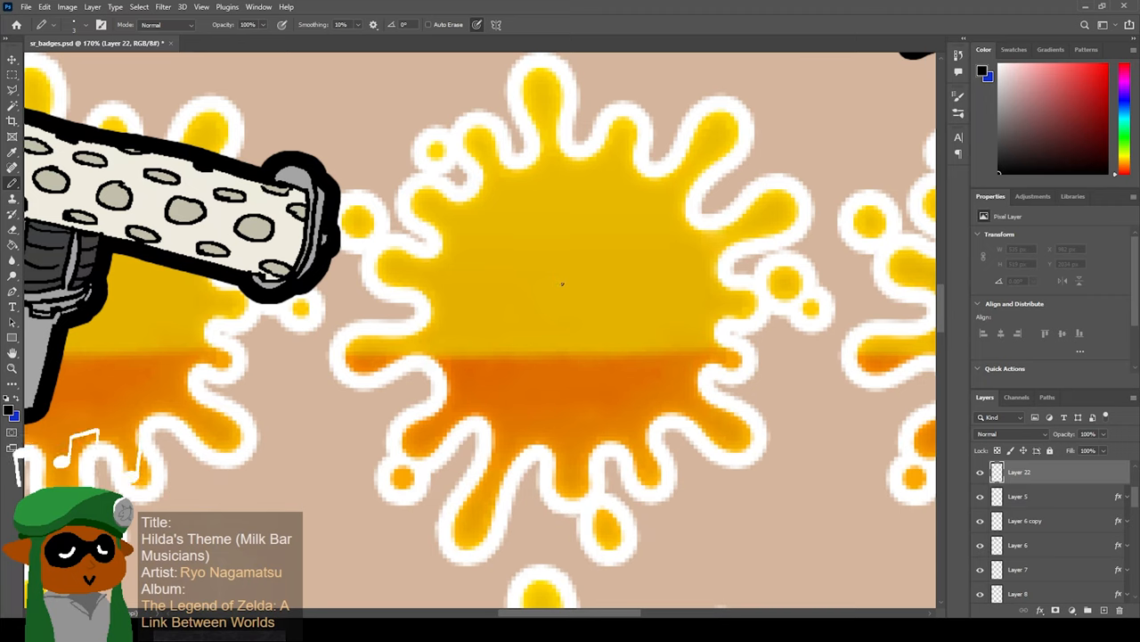
# Sketch the red roller's body, vertical handle and the arm holding the roller on the empty badge.
pyautogui.moveTo(563, 283); pyautogui.dragTo(549, 407)
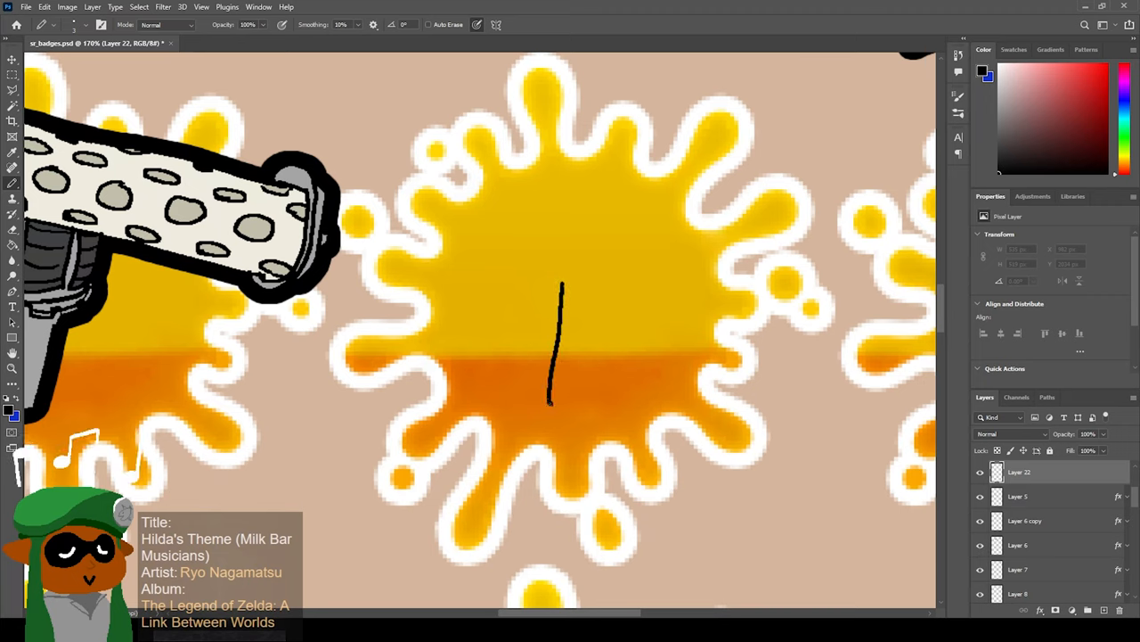
pyautogui.moveTo(551, 403); pyautogui.dragTo(623, 392)
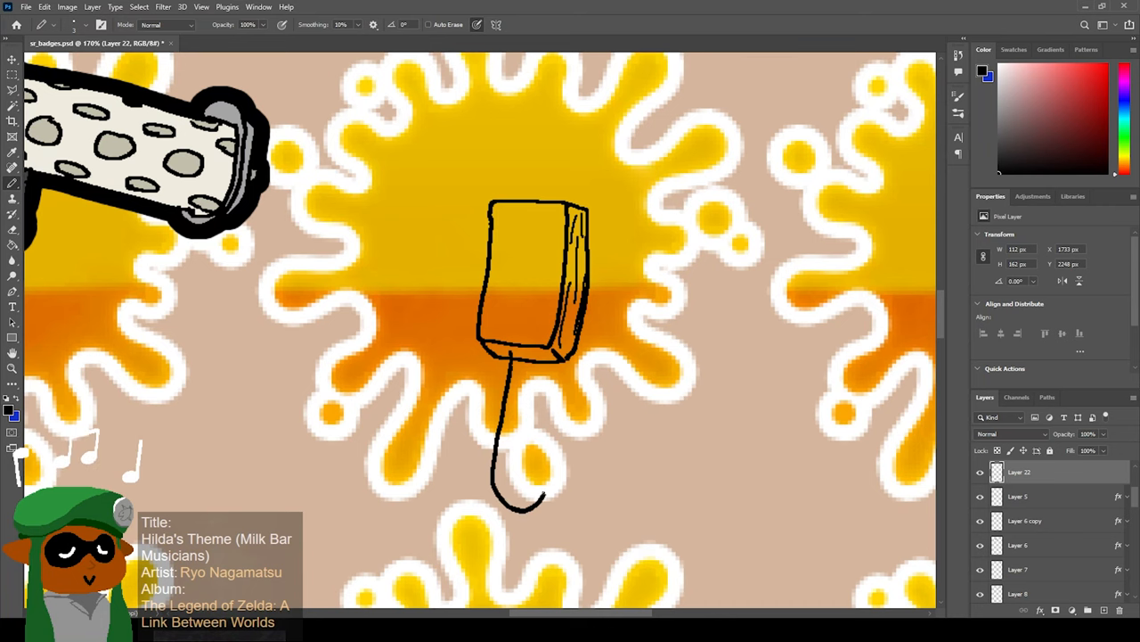
pyautogui.moveTo(513, 383); pyautogui.dragTo(531, 499)
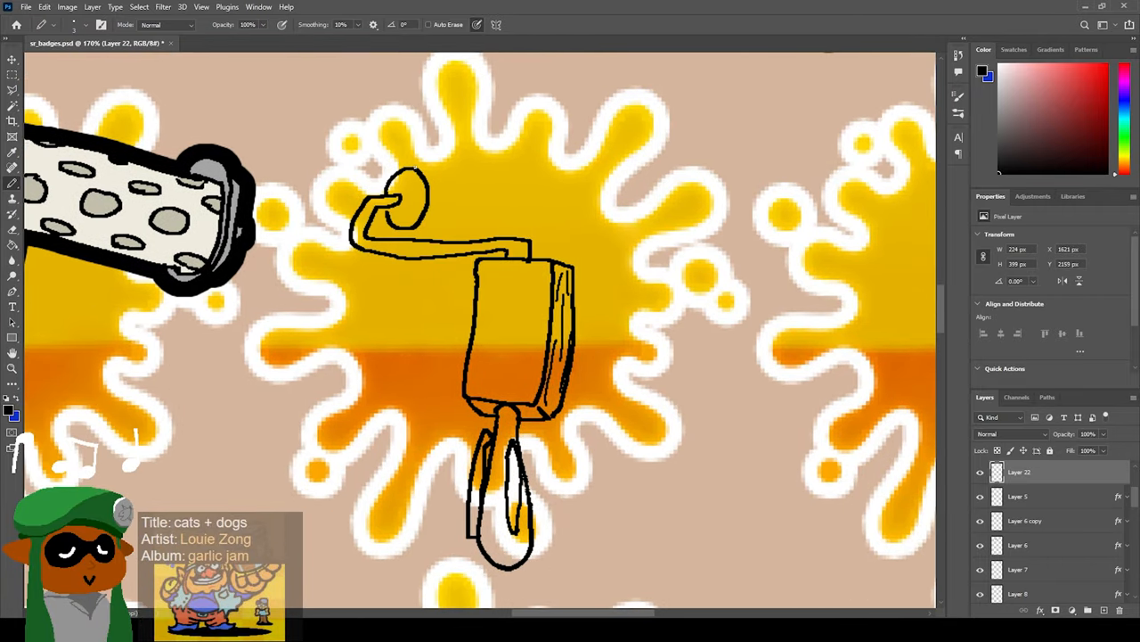
pyautogui.moveTo(410, 167); pyautogui.dragTo(499, 178)
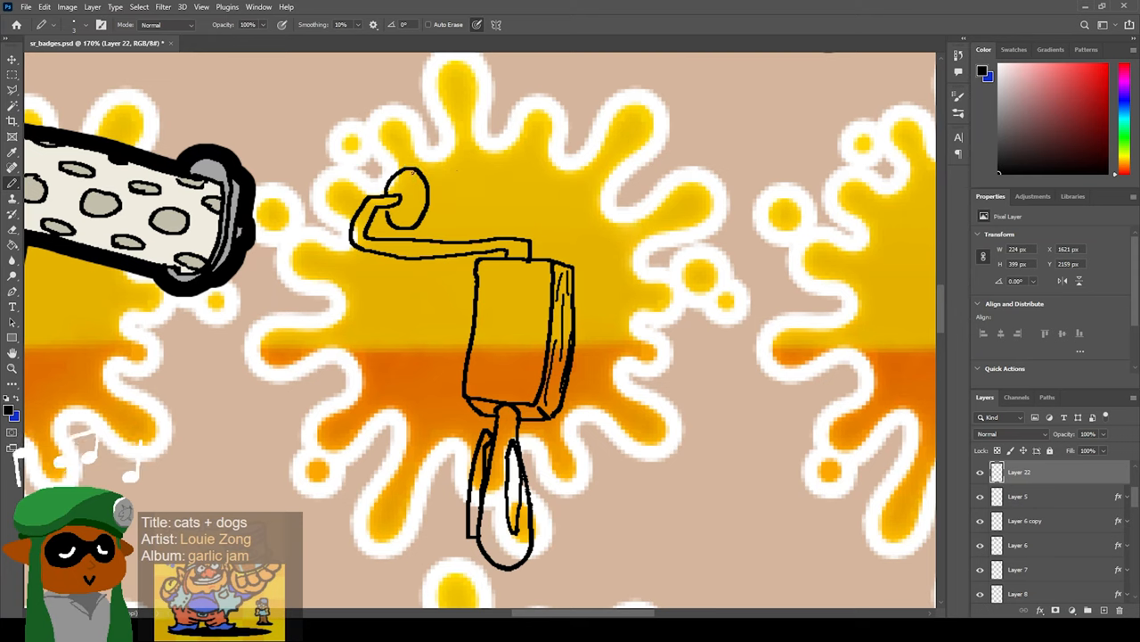
# Outline the full length of the roller cylinder across the top of the badge.
pyautogui.moveTo(401, 171); pyautogui.dragTo(526, 175)
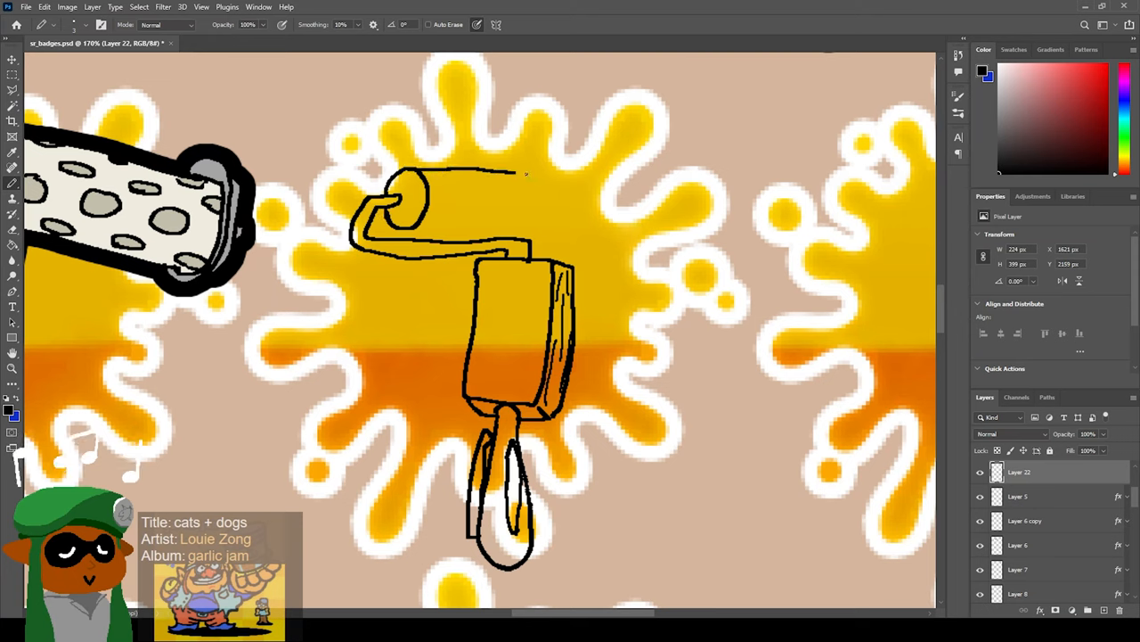
pyautogui.moveTo(517, 169); pyautogui.dragTo(556, 214)
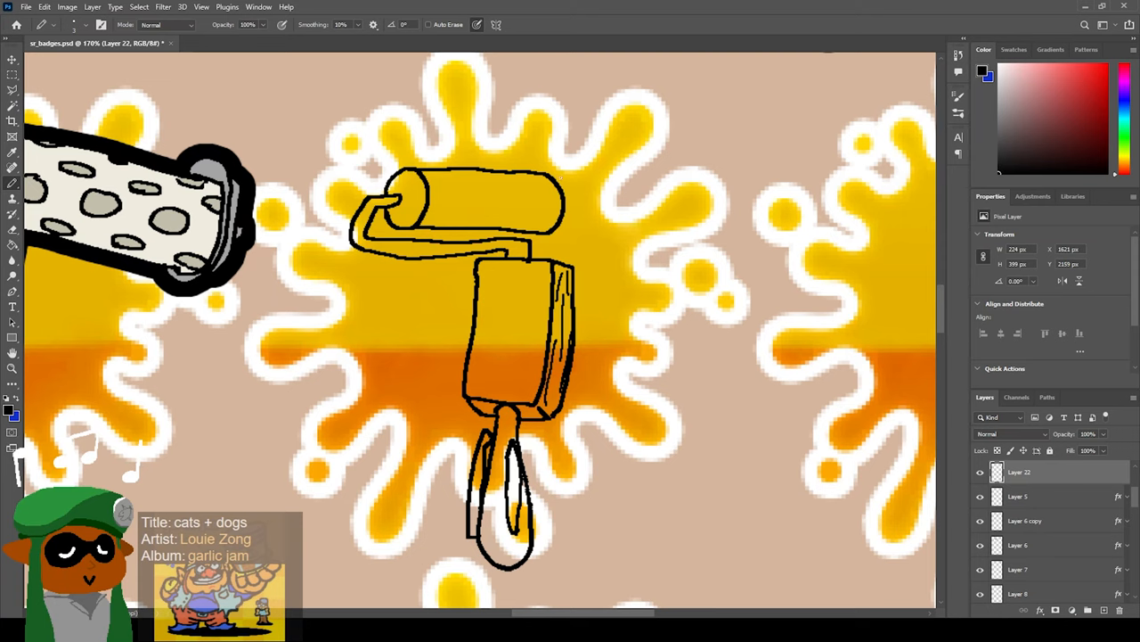
pyautogui.moveTo(561, 196); pyautogui.dragTo(722, 223)
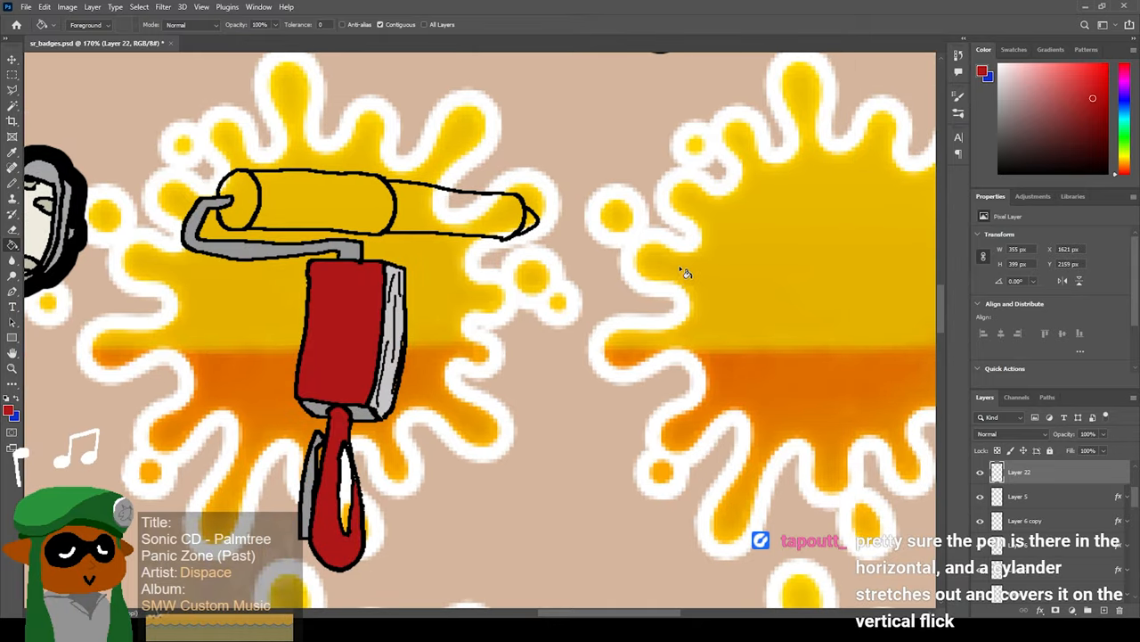
pyautogui.moveTo(703, 296)
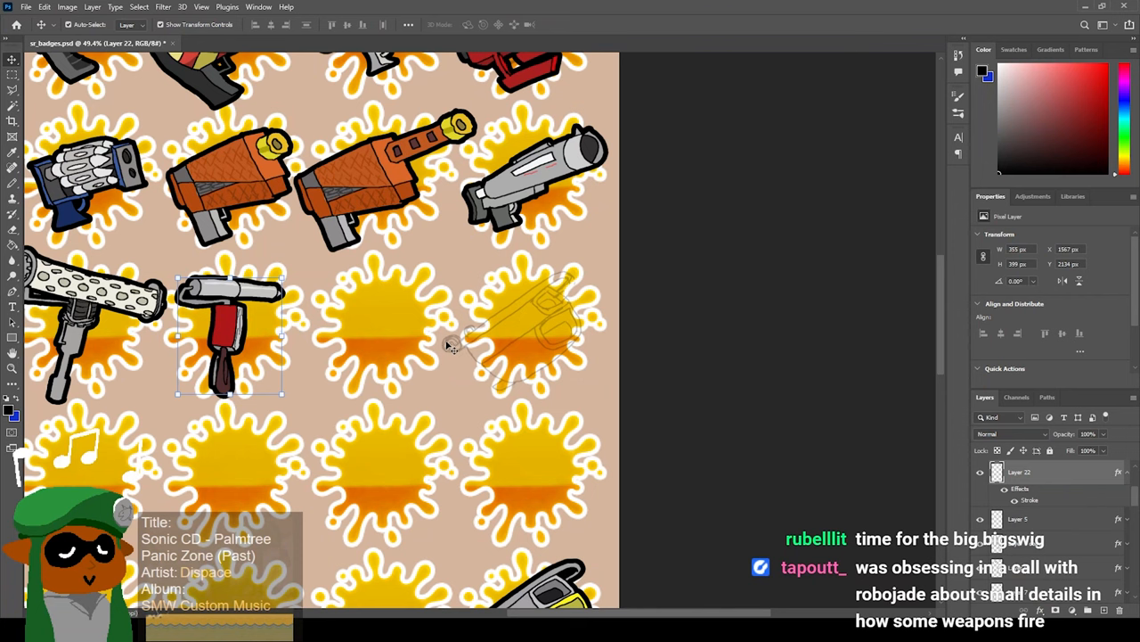
pyautogui.moveTo(374, 347)
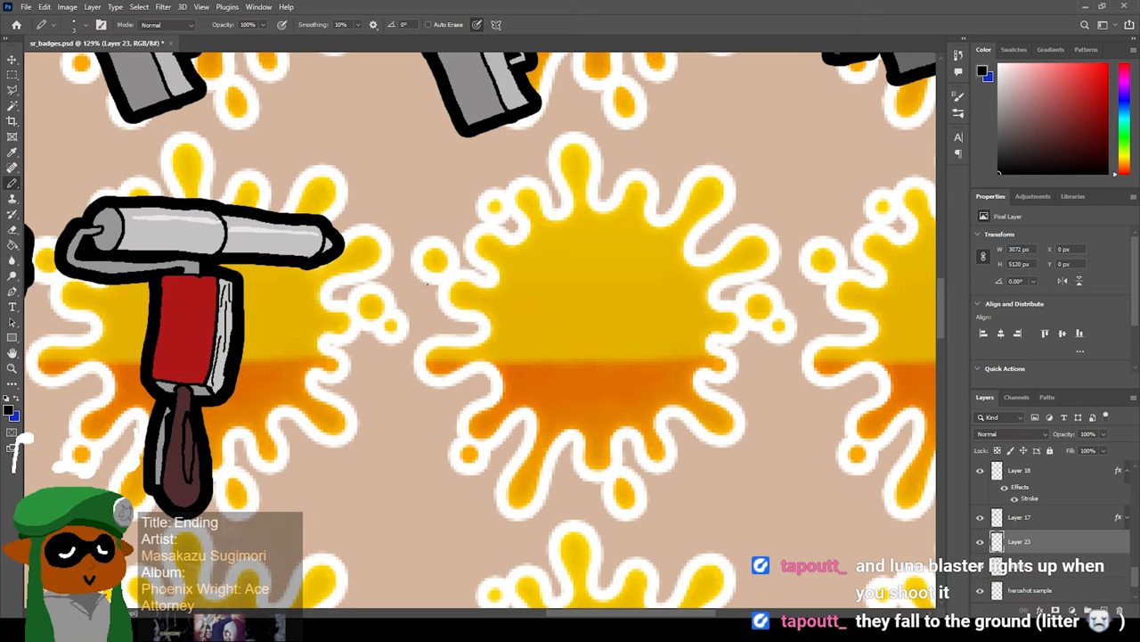
# Sketch the large white roller's arm, bucket, long cylinder and the handle lines beneath it.
pyautogui.moveTo(392, 281); pyautogui.dragTo(418, 275)
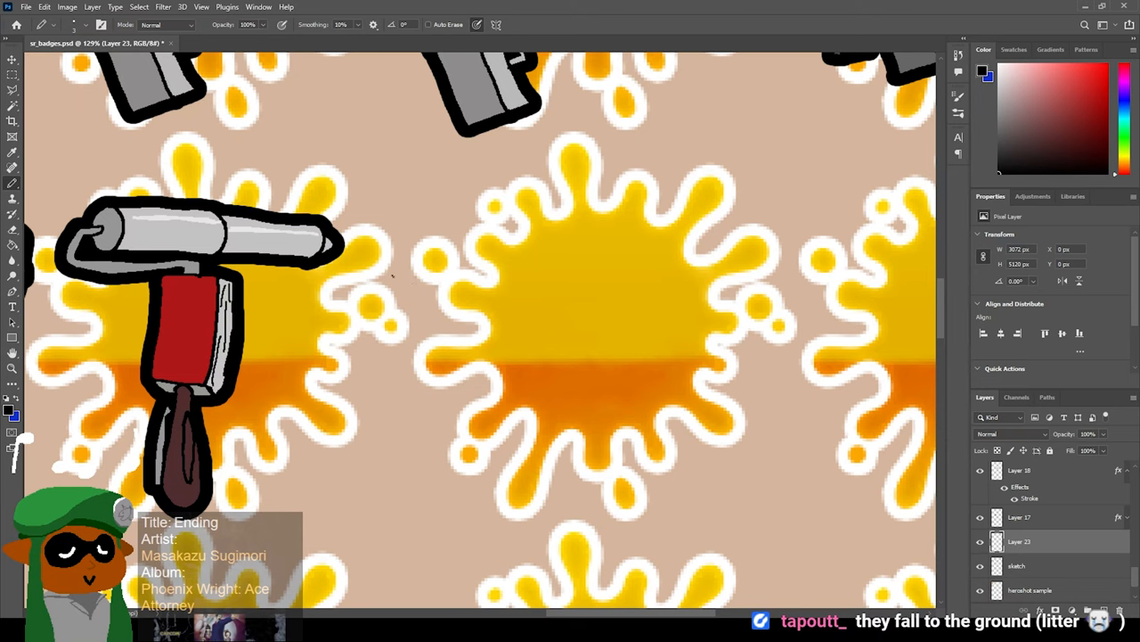
pyautogui.moveTo(392, 271); pyautogui.dragTo(549, 320)
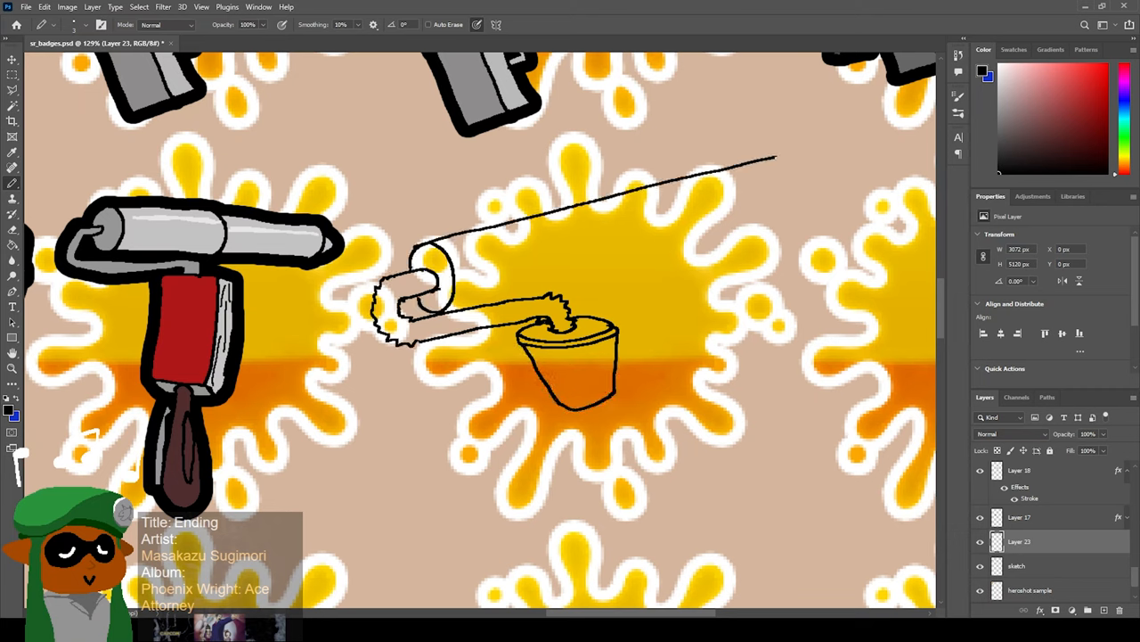
pyautogui.moveTo(775, 161); pyautogui.dragTo(802, 205)
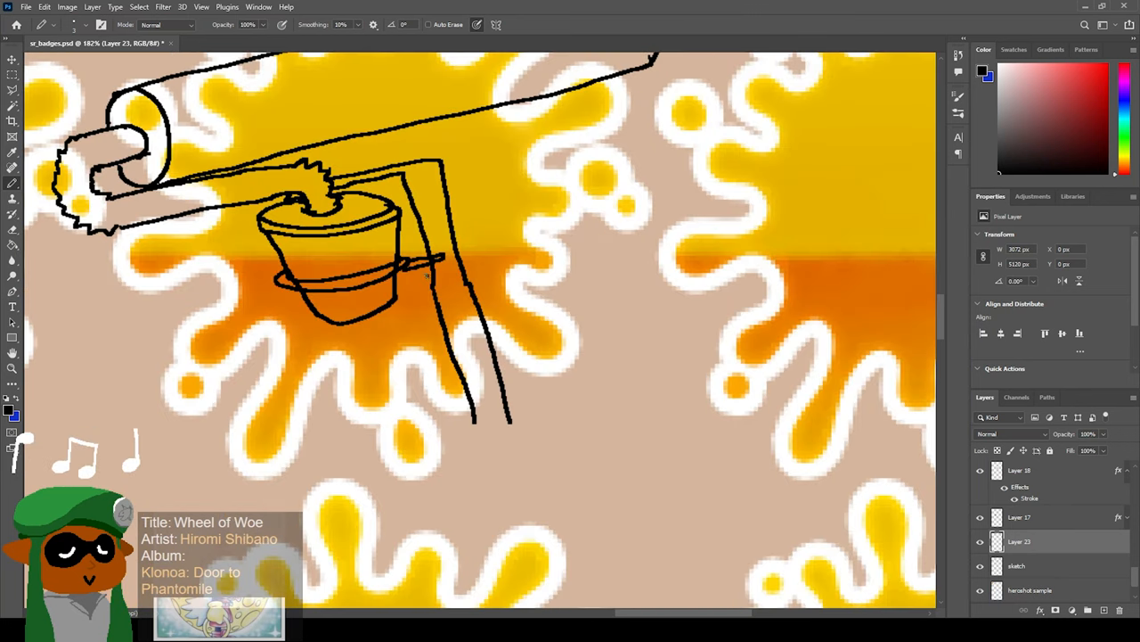
pyautogui.moveTo(419, 276); pyautogui.dragTo(481, 285)
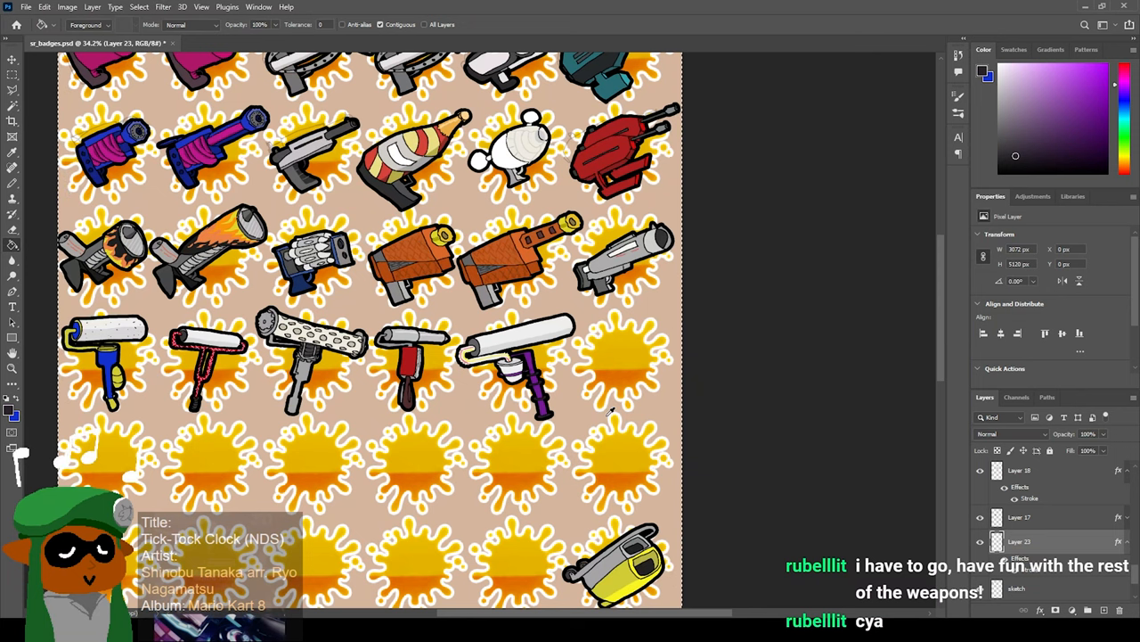
pyautogui.moveTo(624, 418)
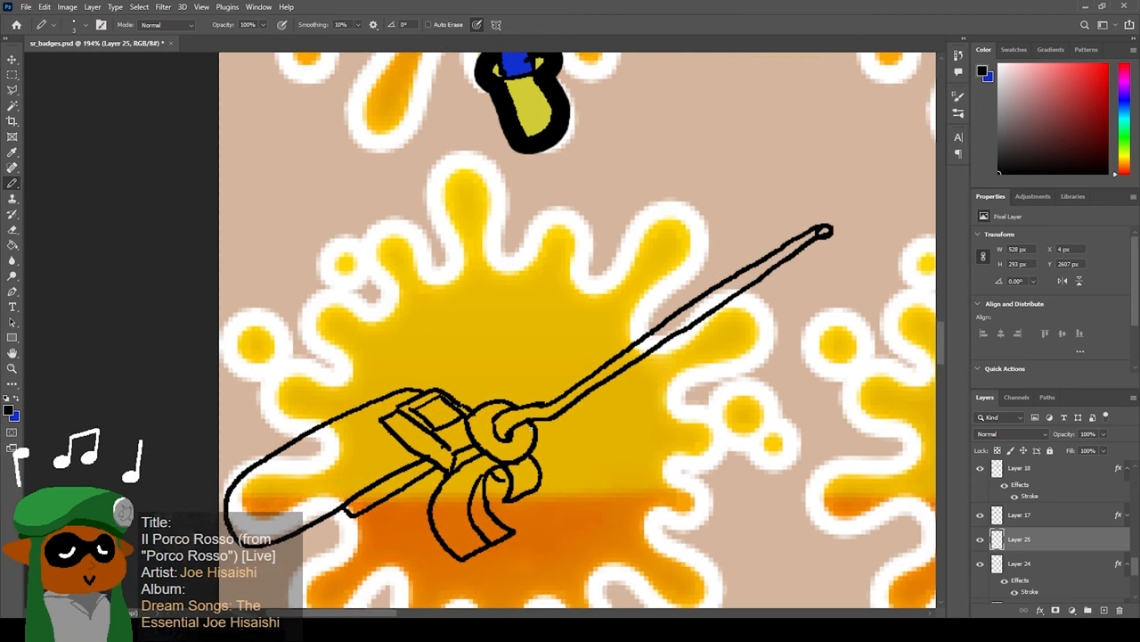
# Refine the long diagonal brush weapon's black outline before its grey and green fills.
pyautogui.moveTo(535, 436); pyautogui.dragTo(645, 366)
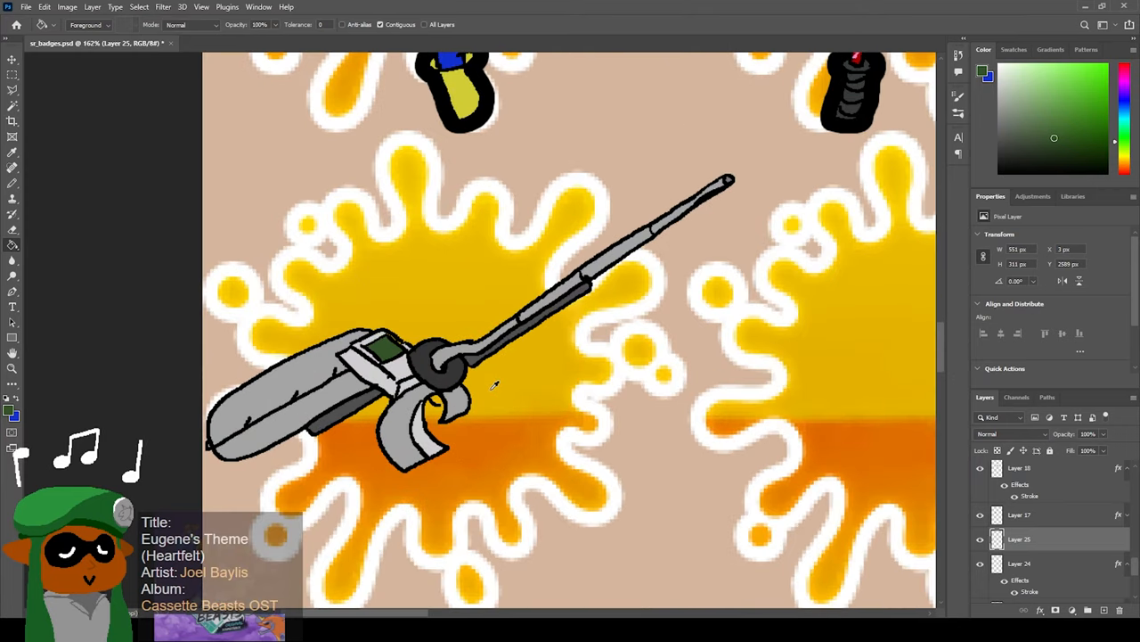
pyautogui.moveTo(495, 388)
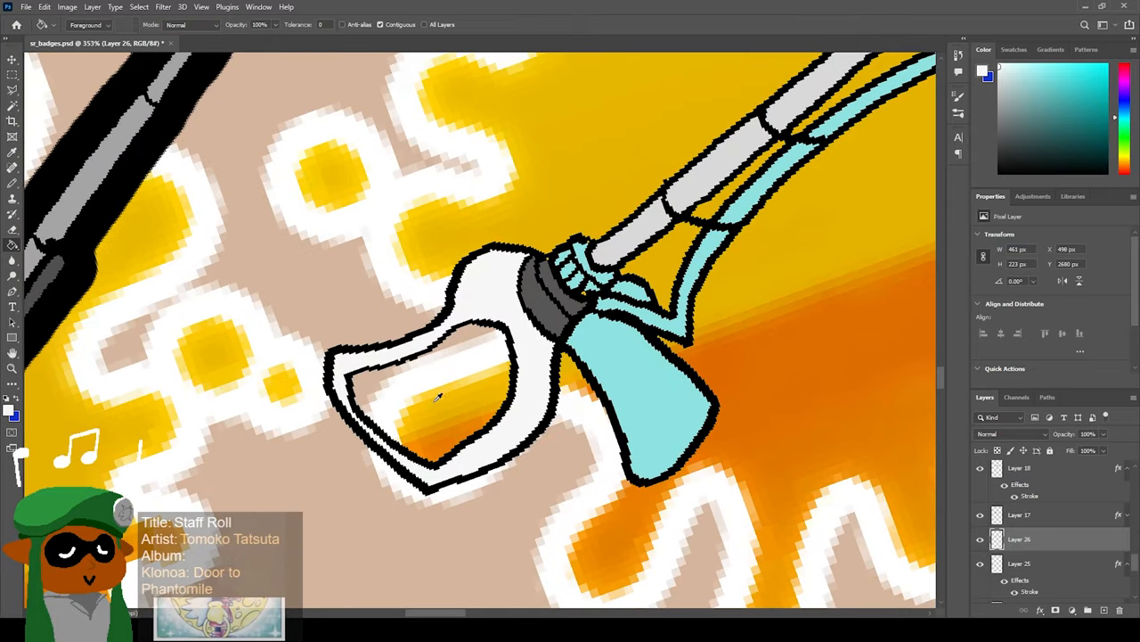
pyautogui.moveTo(454, 407)
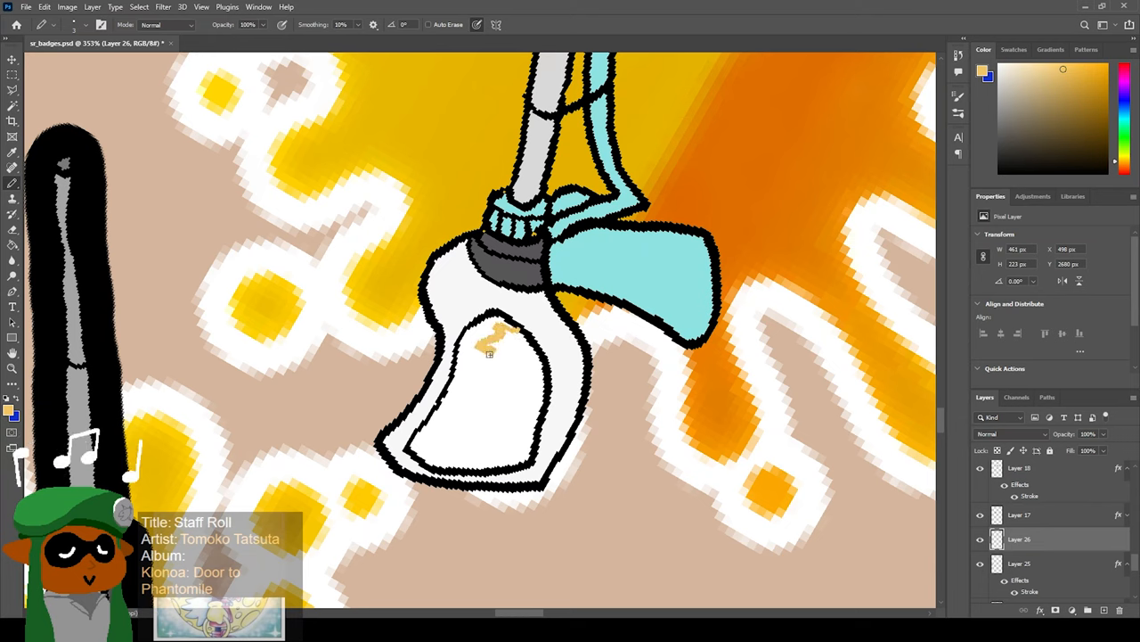
# Add a small detail on the white brush head beside its light-teal tabs.
pyautogui.moveTo(495, 342); pyautogui.dragTo(513, 383)
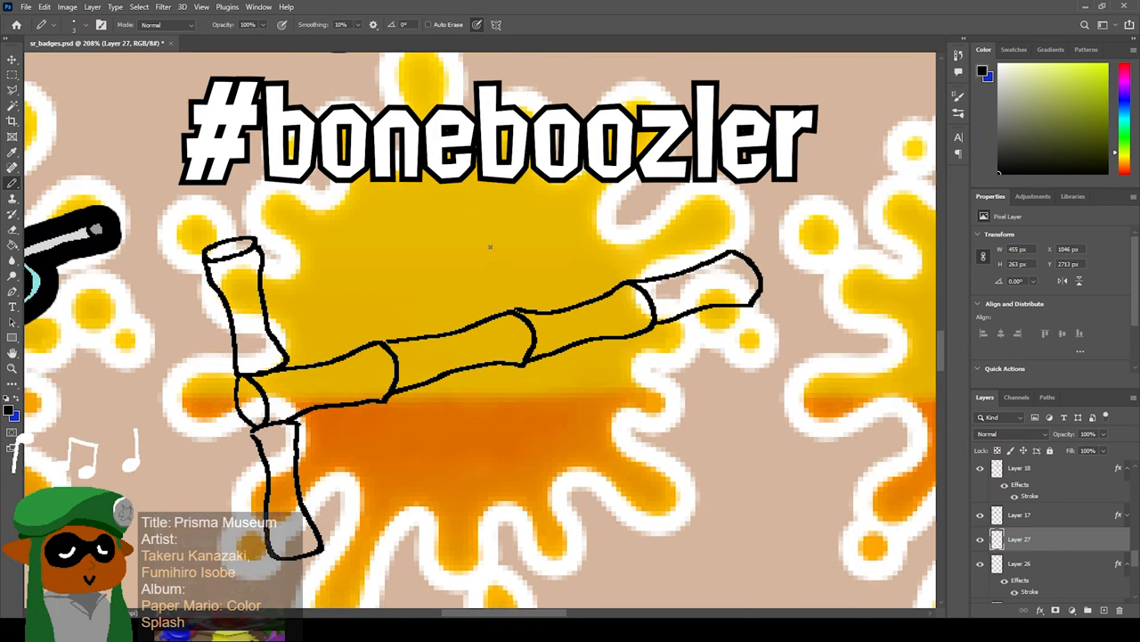
pyautogui.moveTo(666, 281)
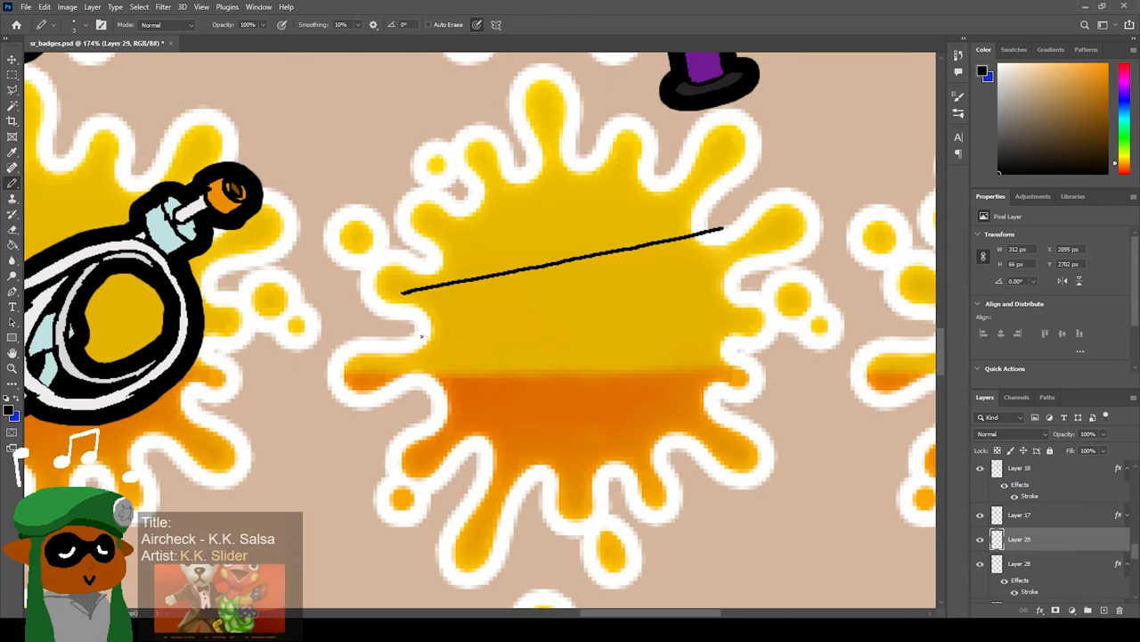
# Draw the first black outline stroke of the new weapon across the blank yellow splat.
pyautogui.moveTo(431, 342); pyautogui.dragTo(819, 241)
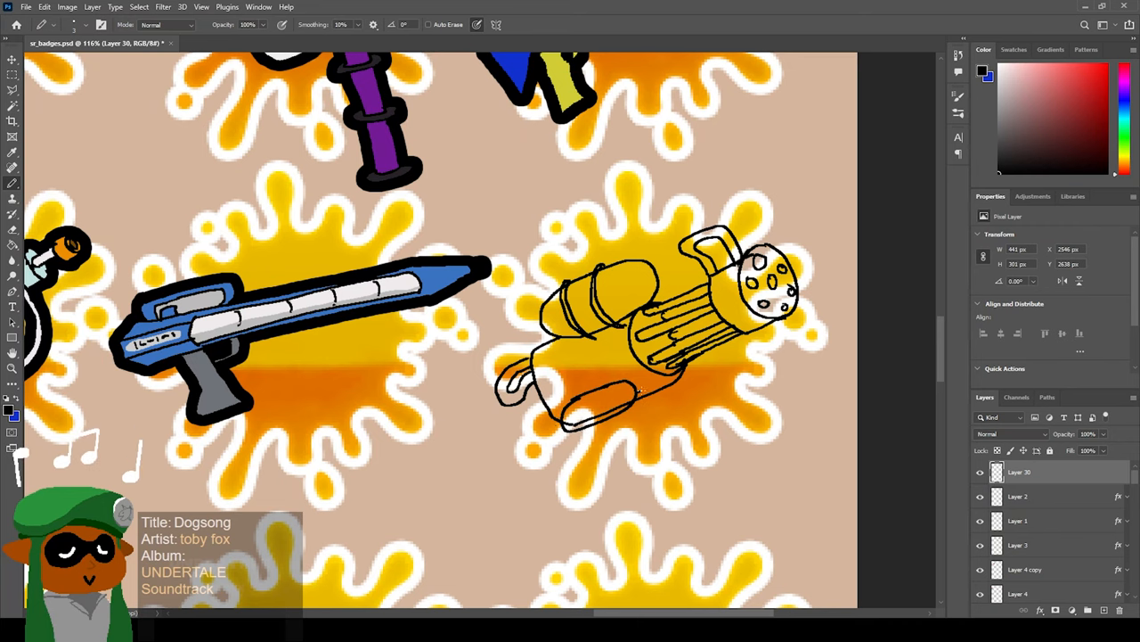
# Sketch and ink the Splatling with grey drum, red bands and orange barrels, then add detail.
pyautogui.moveTo(588, 437); pyautogui.dragTo(645, 383)
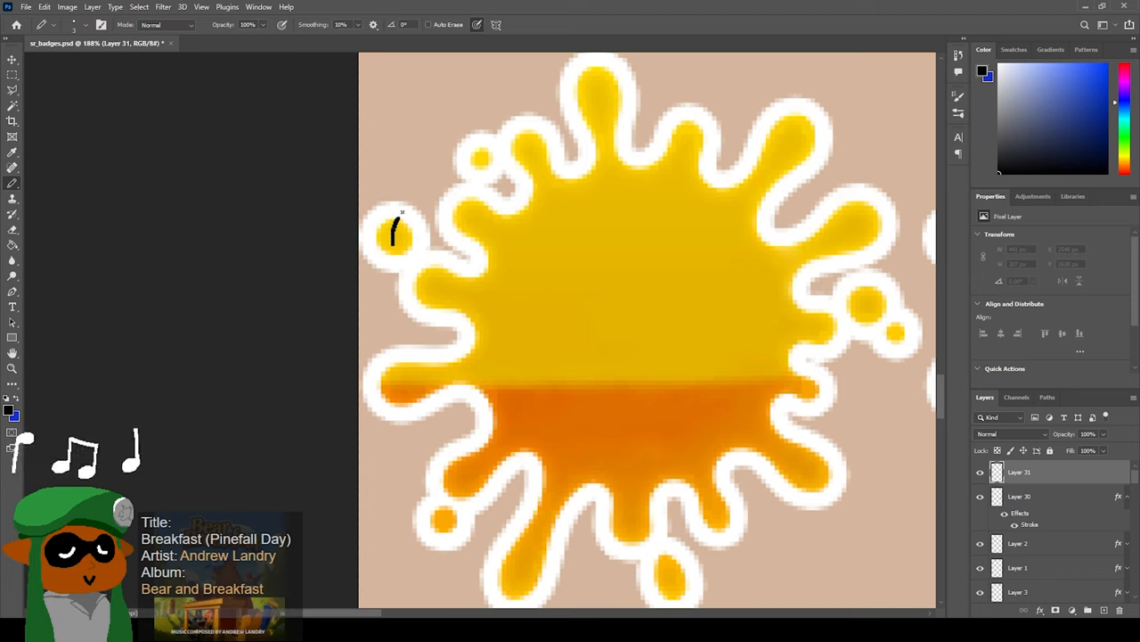
pyautogui.moveTo(394, 233); pyautogui.dragTo(517, 187)
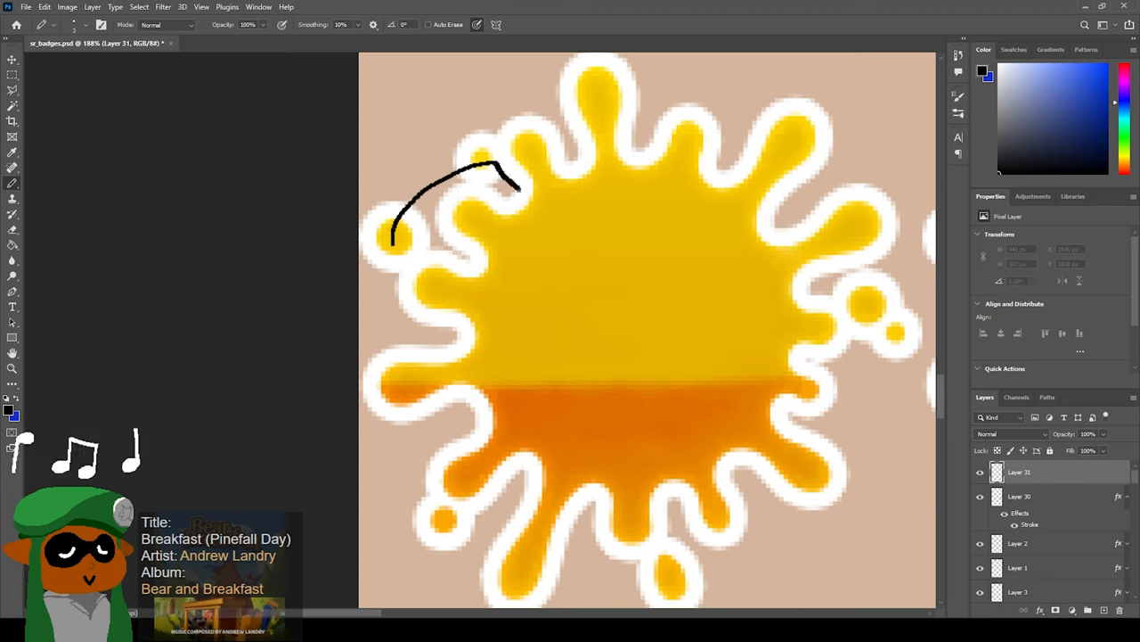
pyautogui.moveTo(514, 181); pyautogui.dragTo(578, 271)
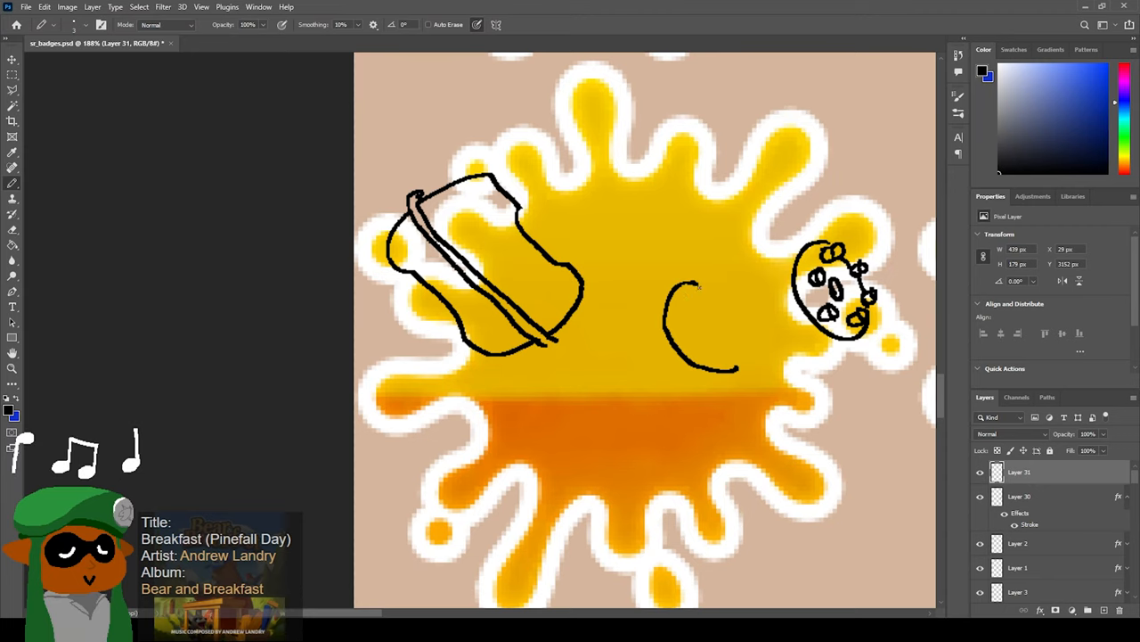
pyautogui.moveTo(686, 294); pyautogui.dragTo(798, 253)
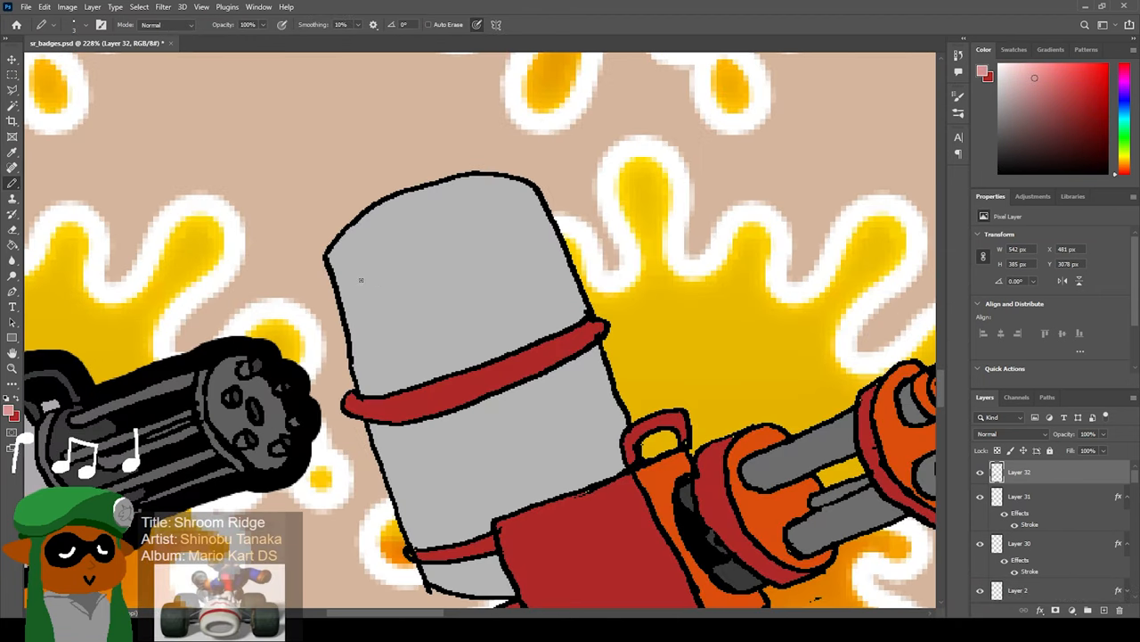
pyautogui.moveTo(365, 282); pyautogui.dragTo(445, 274)
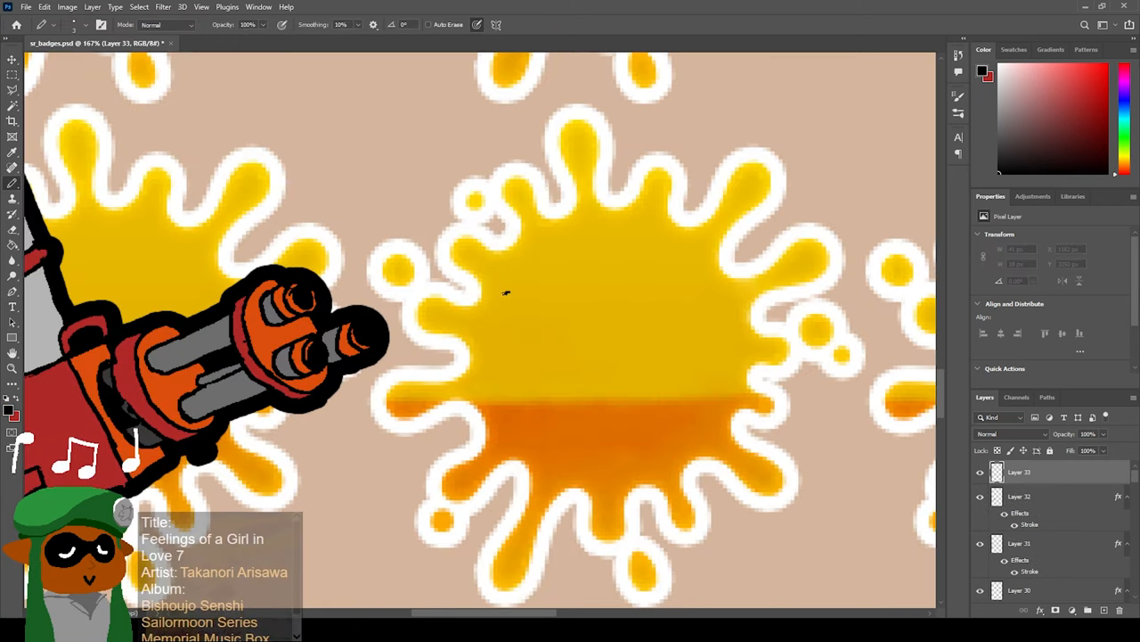
# Sketch the rounded outline of the grey weapon on the next badge.
pyautogui.moveTo(508, 288); pyautogui.dragTo(449, 467)
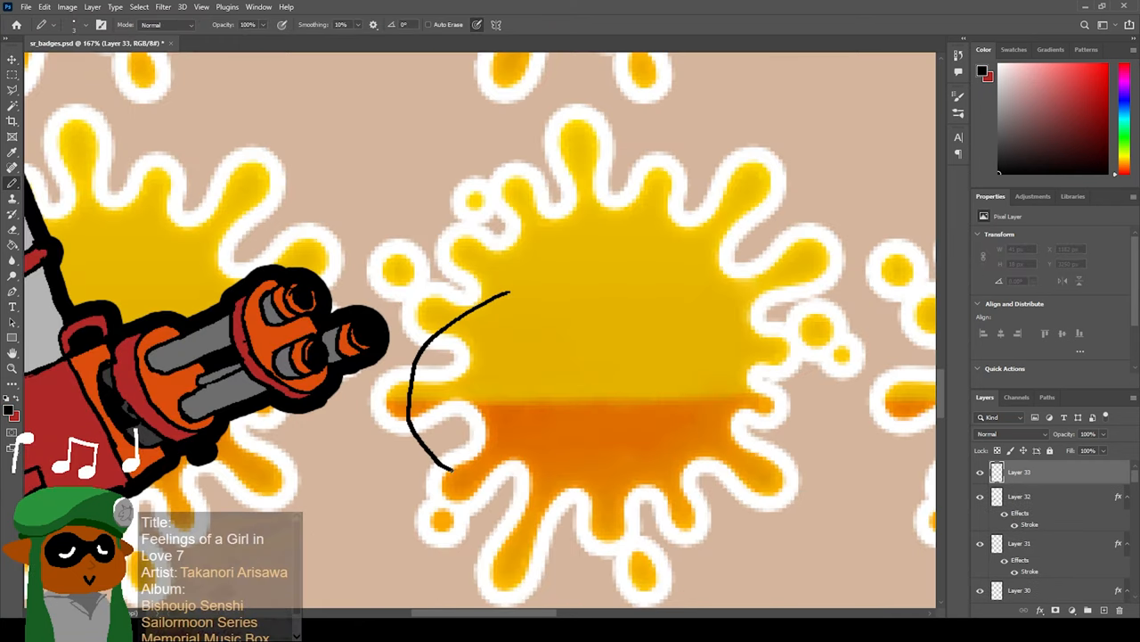
pyautogui.moveTo(514, 288); pyautogui.dragTo(615, 450)
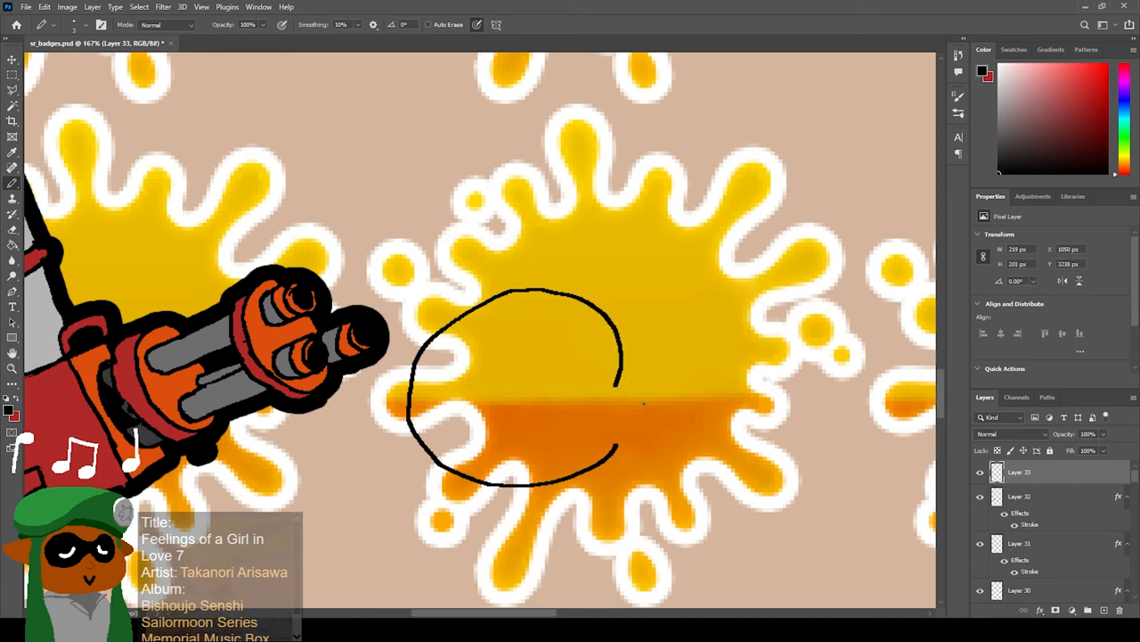
pyautogui.moveTo(620, 389); pyautogui.dragTo(681, 357)
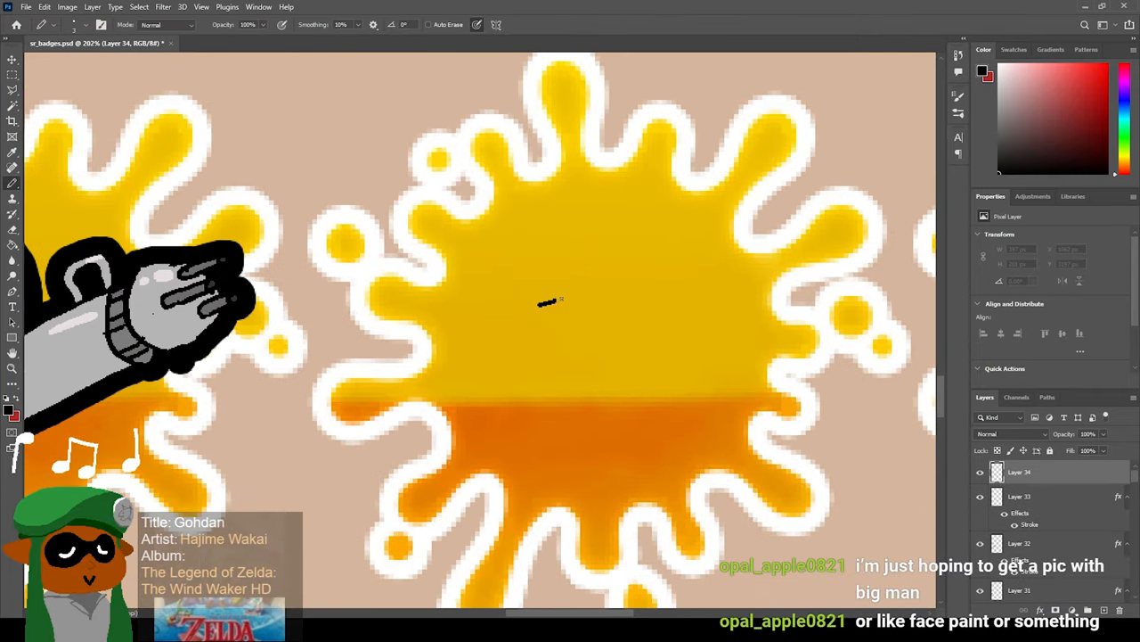
# Sketch the long pen-shaped body with its ring and grip, then add detail.
pyautogui.moveTo(536, 303); pyautogui.dragTo(713, 258)
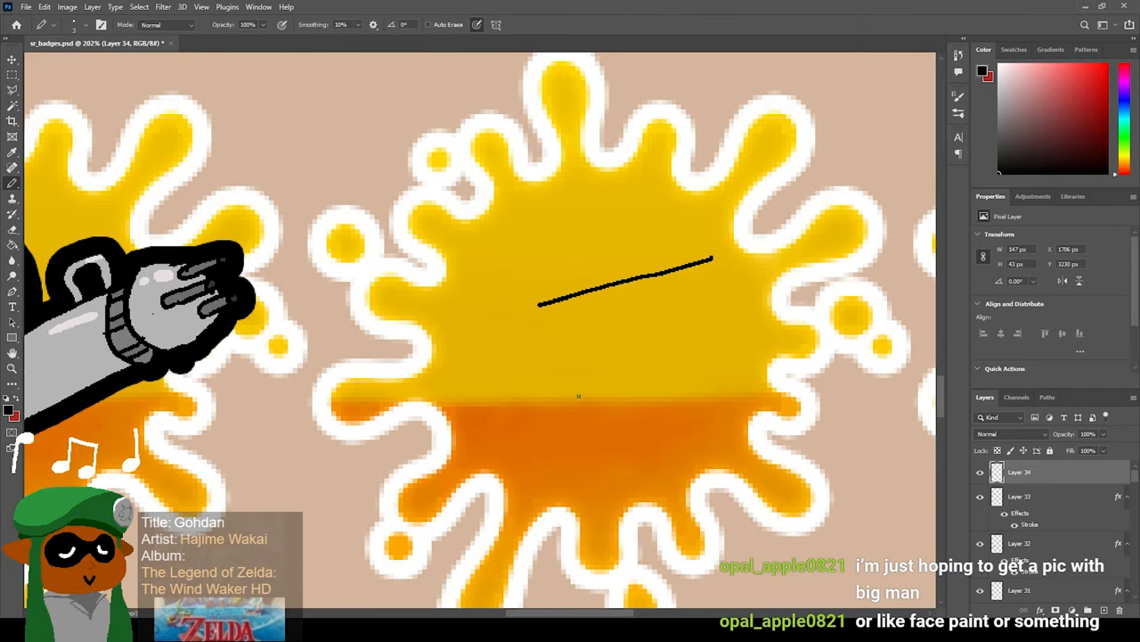
pyautogui.moveTo(570, 393); pyautogui.dragTo(765, 347)
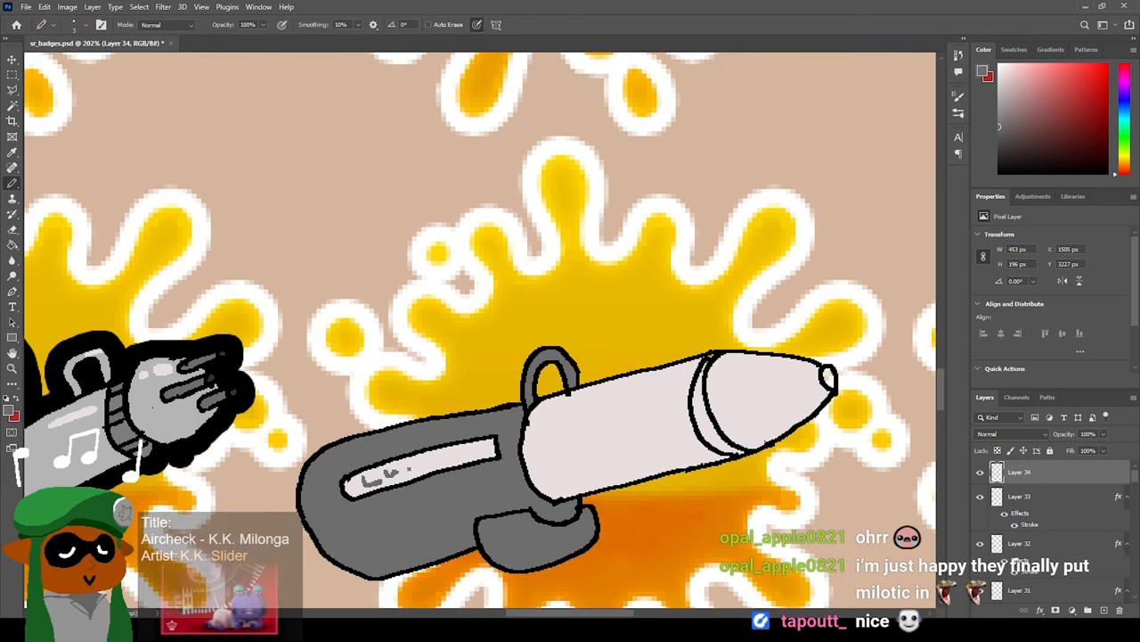
pyautogui.moveTo(401, 467); pyautogui.dragTo(495, 455)
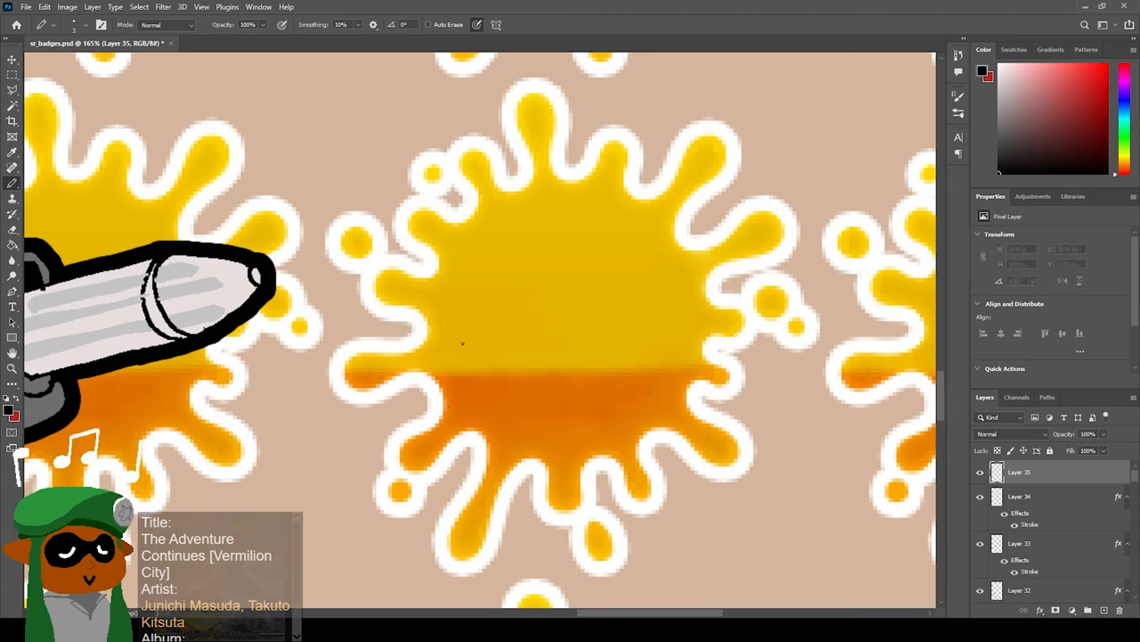
# Sketch the bulky blaster's body and boxy tank on the empty badge.
pyautogui.moveTo(490, 319); pyautogui.dragTo(389, 471)
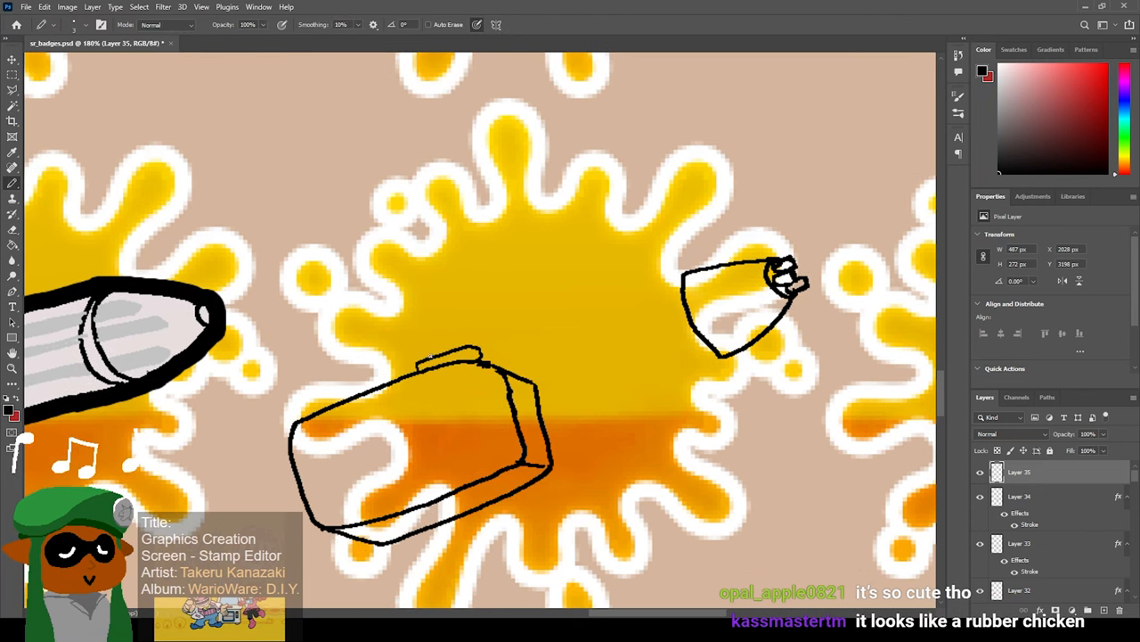
pyautogui.moveTo(425, 356); pyautogui.dragTo(490, 342)
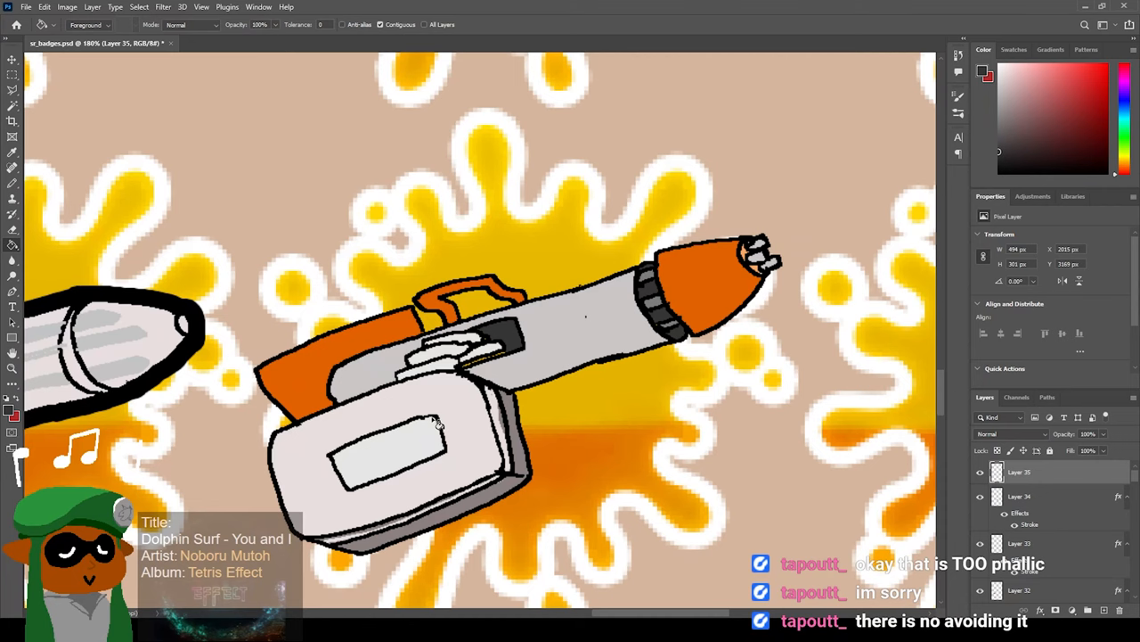
pyautogui.moveTo(722, 430)
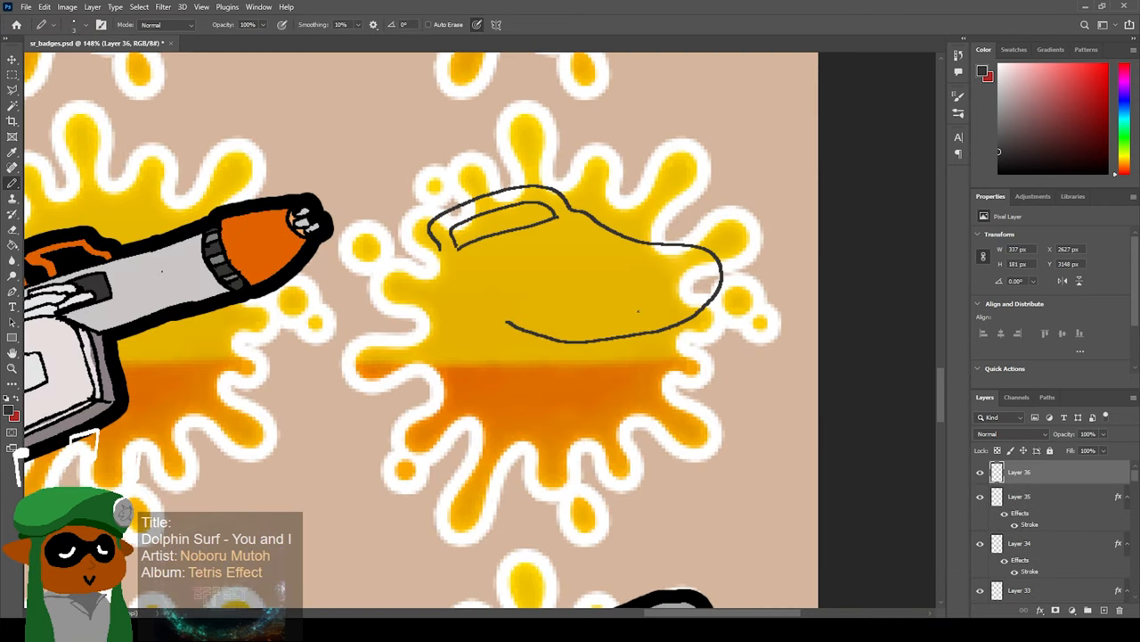
pyautogui.moveTo(620, 257)
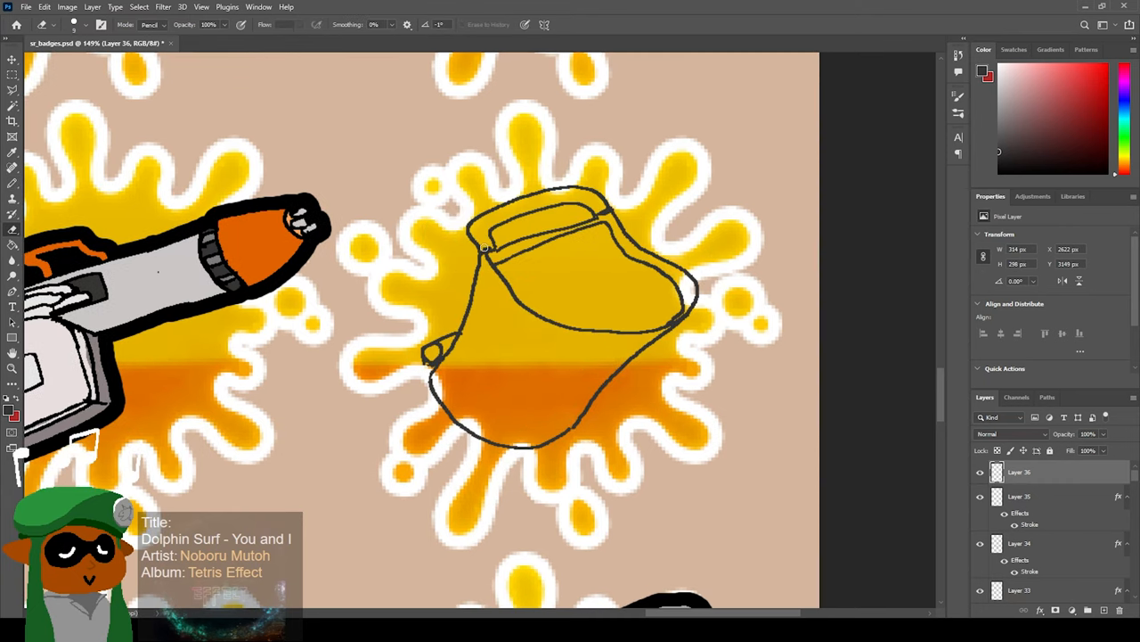
# Add and refine brush strokes shaping the bucket-shaped weapon's outline.
pyautogui.moveTo(481, 250); pyautogui.dragTo(516, 353)
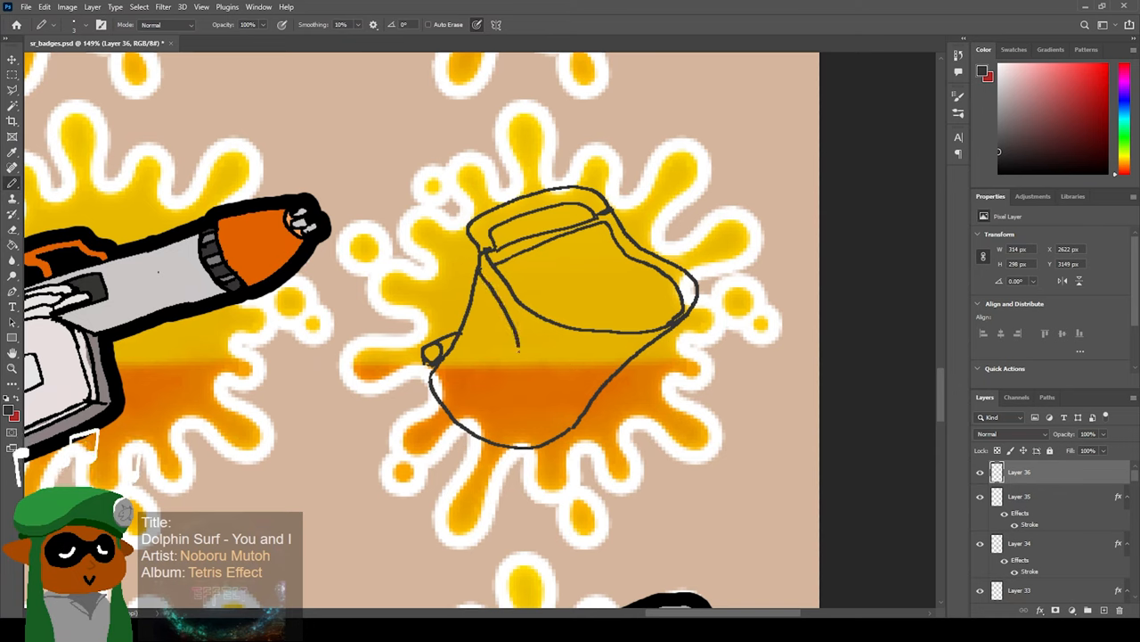
pyautogui.moveTo(520, 306); pyautogui.dragTo(579, 410)
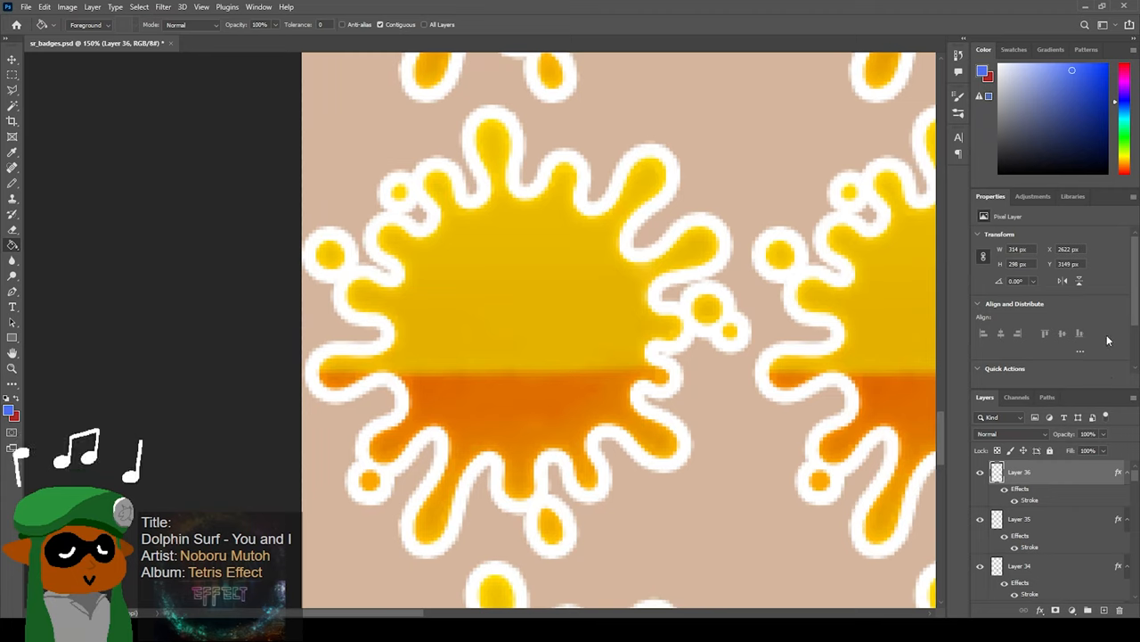
pyautogui.moveTo(1112, 367)
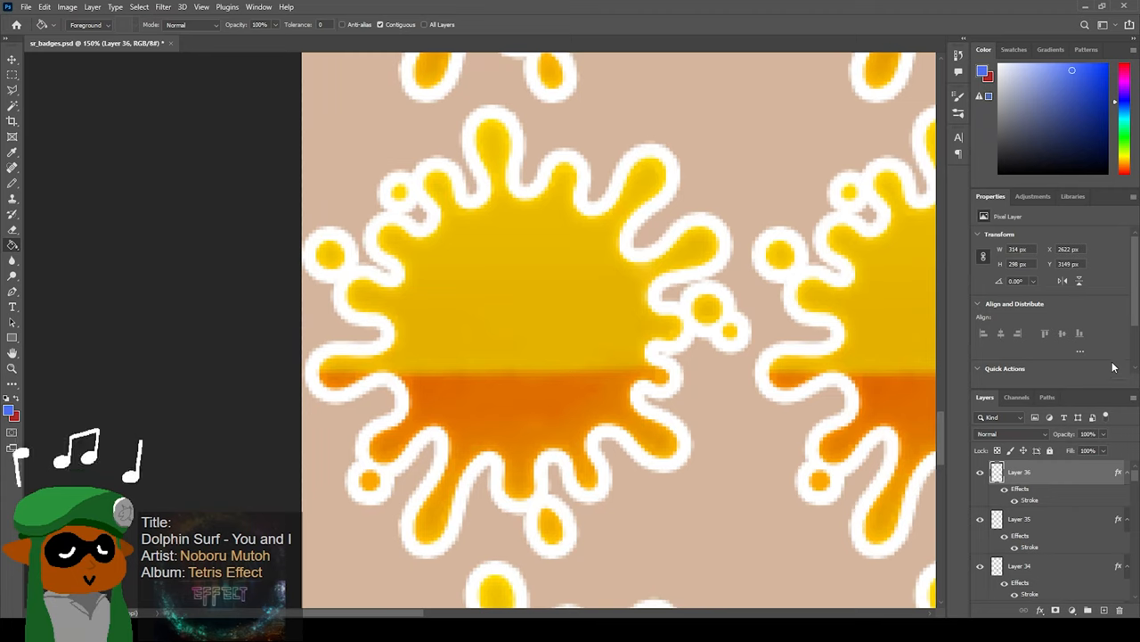
# Lay down the first curved sketch strokes of the next weapon on the badge.
pyautogui.moveTo(485, 256); pyautogui.dragTo(556, 381)
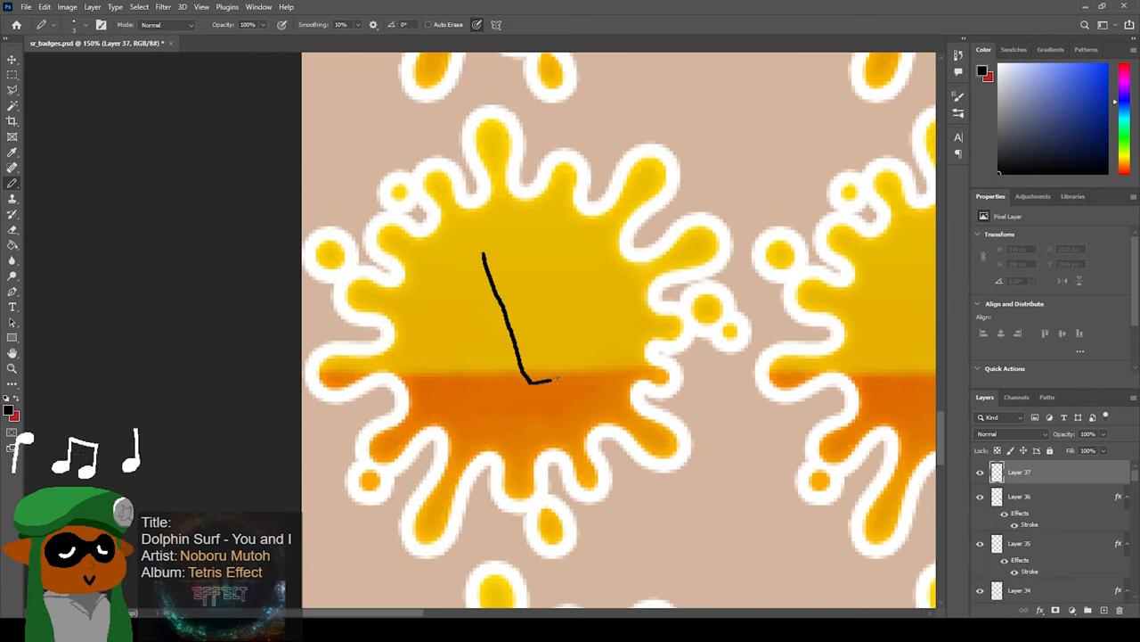
pyautogui.moveTo(534, 383); pyautogui.dragTo(668, 342)
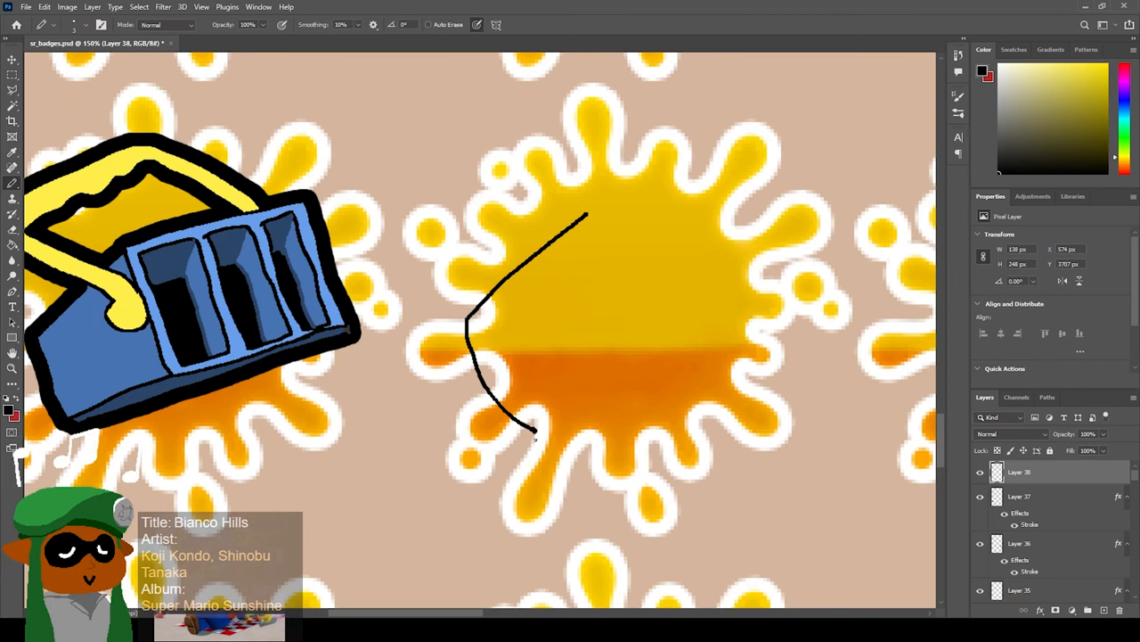
# Outline the canister weapon's body and round porthole window with the brush.
pyautogui.moveTo(534, 436); pyautogui.dragTo(704, 377)
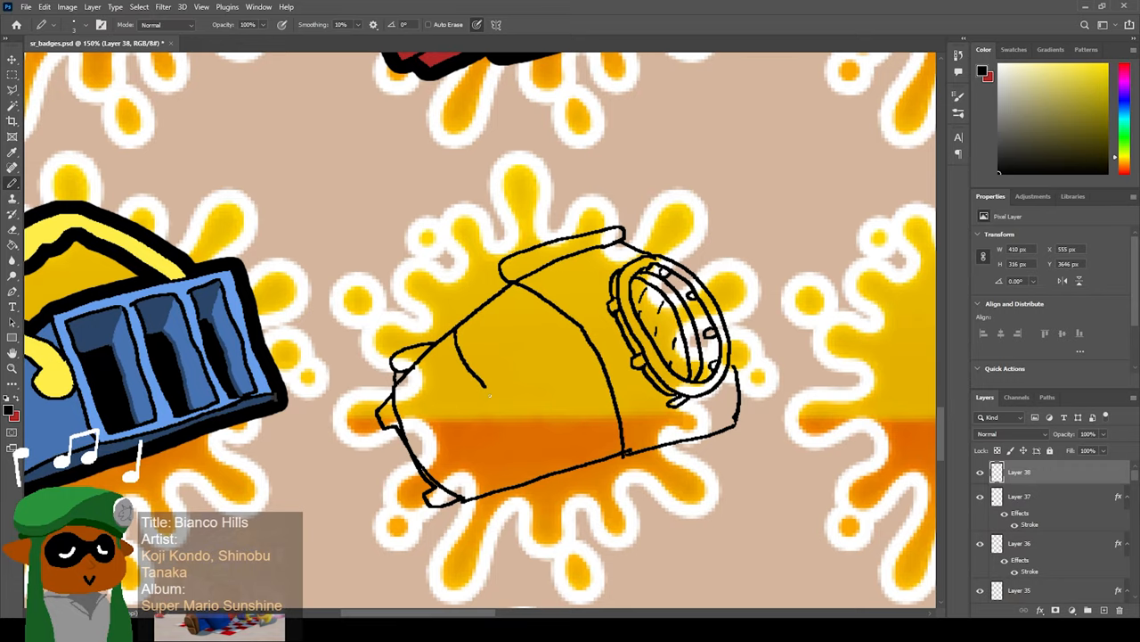
pyautogui.moveTo(484, 389); pyautogui.dragTo(543, 481)
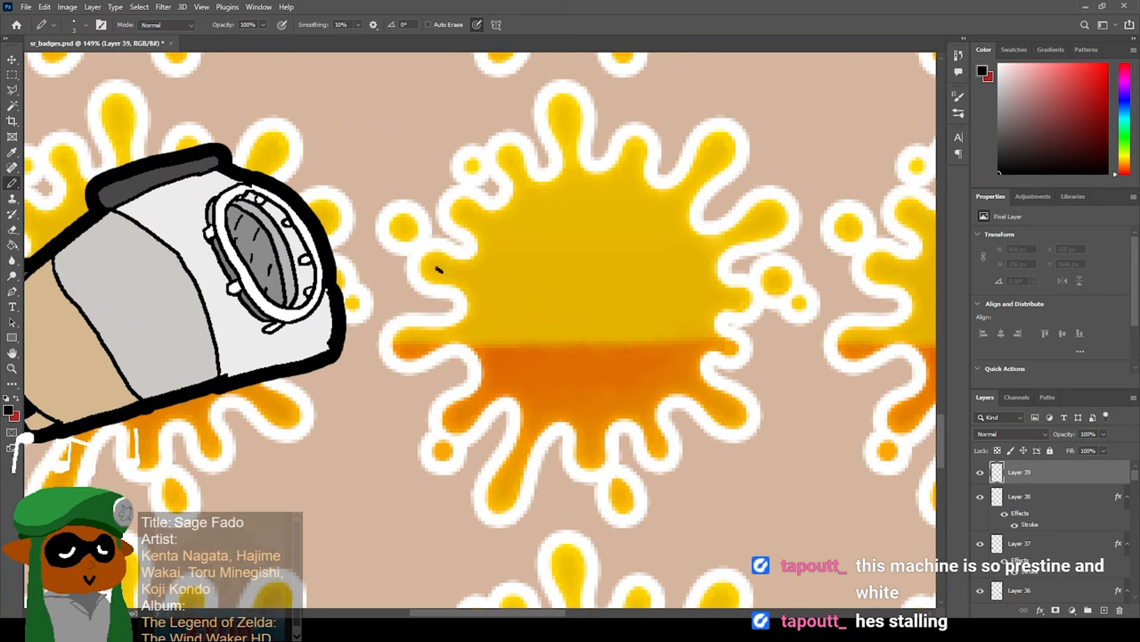
# Sketch the wedge-shaped weapon with its small tube on the badge beside the canister.
pyautogui.moveTo(437, 263); pyautogui.dragTo(574, 235)
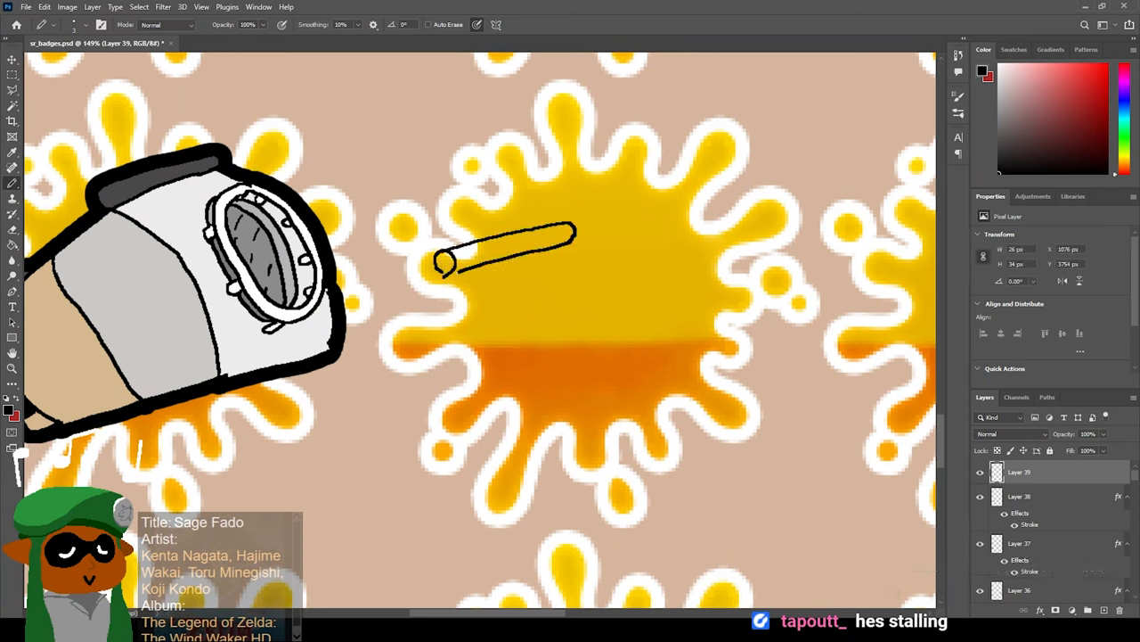
pyautogui.moveTo(574, 232); pyautogui.dragTo(699, 282)
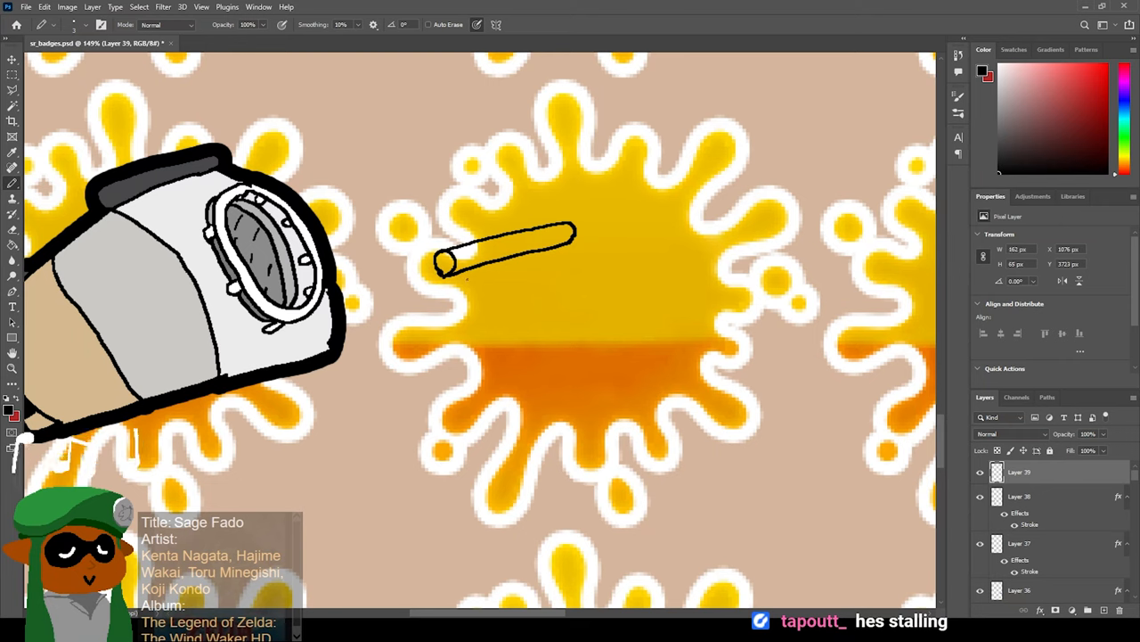
pyautogui.moveTo(455, 276); pyautogui.dragTo(757, 378)
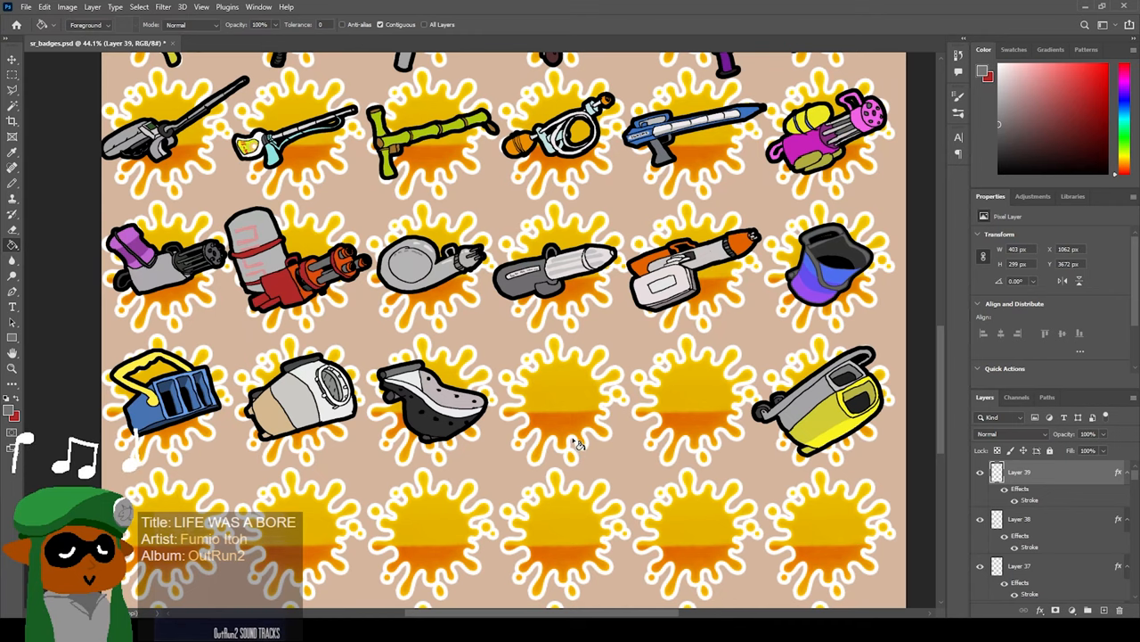
# Sketch and refine the green crate-like weapon with grey nozzle on the empty badge.
pyautogui.click(13, 61)
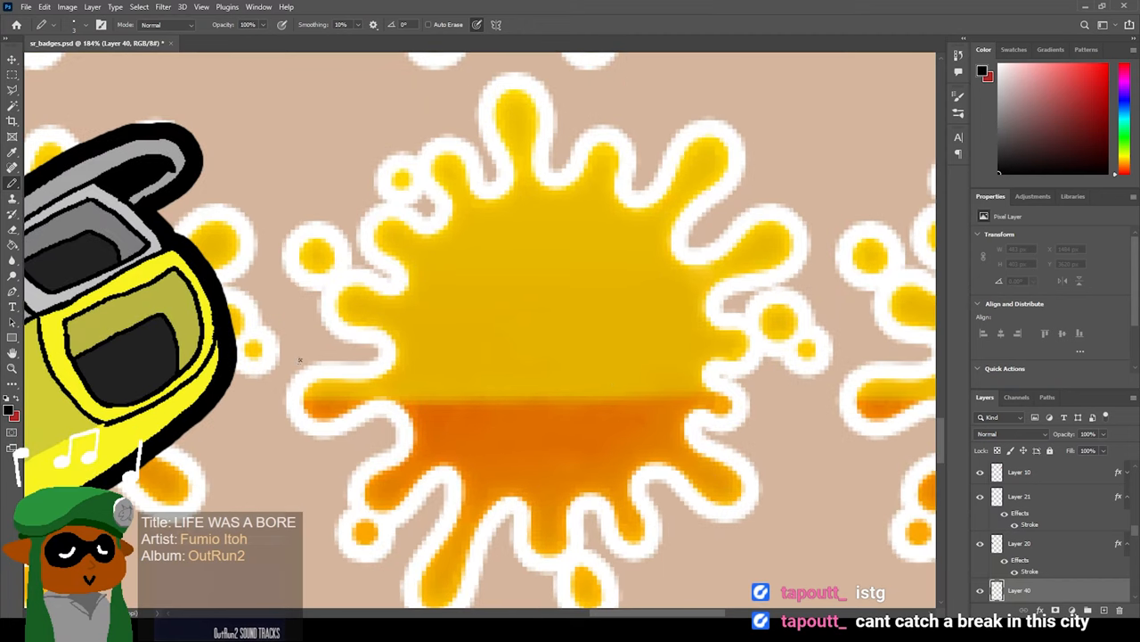
pyautogui.moveTo(294, 360); pyautogui.dragTo(360, 467)
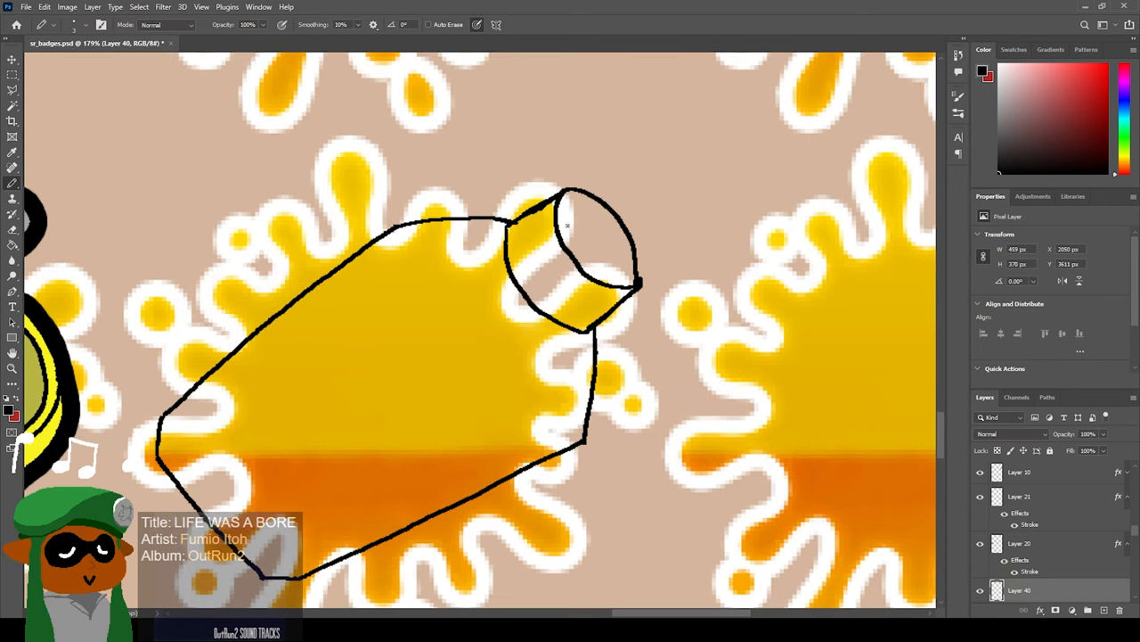
pyautogui.moveTo(556, 231); pyautogui.dragTo(602, 196)
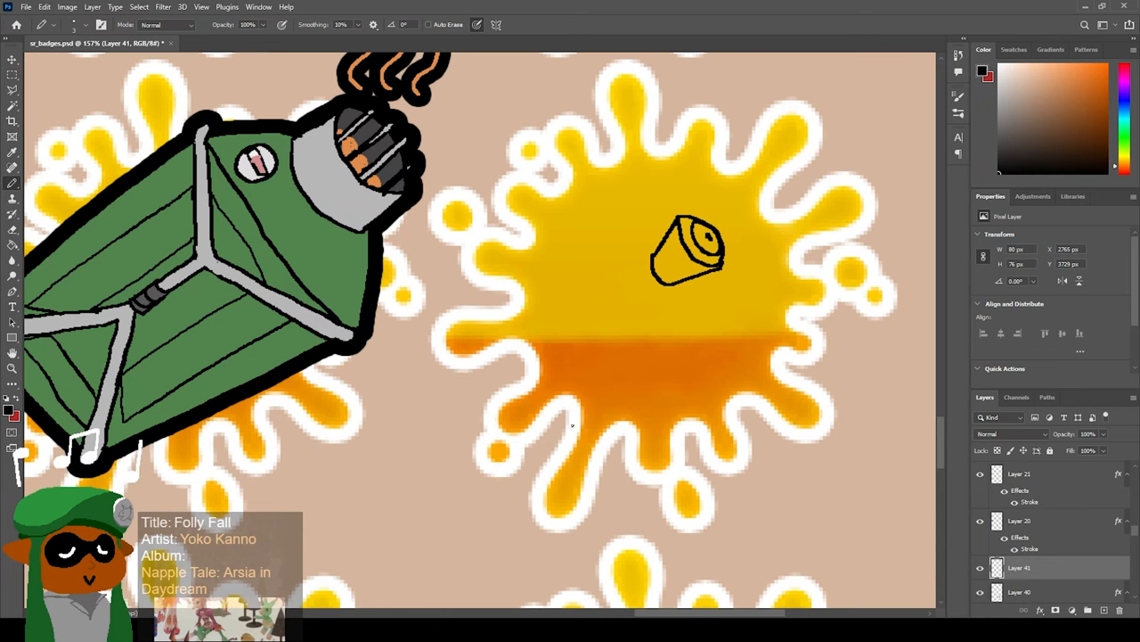
# Sketch the thin handle and curved nozzle head of the weapon, then pick orange for the grip.
pyautogui.moveTo(588, 347); pyautogui.dragTo(566, 427)
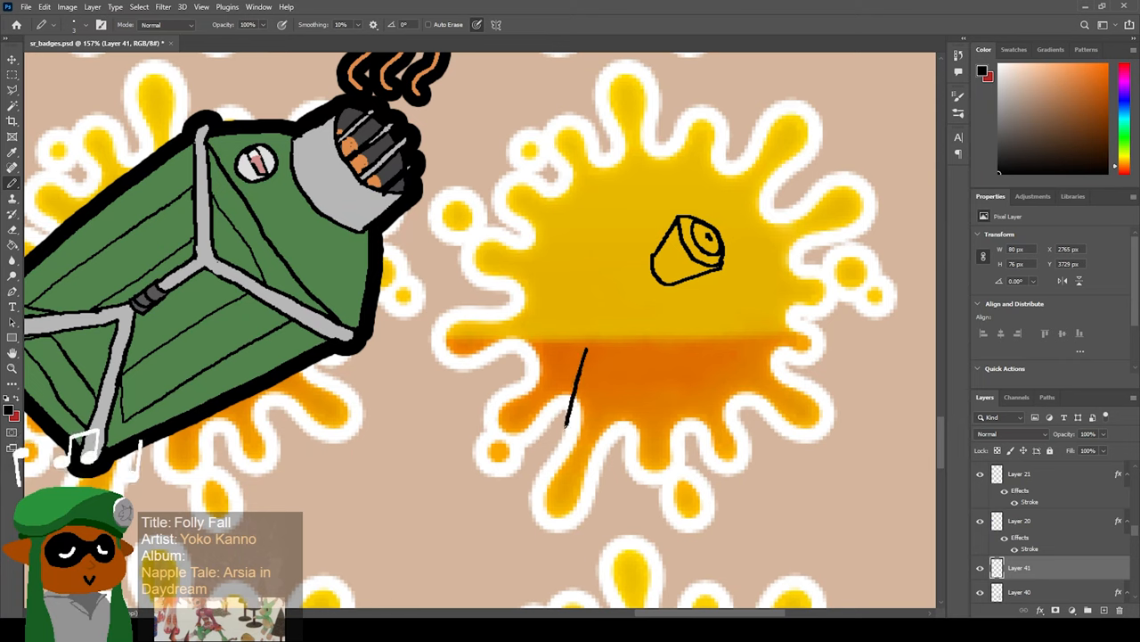
pyautogui.moveTo(577, 348); pyautogui.dragTo(613, 433)
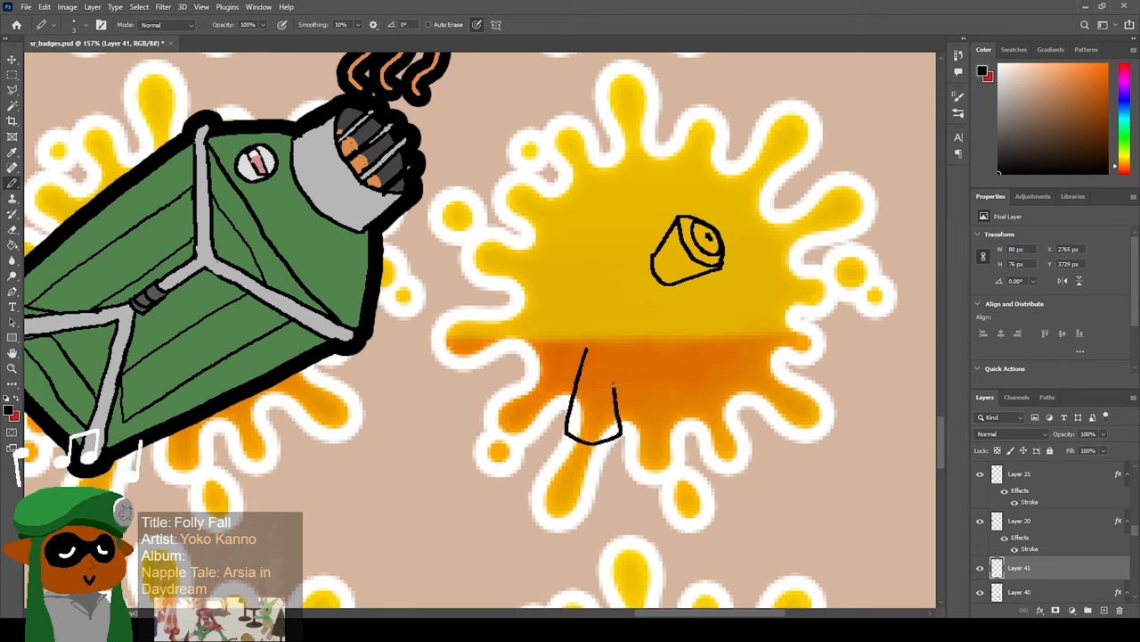
pyautogui.moveTo(579, 347); pyautogui.dragTo(614, 393)
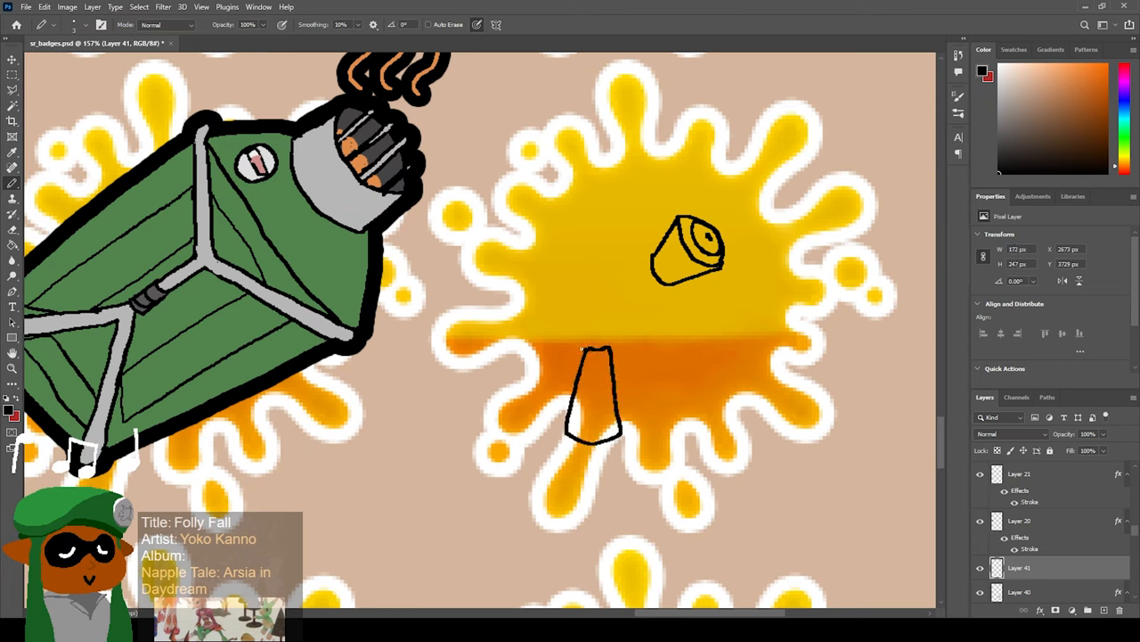
pyautogui.moveTo(585, 348); pyautogui.dragTo(638, 265)
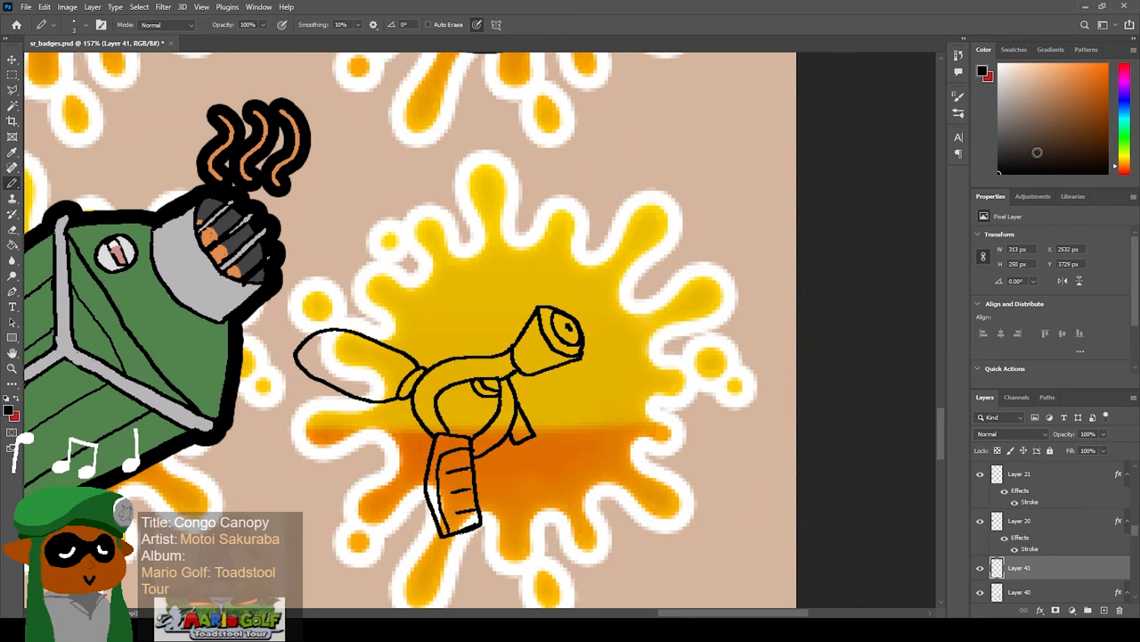
pyautogui.click(1124, 143)
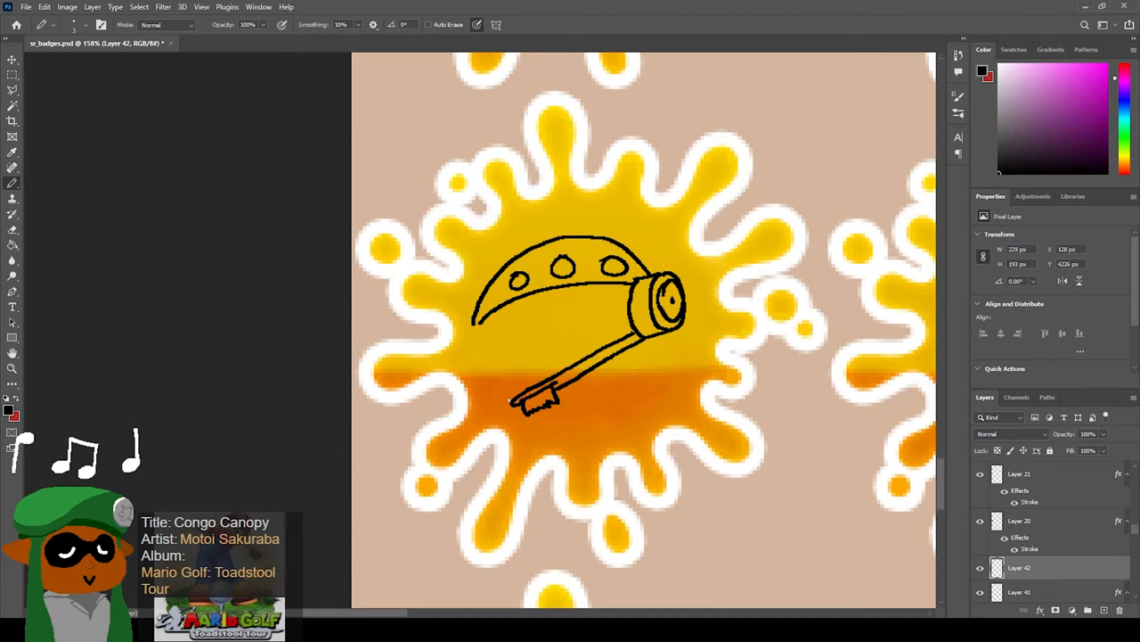
# Continue the black outline of the curved, hole-dotted weapon on the badge.
pyautogui.moveTo(477, 321); pyautogui.dragTo(534, 409)
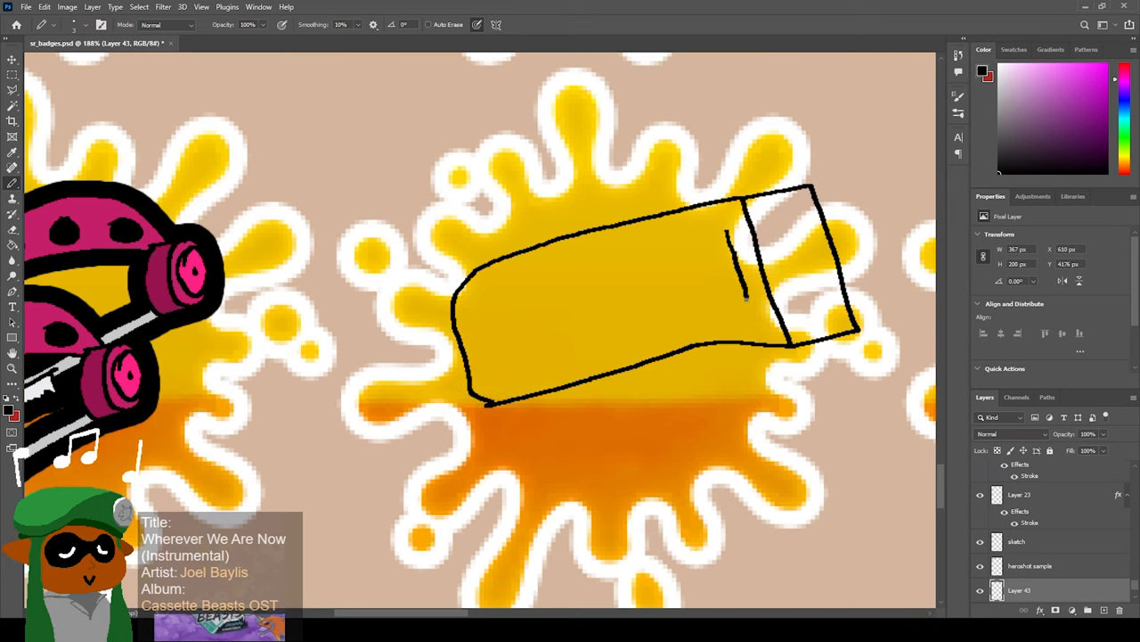
# Add detail lines to the blaster body and sample a colour from the drawing for its grey parts.
pyautogui.moveTo(574, 264); pyautogui.dragTo(722, 230)
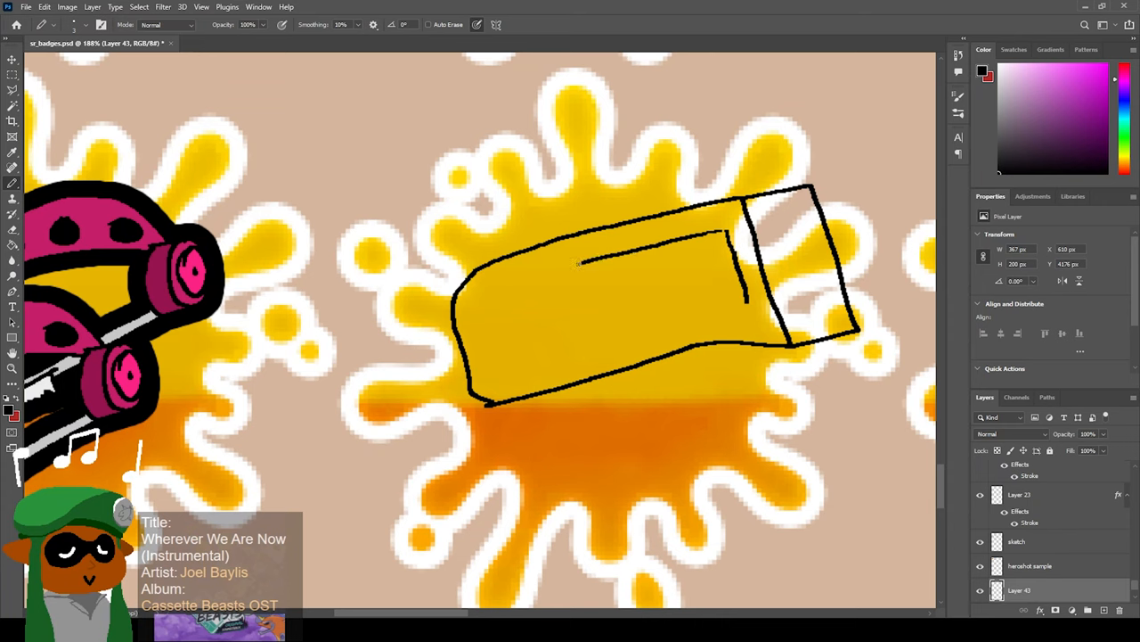
pyautogui.moveTo(578, 264); pyautogui.dragTo(674, 323)
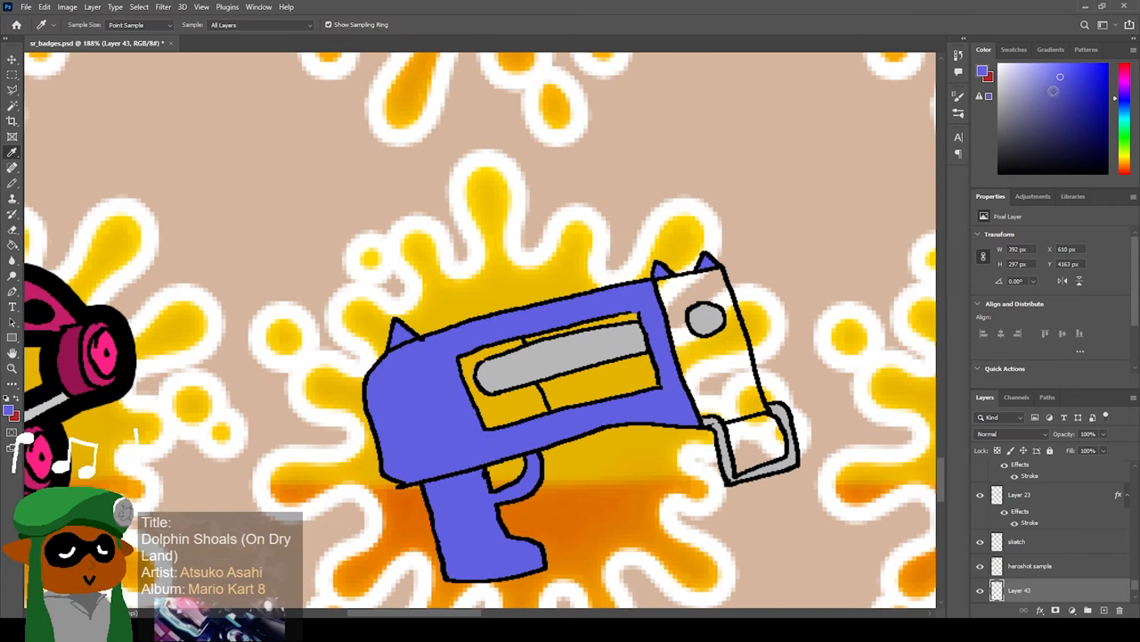
pyautogui.click(1059, 68)
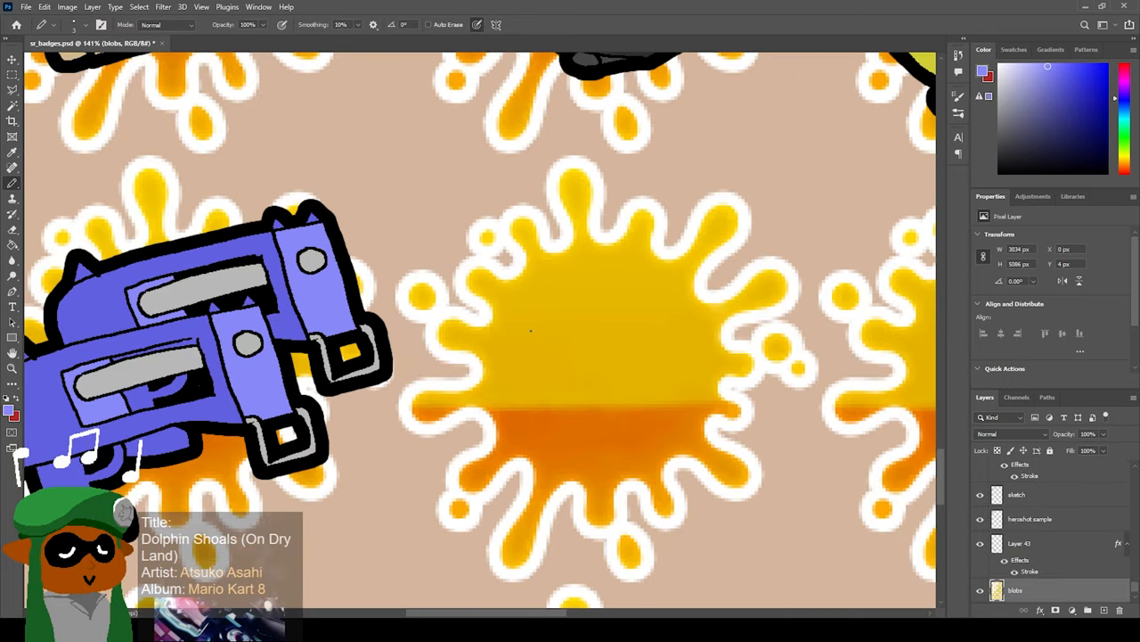
# Finish the yellow blaster layer and review the full badge sheet.
pyautogui.click(1023, 166)
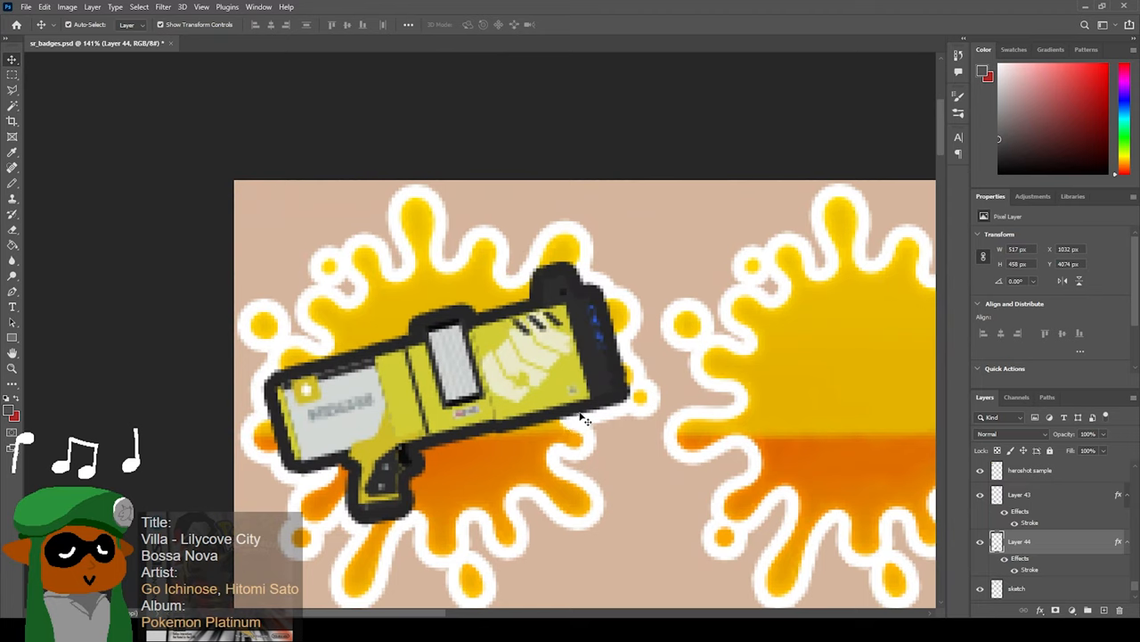
pyautogui.moveTo(267, 442)
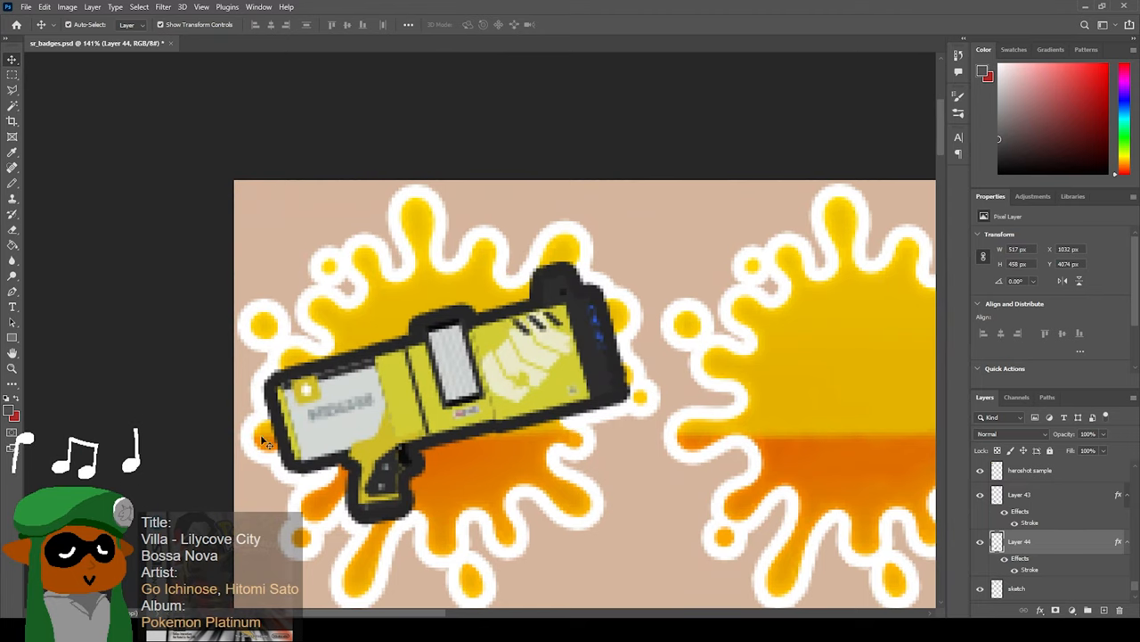
pyautogui.moveTo(299, 490)
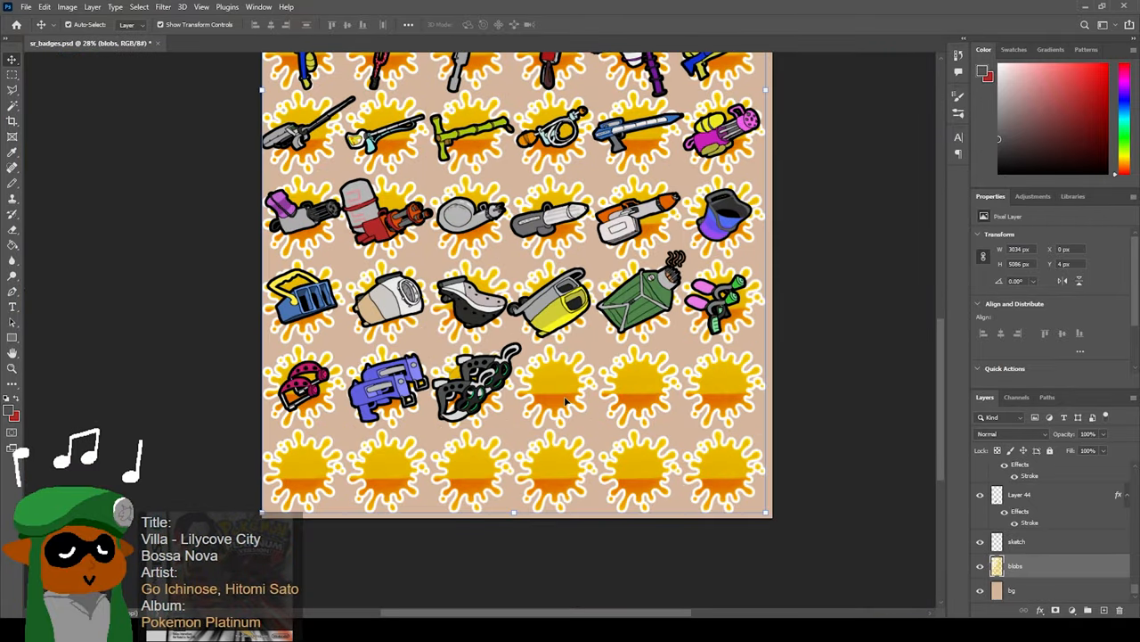
pyautogui.moveTo(570, 406)
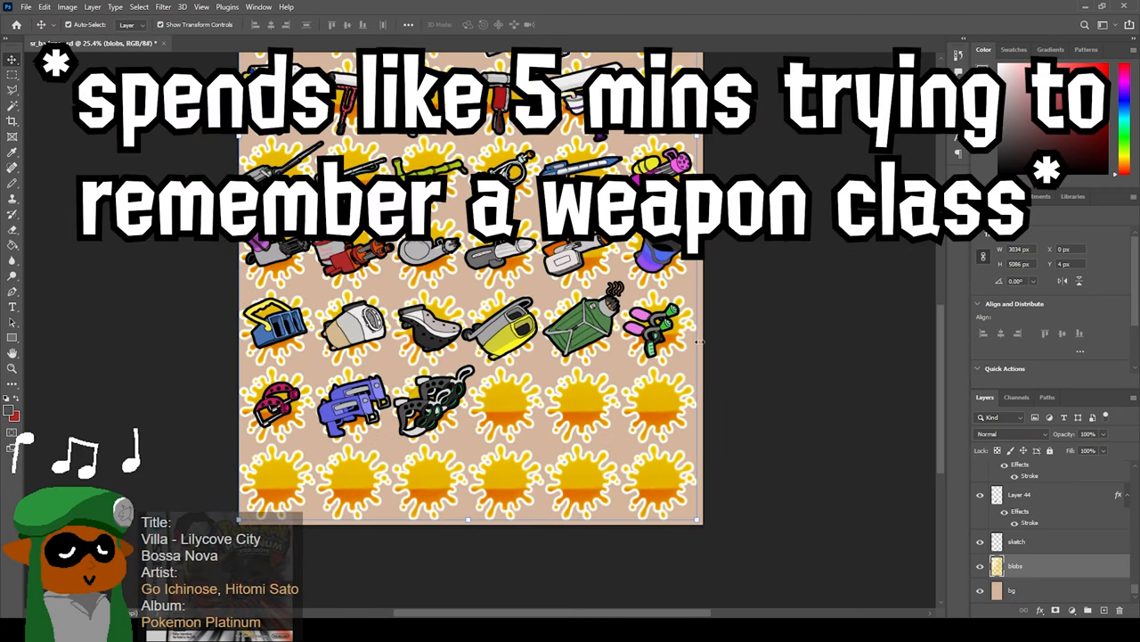
pyautogui.moveTo(763, 353)
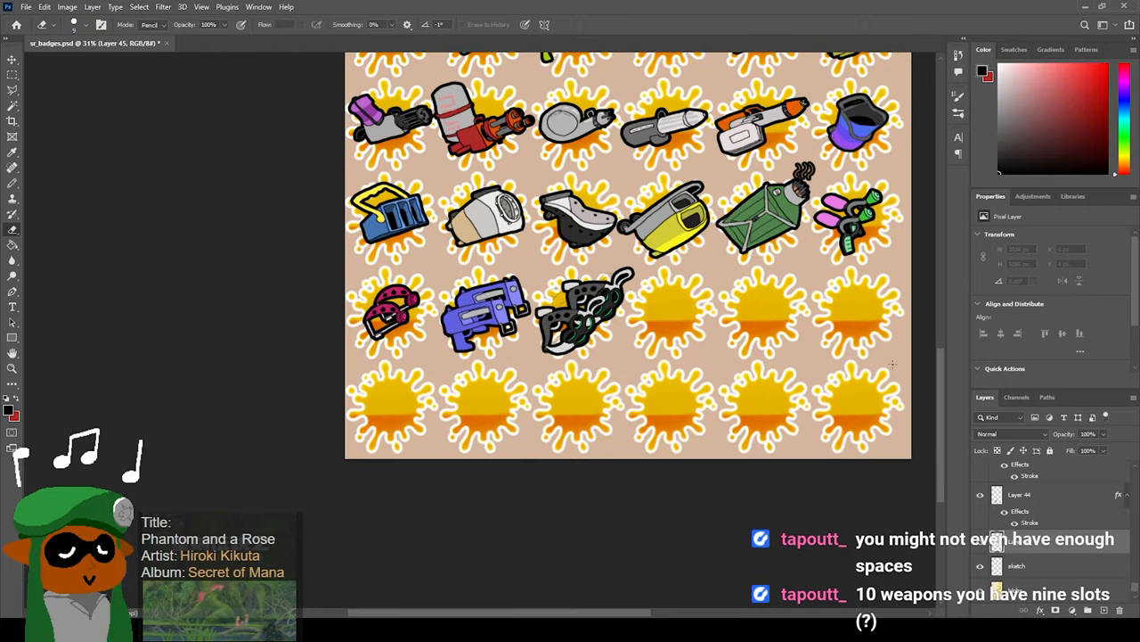
# Sketch the paintbrush in the empty splat, colour its bristles white and its handle brown.
pyautogui.scroll(-3)
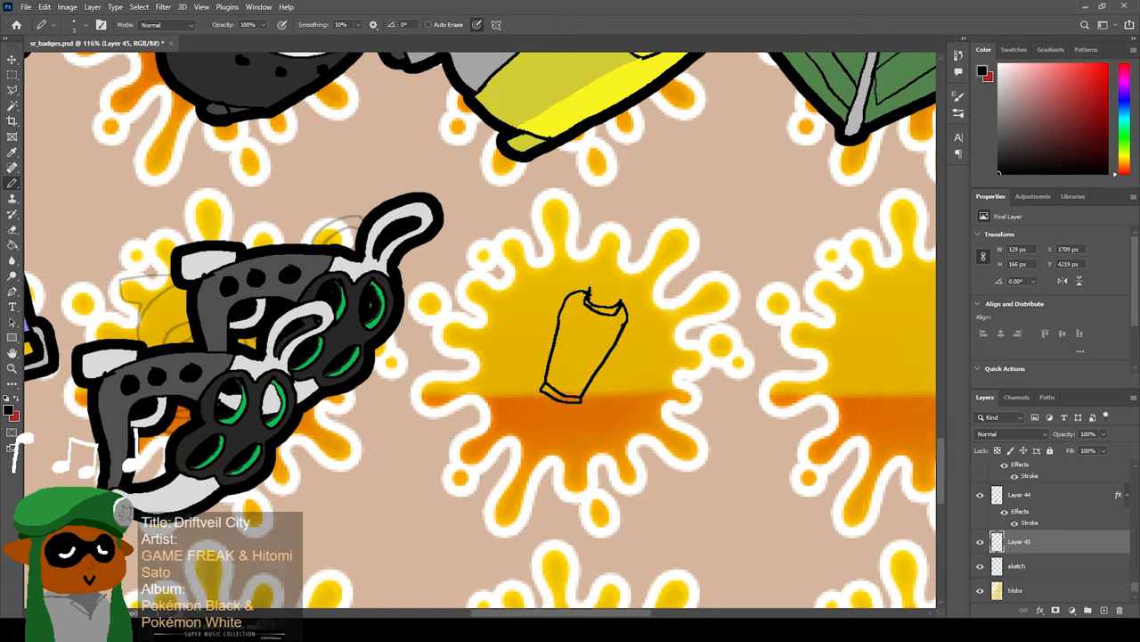
pyautogui.moveTo(588, 294); pyautogui.dragTo(727, 203)
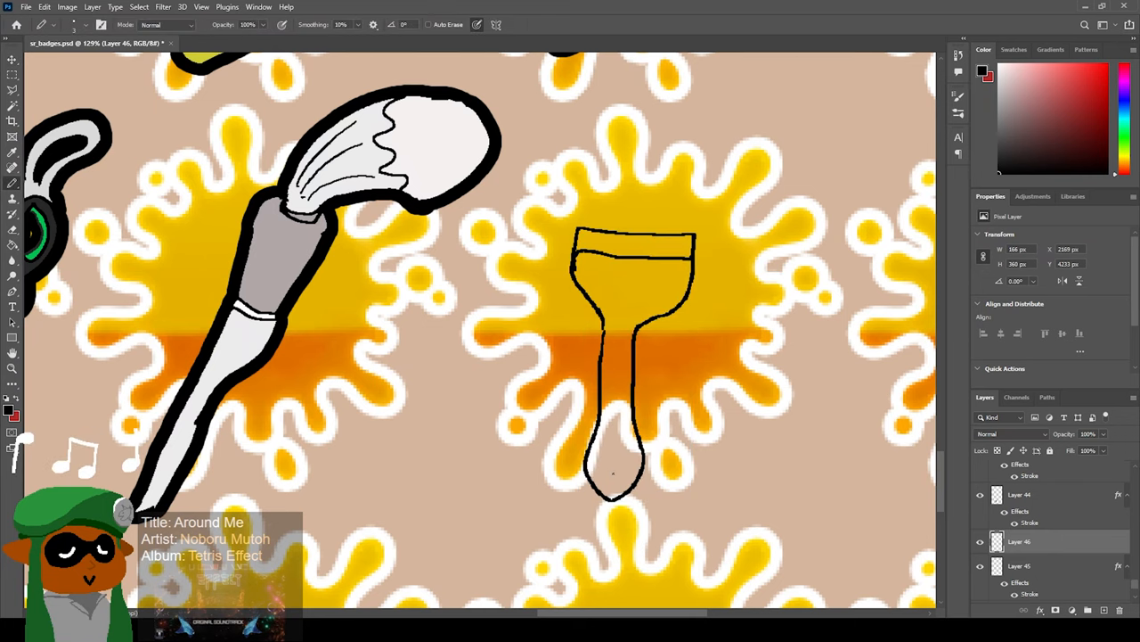
pyautogui.moveTo(608, 478); pyautogui.dragTo(613, 481)
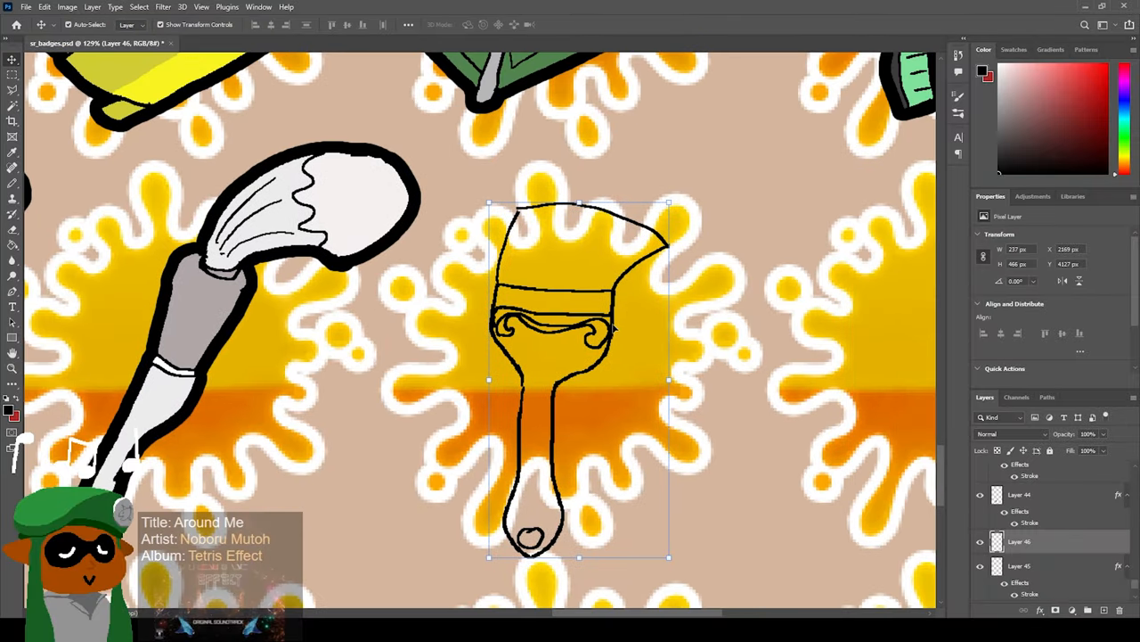
pyautogui.moveTo(579, 375); pyautogui.dragTo(586, 360)
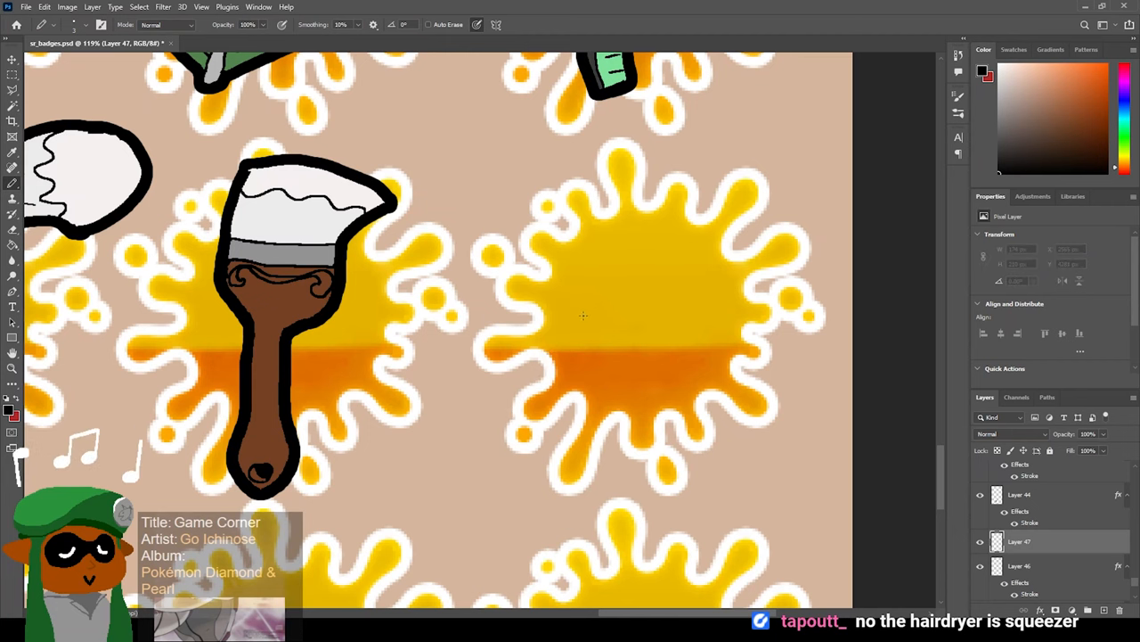
pyautogui.moveTo(570, 321); pyautogui.dragTo(677, 285)
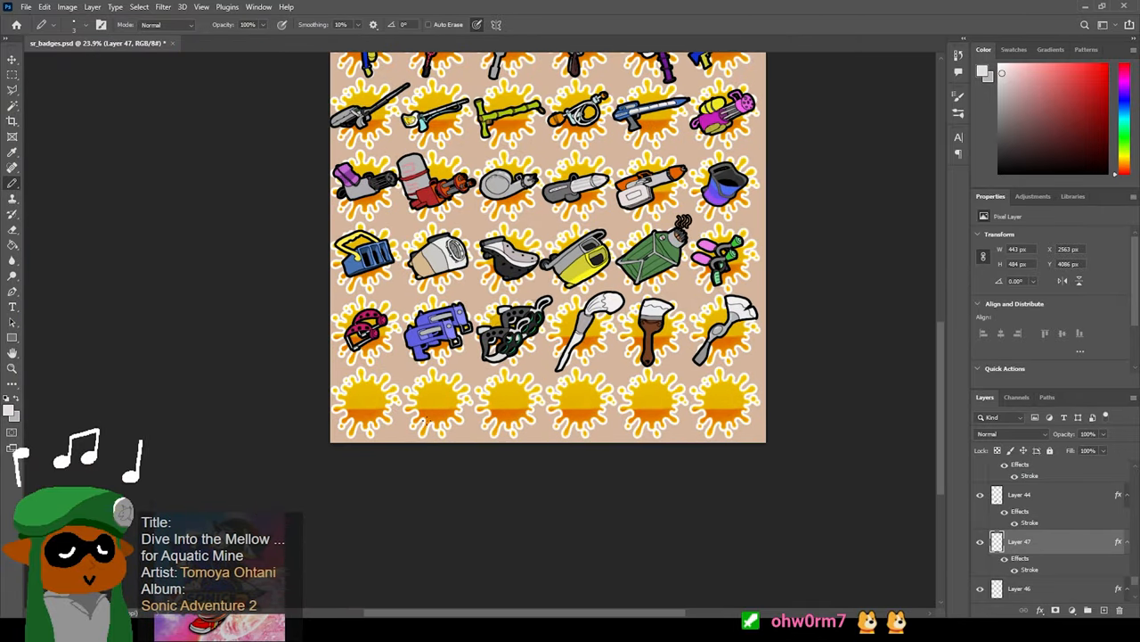
# Sketch the umbrella's canopy panels and shaft line in the empty splat.
pyautogui.scroll(-3)
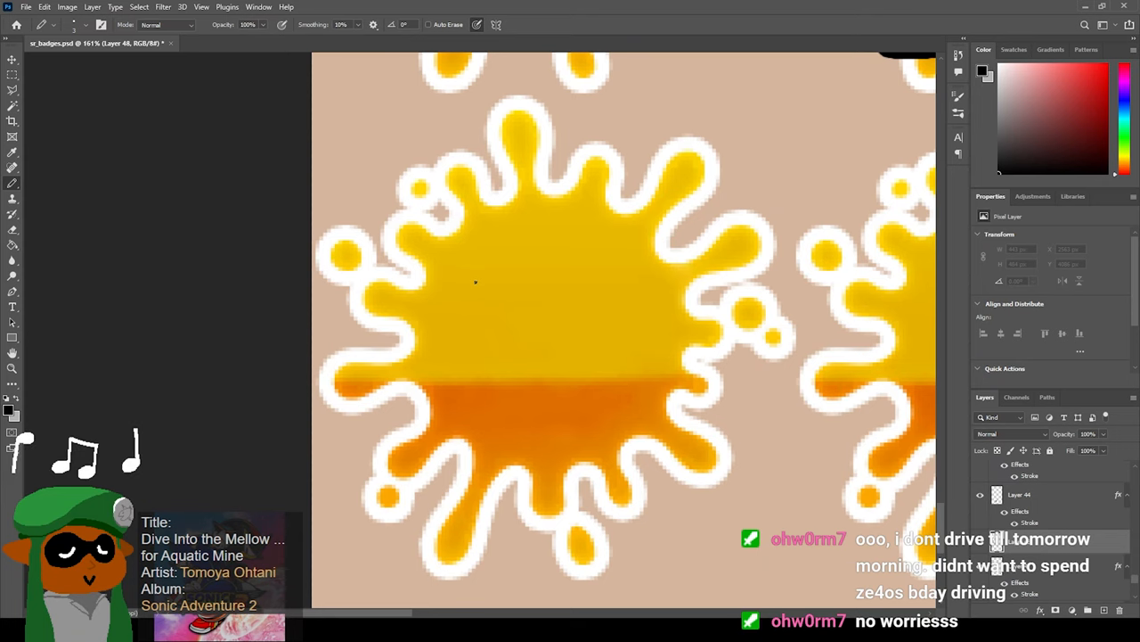
pyautogui.moveTo(478, 276); pyautogui.dragTo(627, 367)
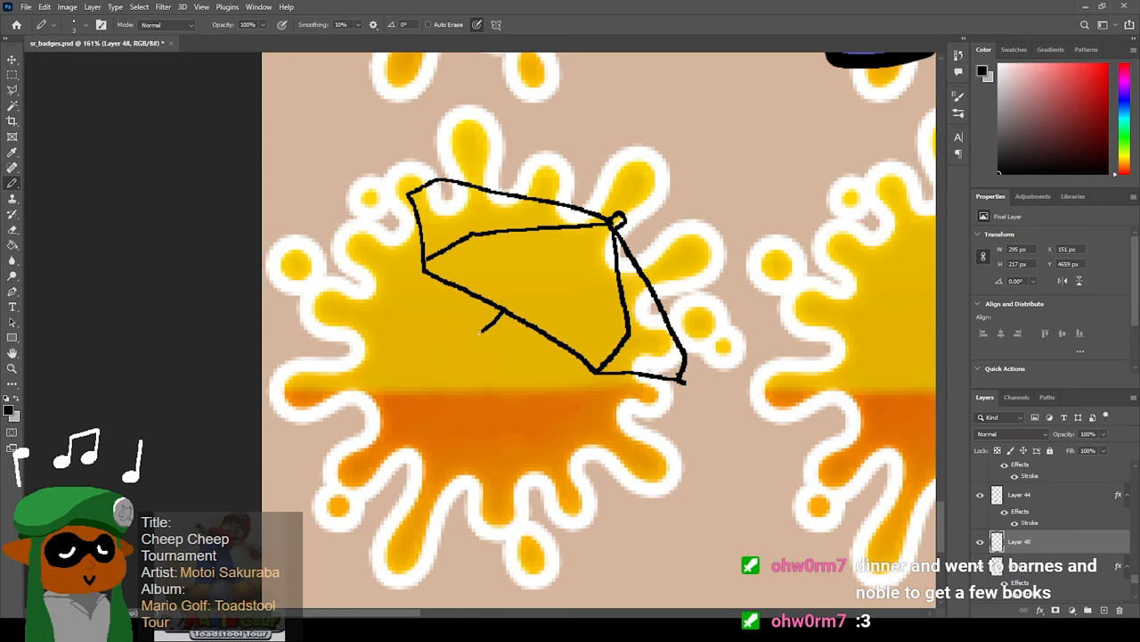
pyautogui.moveTo(484, 333); pyautogui.dragTo(426, 391)
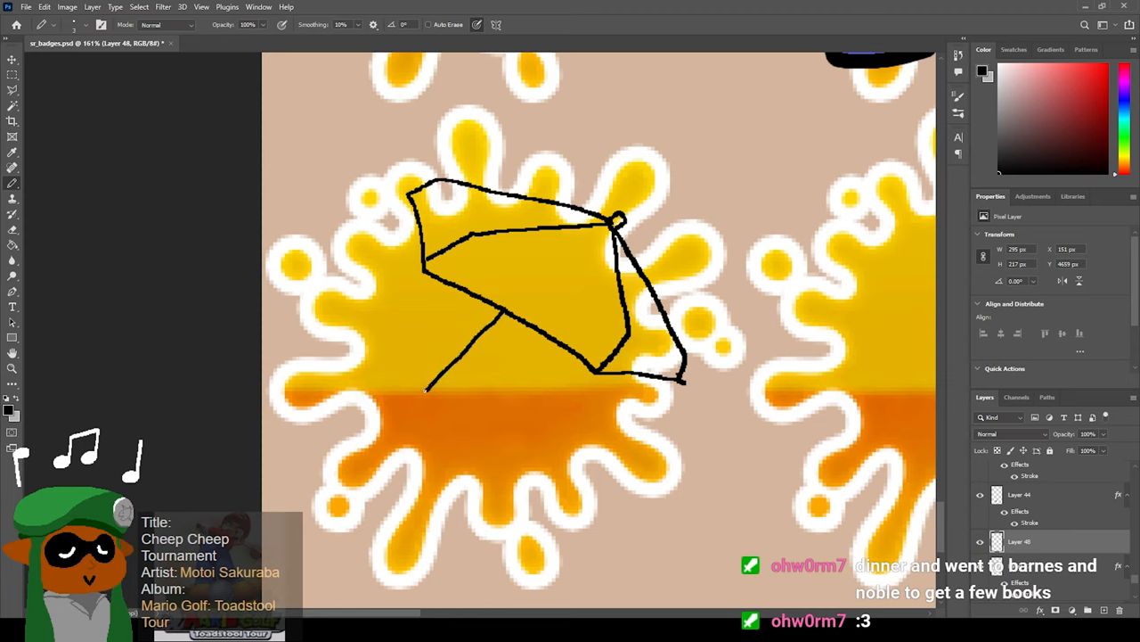
pyautogui.moveTo(426, 389); pyautogui.dragTo(383, 453)
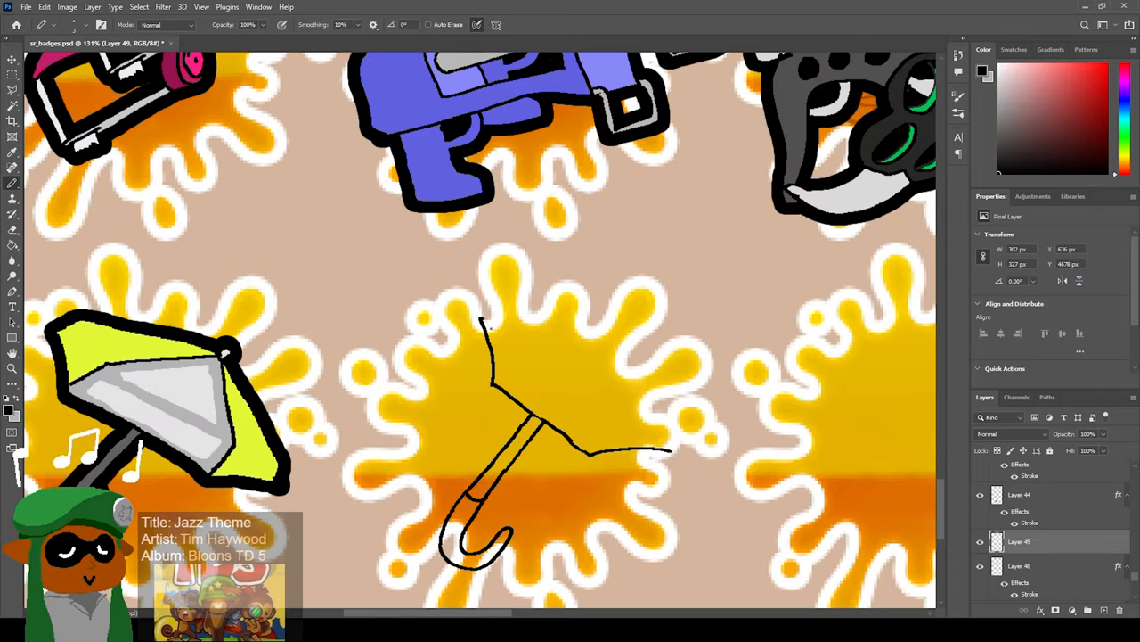
# Add rib lines to the second umbrella's canopy and fill it dark grey.
pyautogui.moveTo(481, 320); pyautogui.dragTo(585, 366)
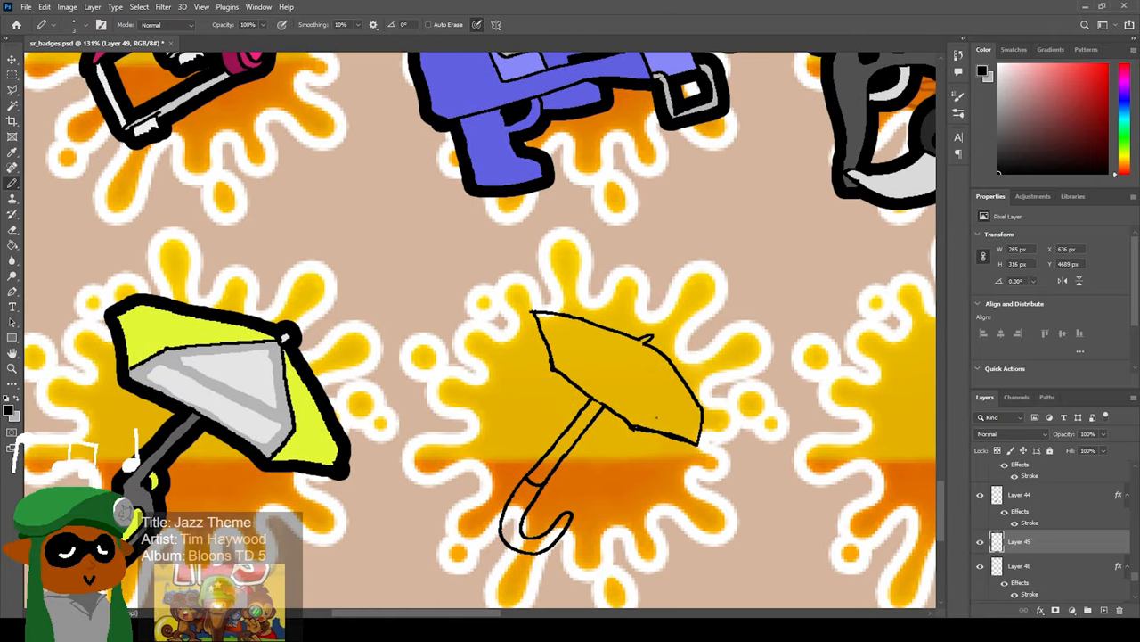
pyautogui.moveTo(556, 357); pyautogui.dragTo(633, 428)
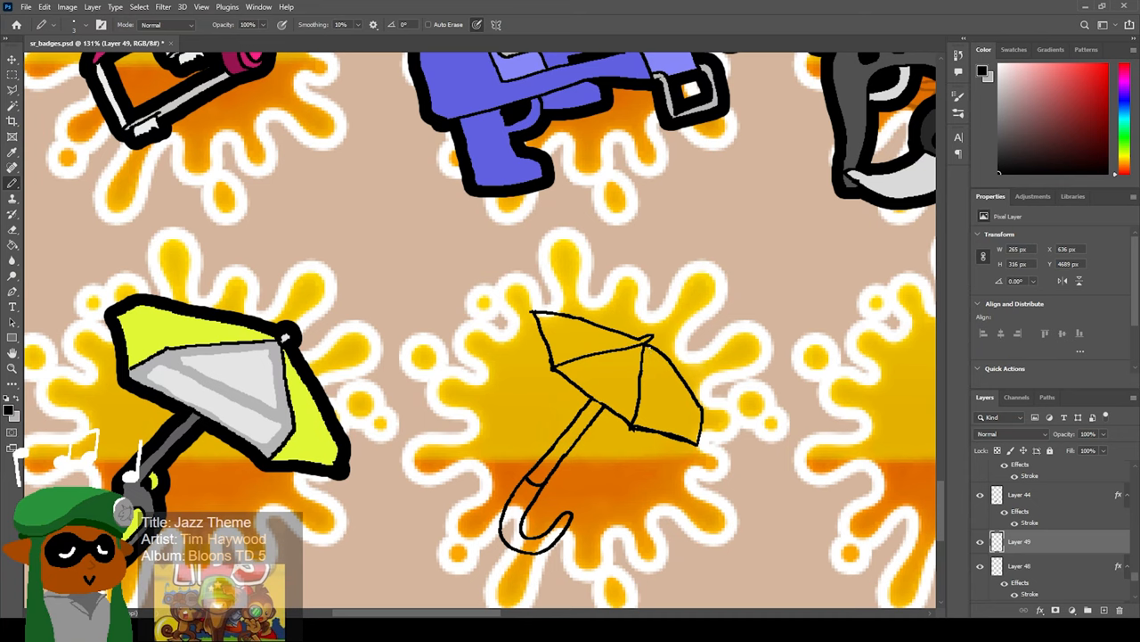
pyautogui.moveTo(650, 352); pyautogui.dragTo(695, 427)
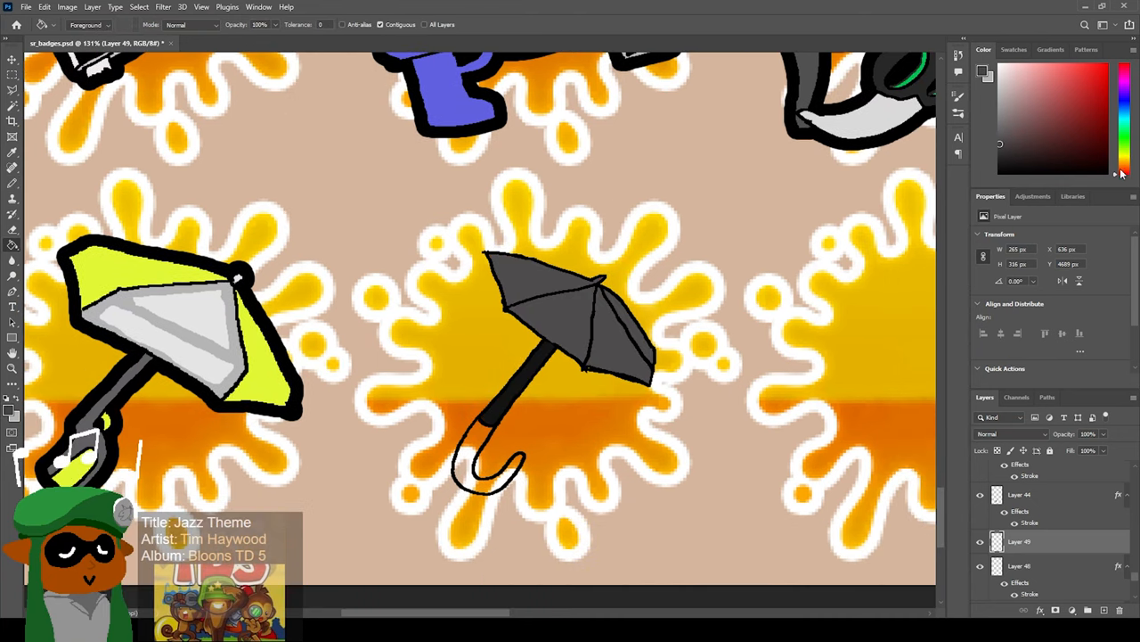
pyautogui.click(1083, 121)
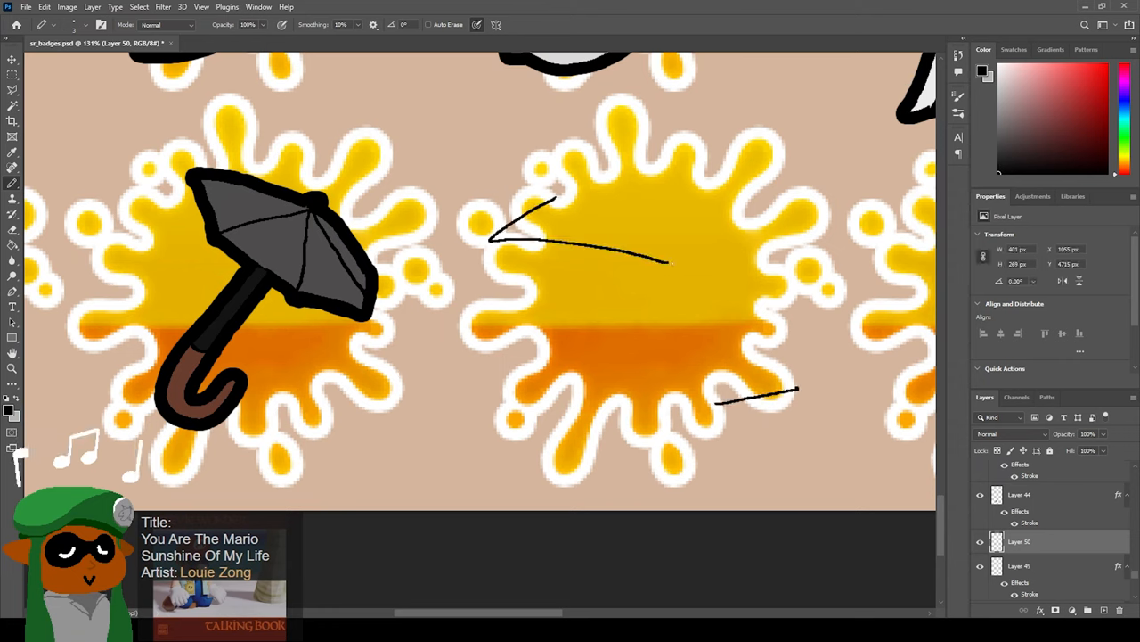
# Sketch the tent-style umbrella outline in the adjacent splat.
pyautogui.moveTo(674, 264); pyautogui.dragTo(712, 329)
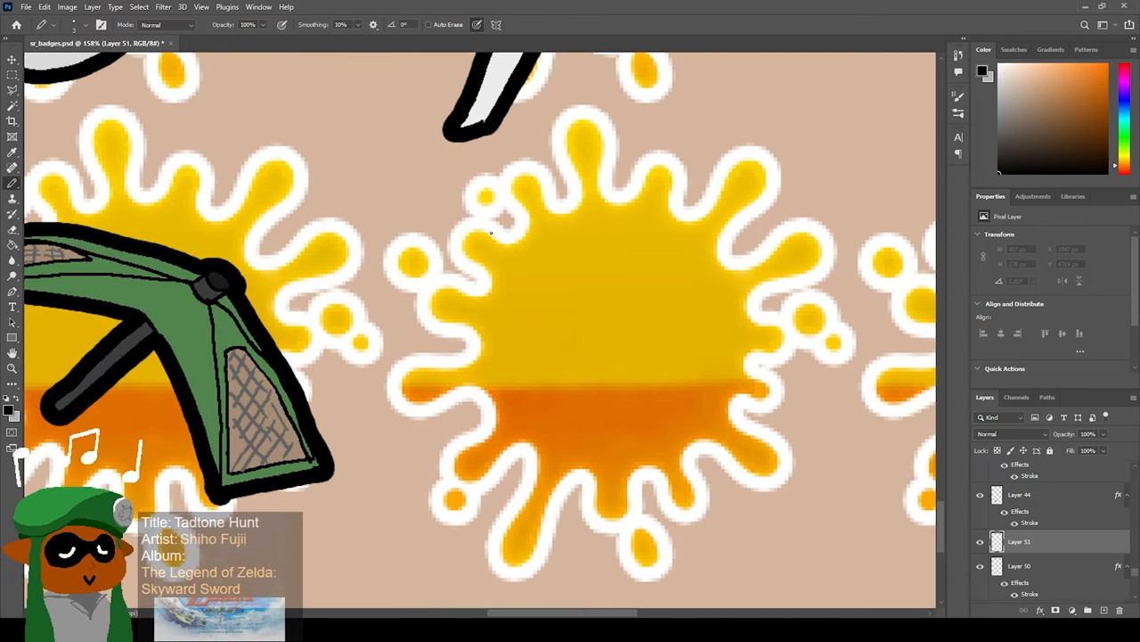
# Sketch the crossbow's limbs, grip and stock in black line art over the empty splat.
pyautogui.click(417, 258)
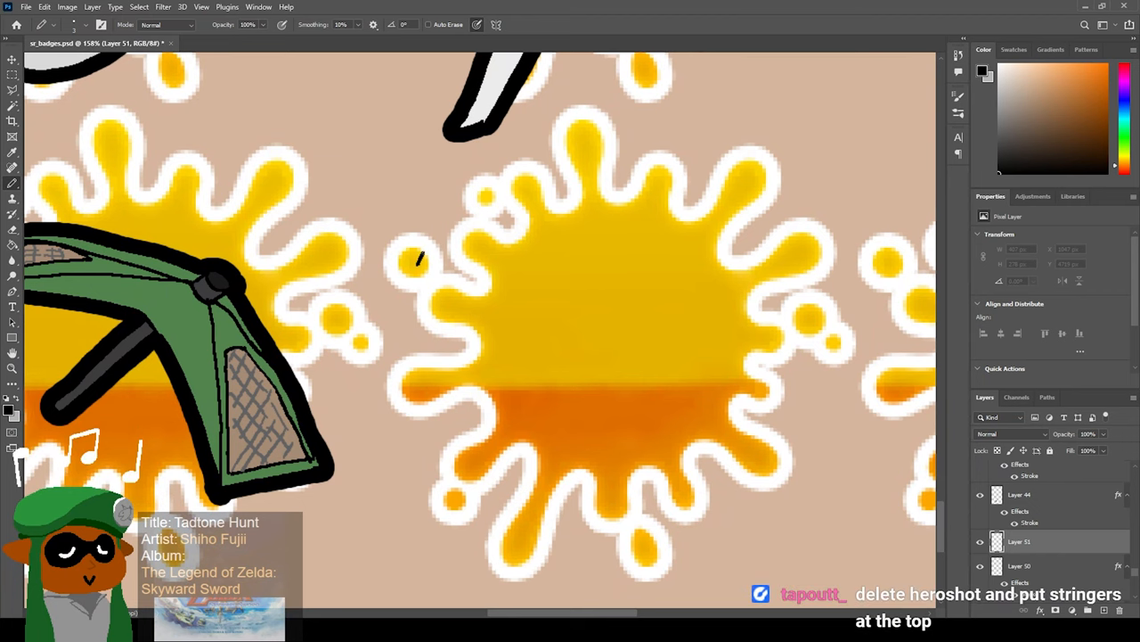
pyautogui.moveTo(393, 267); pyautogui.dragTo(770, 503)
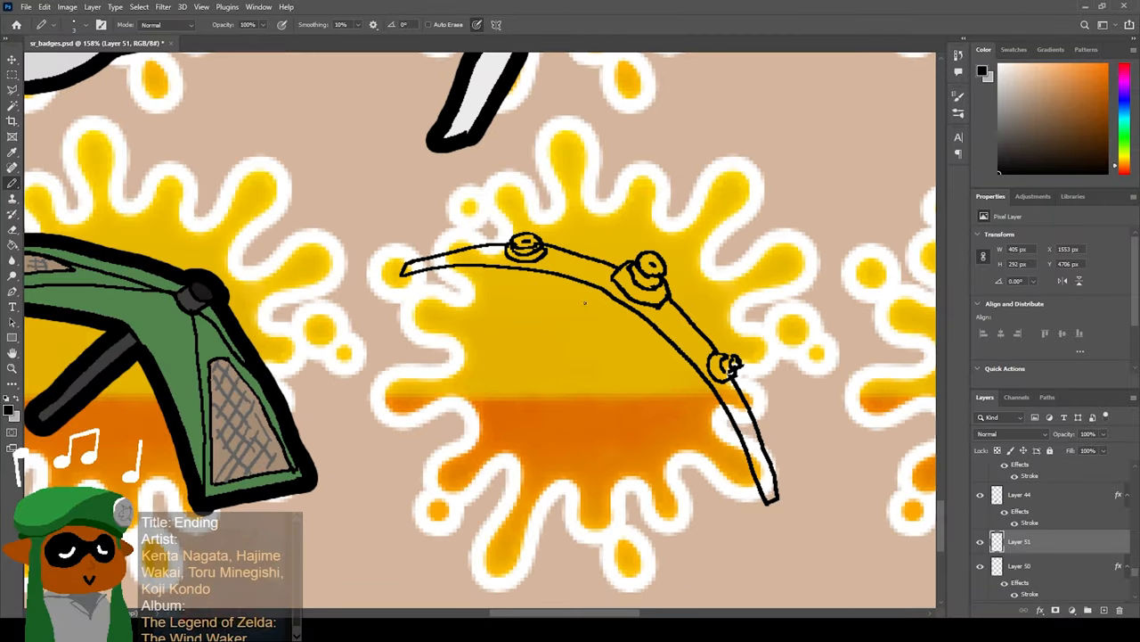
pyautogui.moveTo(455, 496); pyautogui.dragTo(507, 516)
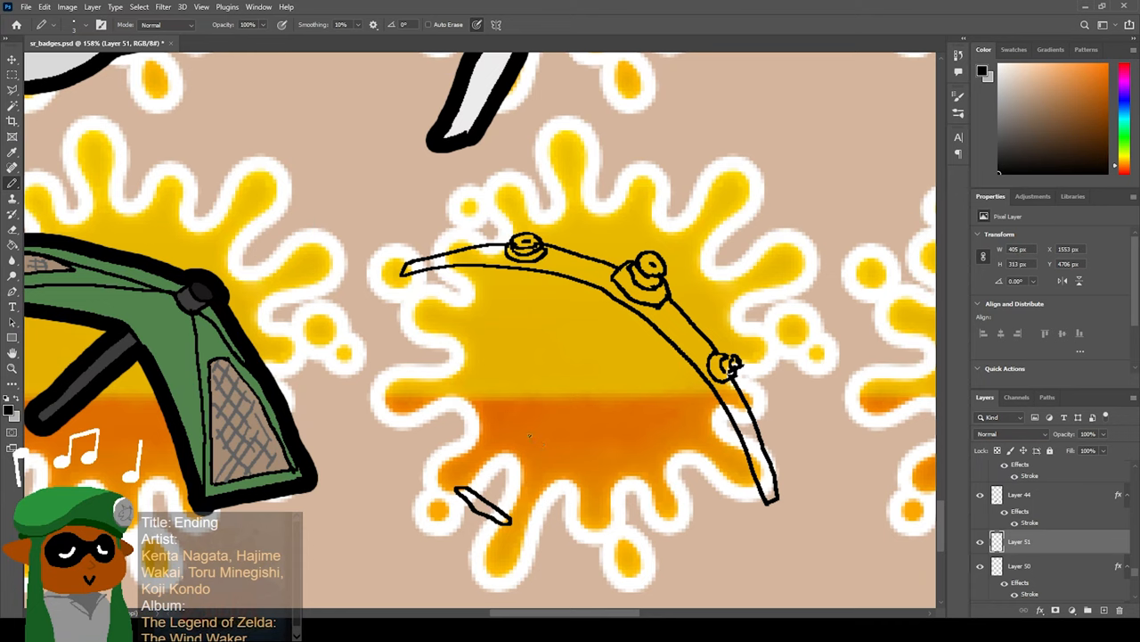
pyautogui.moveTo(482, 513); pyautogui.dragTo(549, 437)
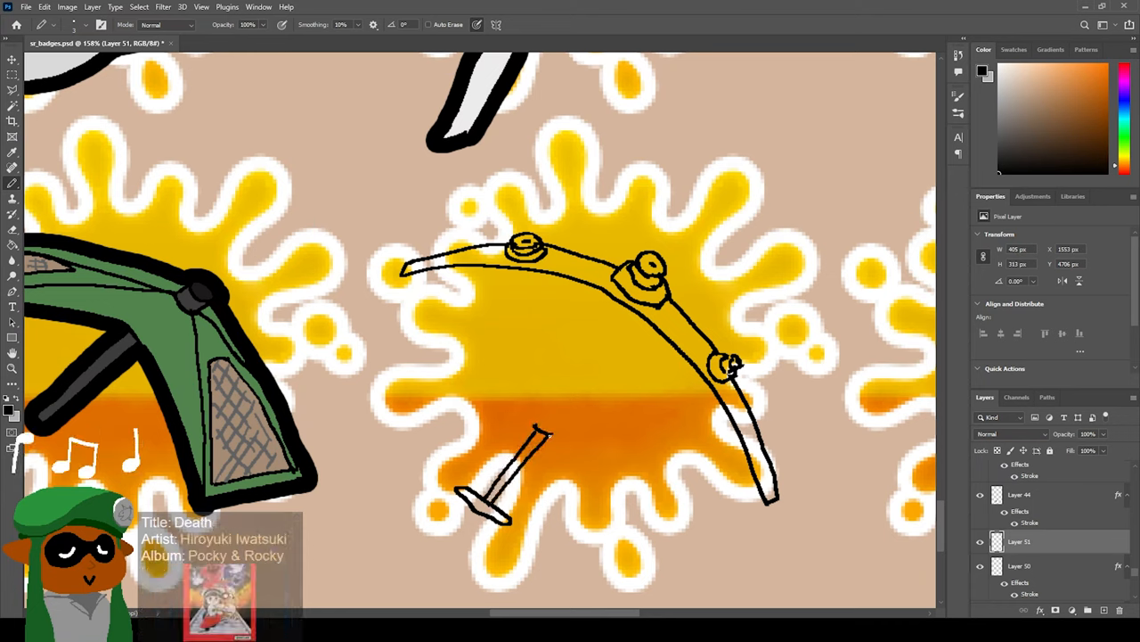
pyautogui.moveTo(535, 433); pyautogui.dragTo(579, 410)
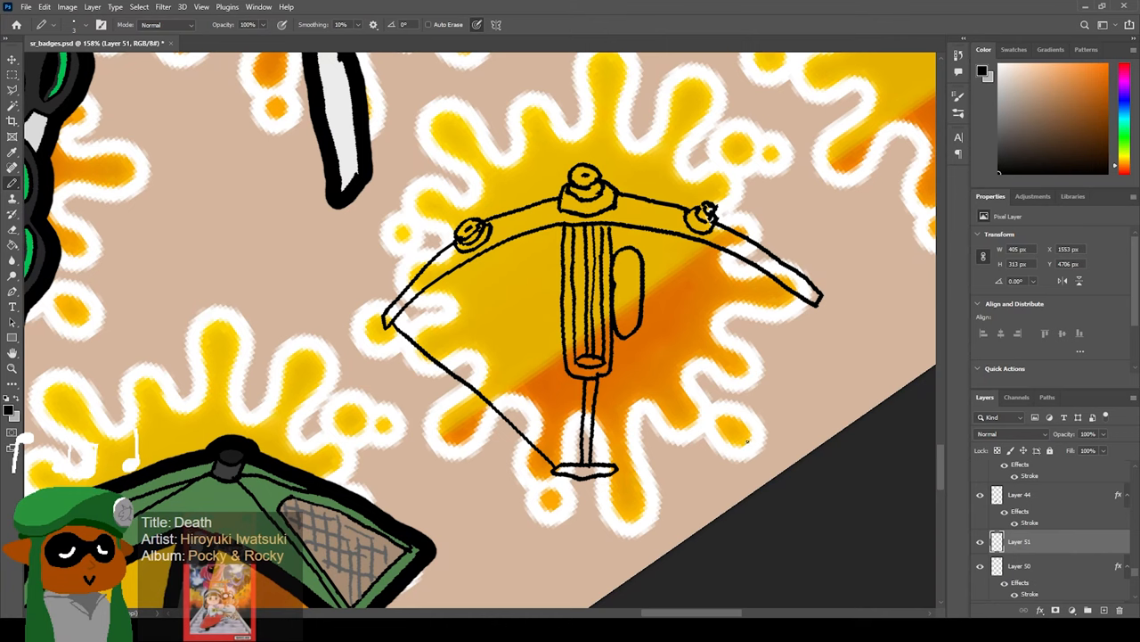
pyautogui.moveTo(621, 471); pyautogui.dragTo(663, 435)
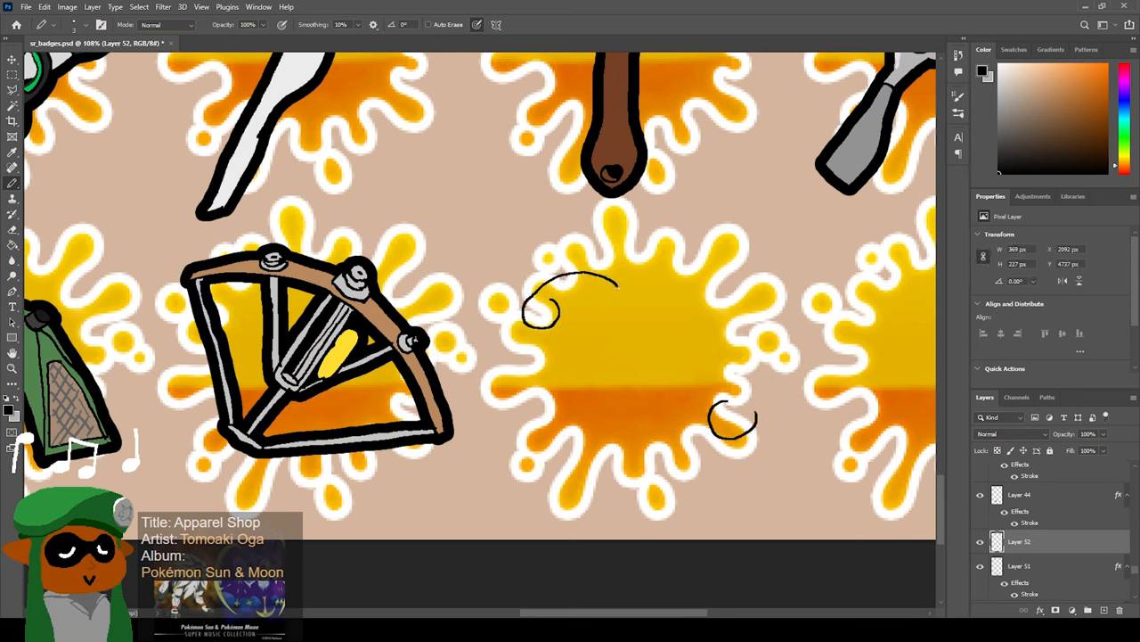
# Outline the rounded ends, top edge and wide body of the curved weapon.
pyautogui.moveTo(620, 287); pyautogui.dragTo(668, 314)
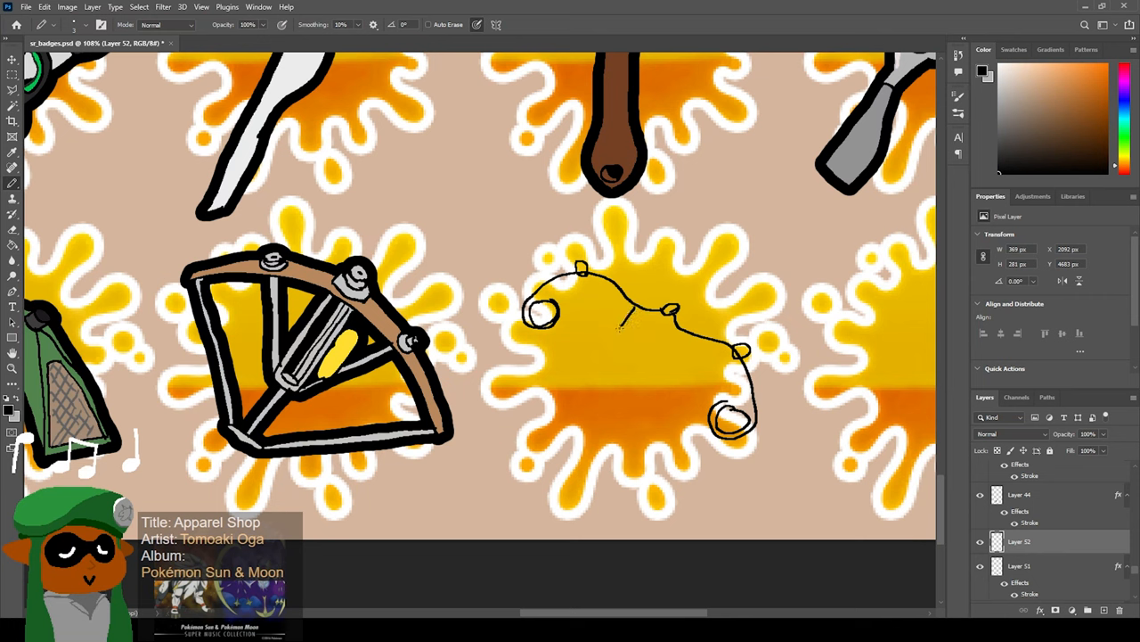
pyautogui.moveTo(623, 317); pyautogui.dragTo(633, 392)
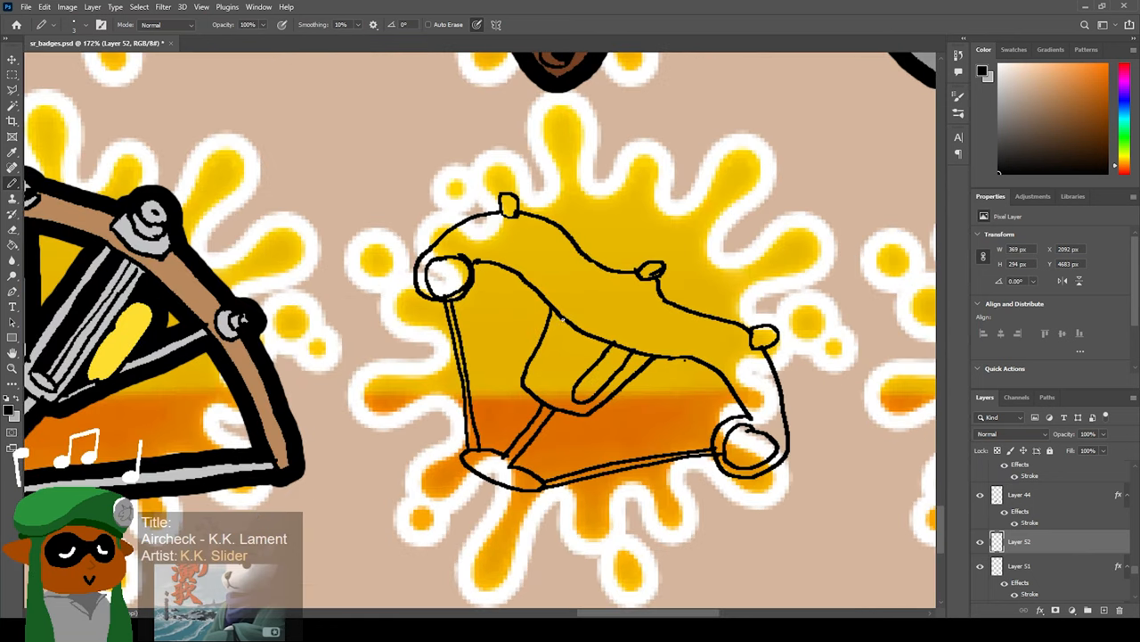
pyautogui.moveTo(463, 303); pyautogui.dragTo(517, 312)
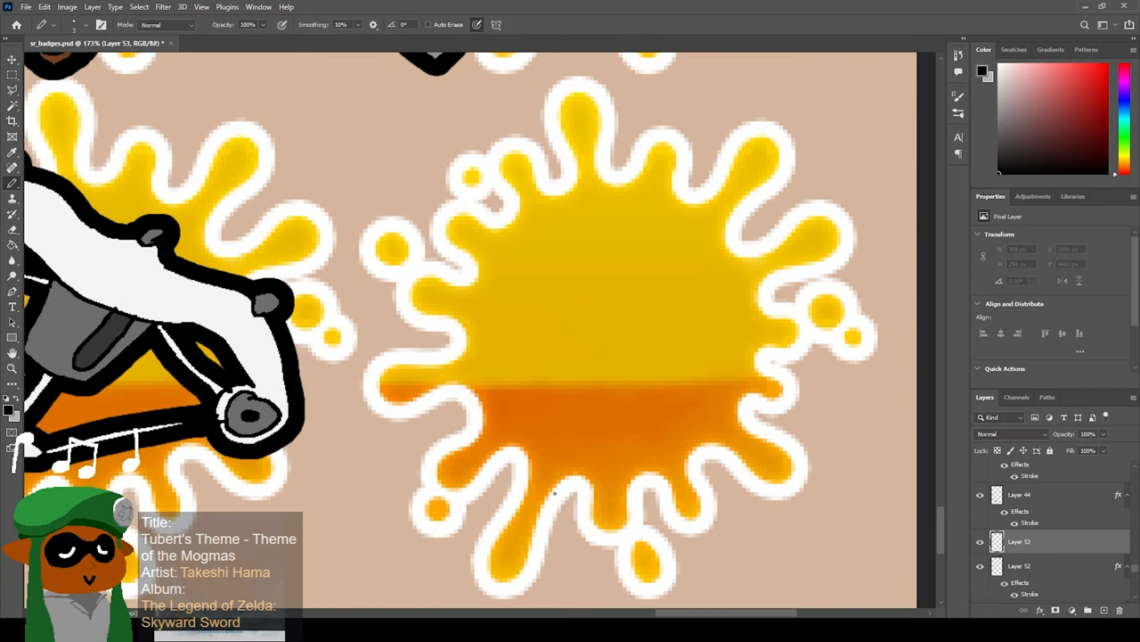
pyautogui.moveTo(559, 490)
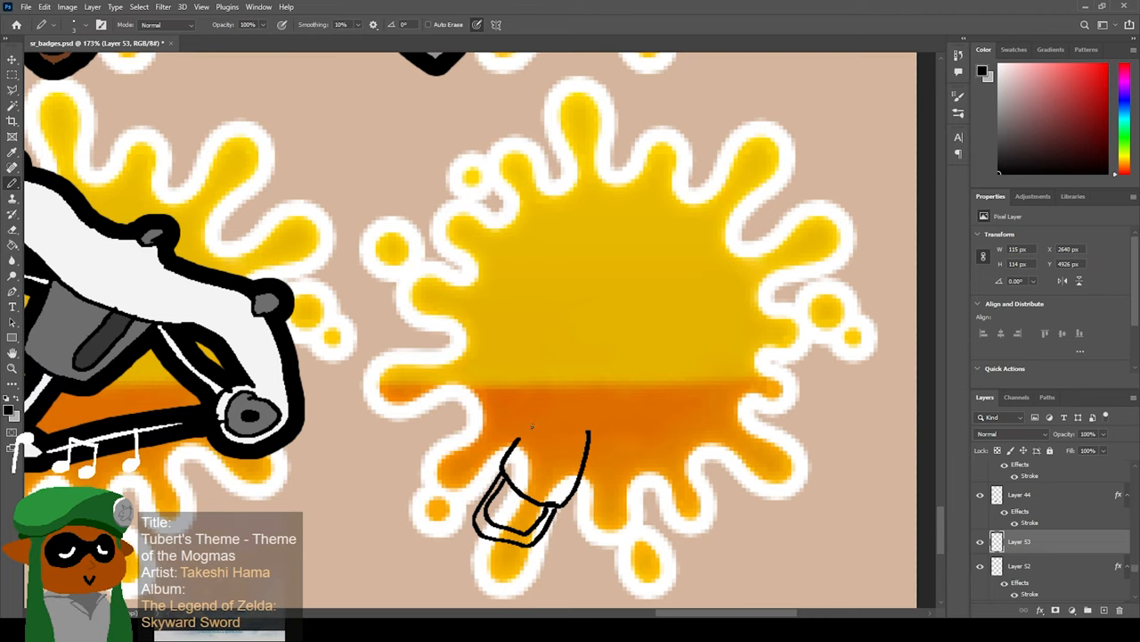
# Brush in the next weapon's handle outline at the bottom of the empty splat badge.
pyautogui.moveTo(520, 445); pyautogui.dragTo(566, 406)
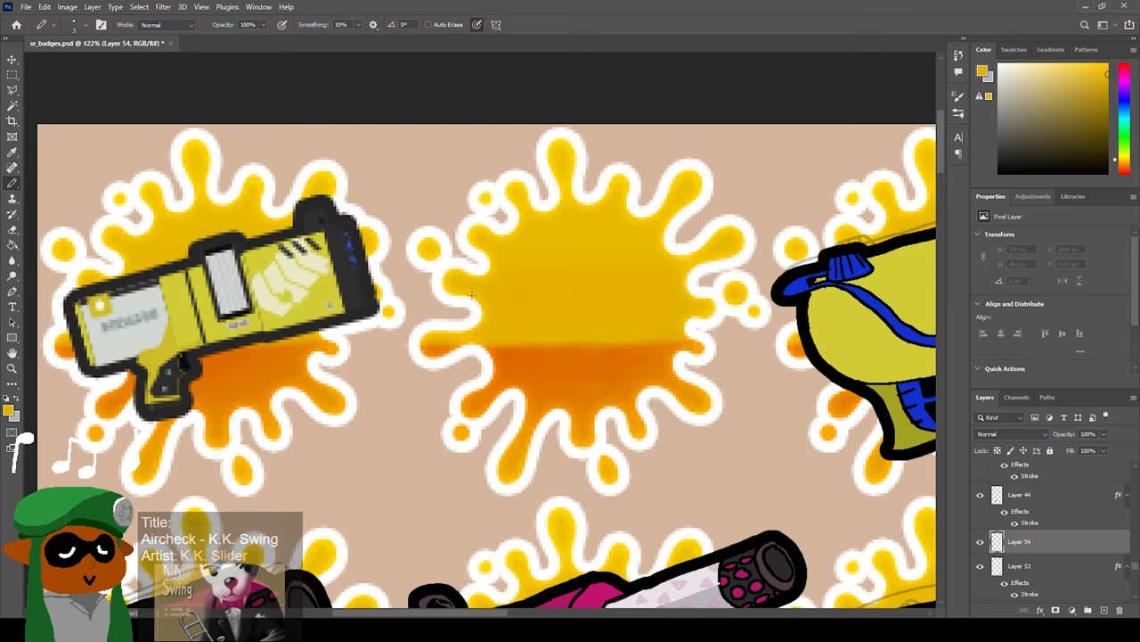
pyautogui.moveTo(460, 235)
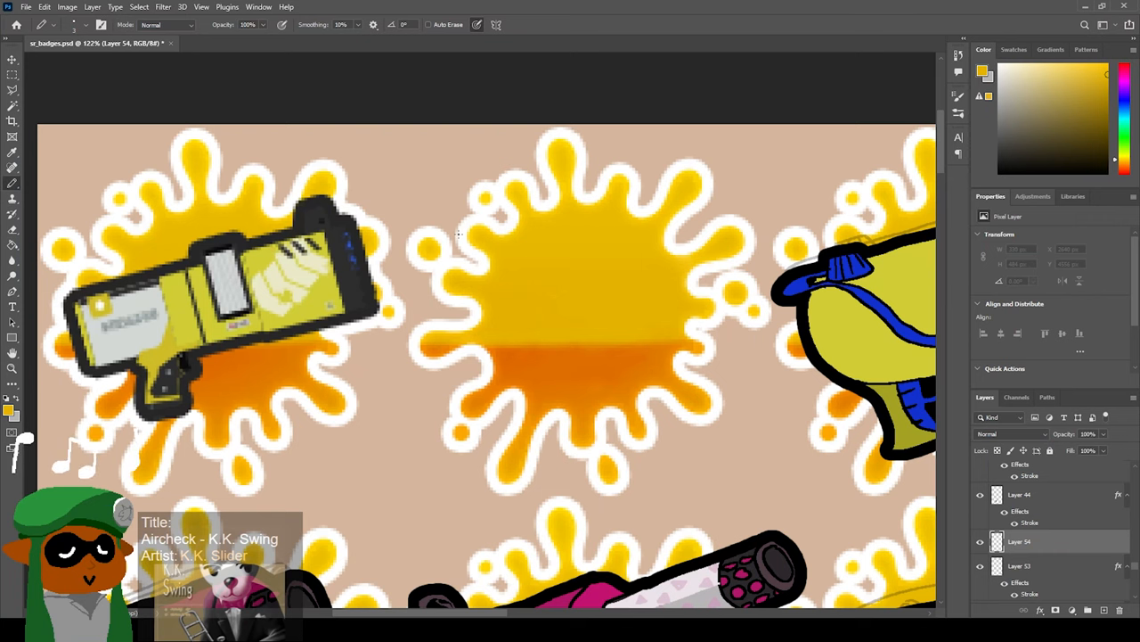
pyautogui.moveTo(793, 238)
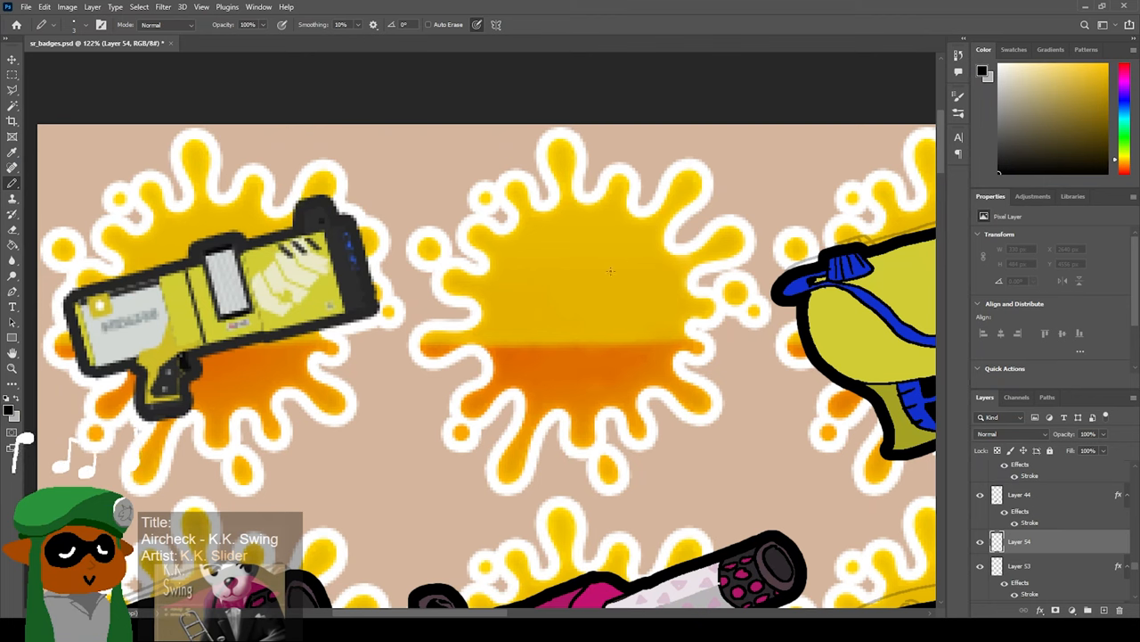
pyautogui.moveTo(539, 307)
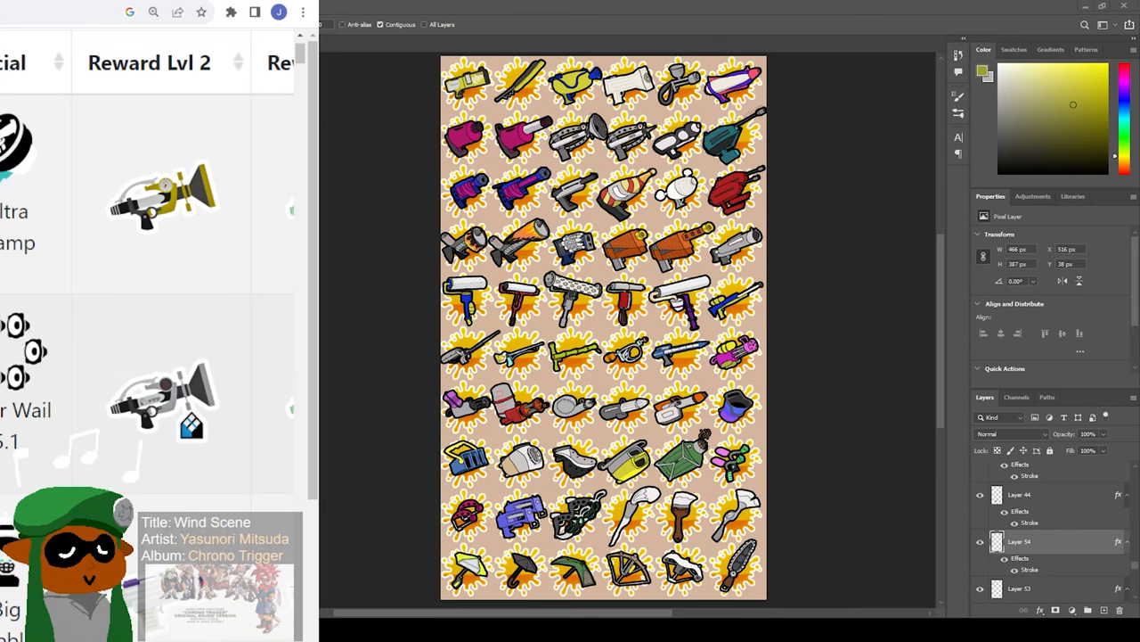
# Scroll the reference art in Chrome to the roller weapons beside the badge sheet.
pyautogui.scroll(-3)
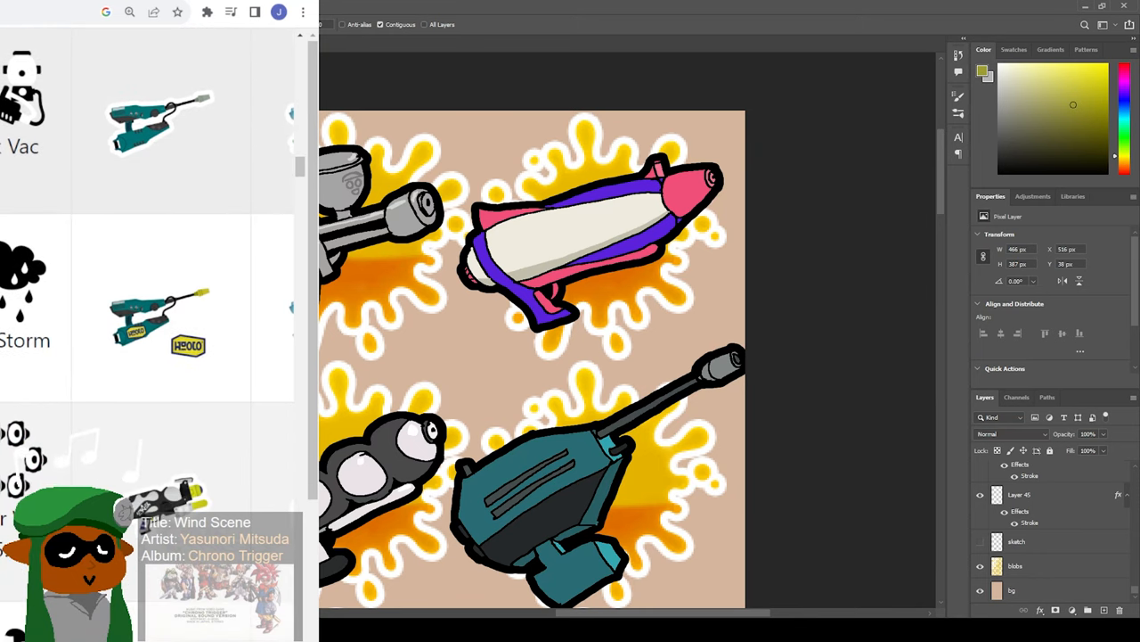
pyautogui.scroll(-3)
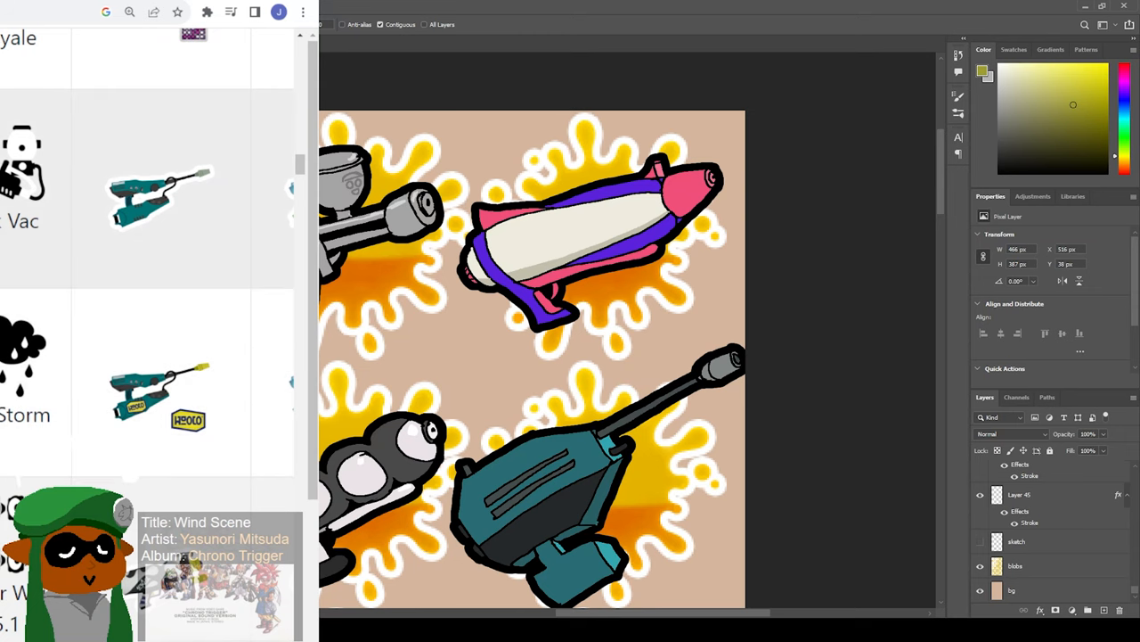
pyautogui.scroll(-3)
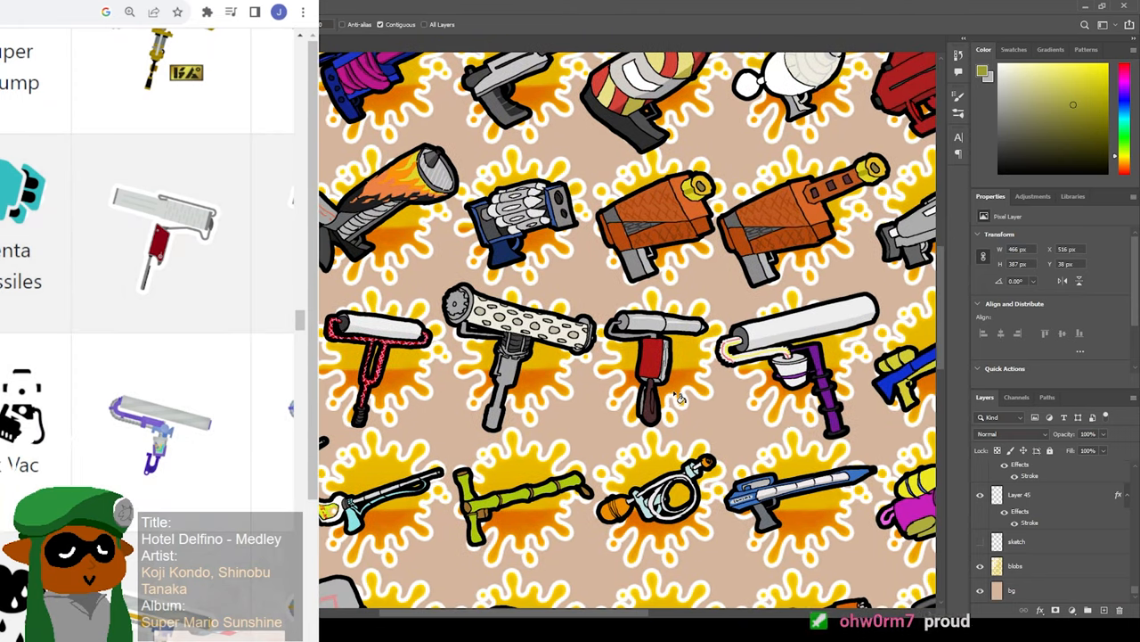
pyautogui.moveTo(668, 403)
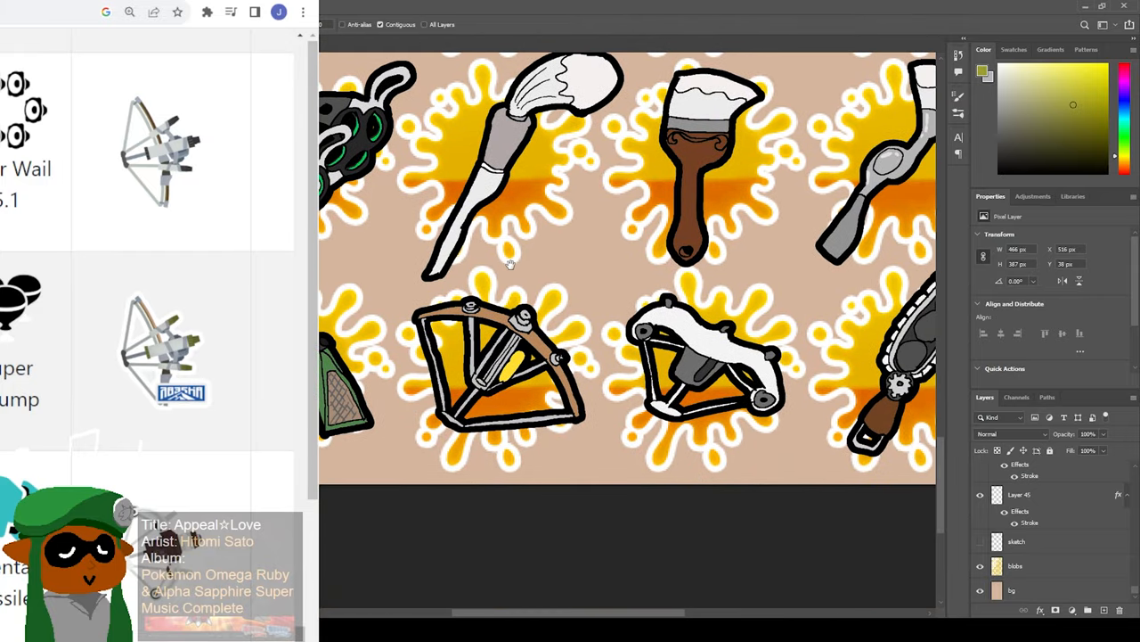
pyautogui.scroll(-3)
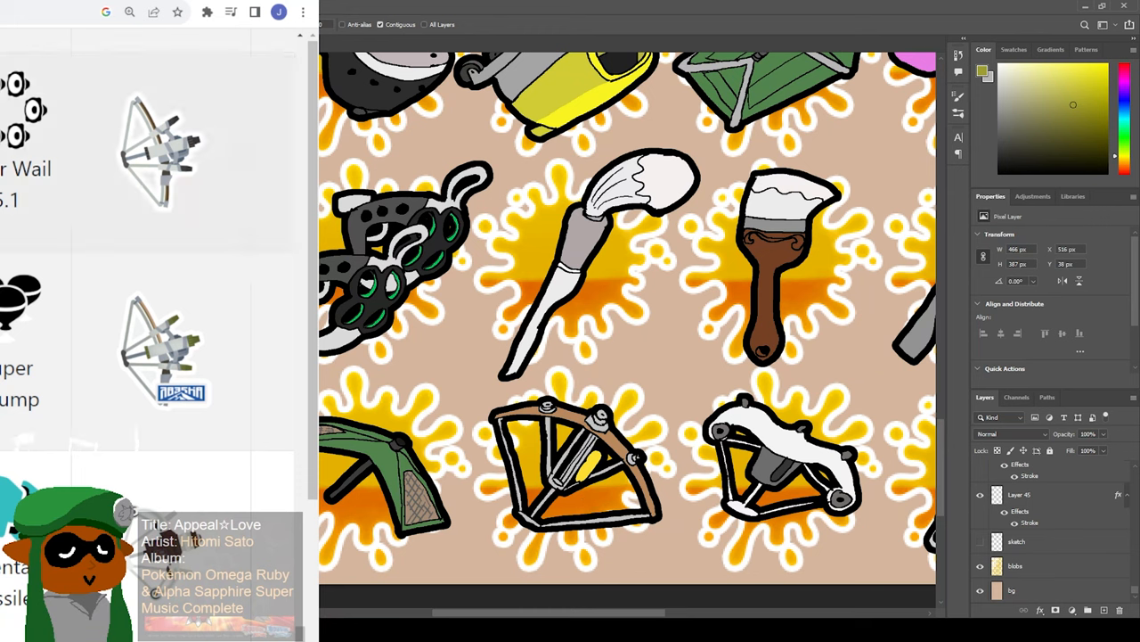